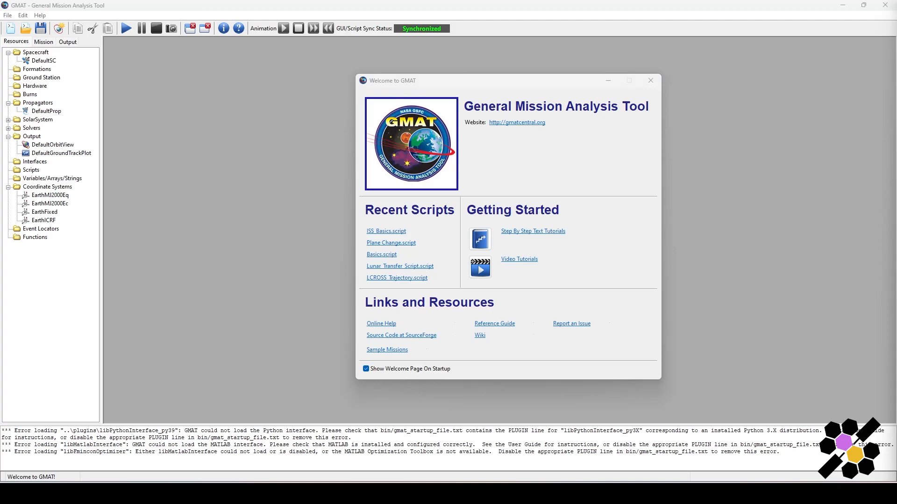
{"action": "mouse_move", "coordinate": [659, 94]}
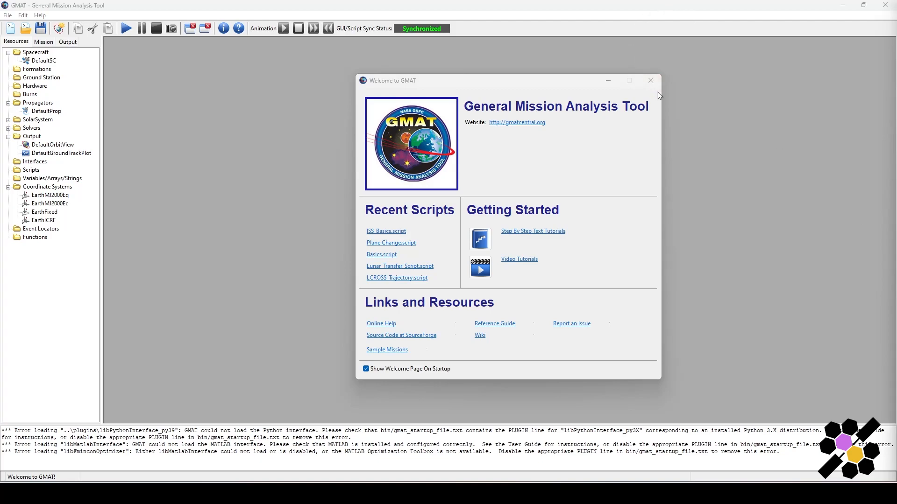
Step: Close the Welcome to GMAT page to show the default spacecraft, propagator and outputs
{"action": "left_click", "coordinate": [650, 80]}
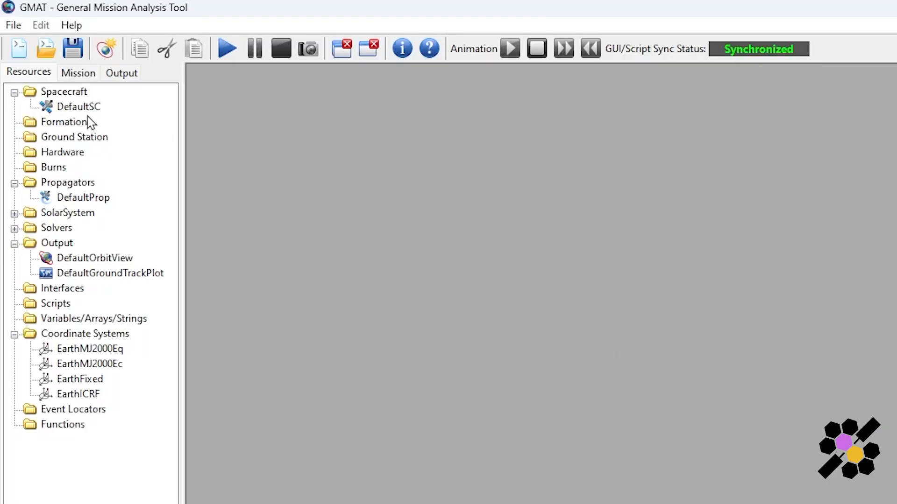
{"action": "mouse_move", "coordinate": [20, 45]}
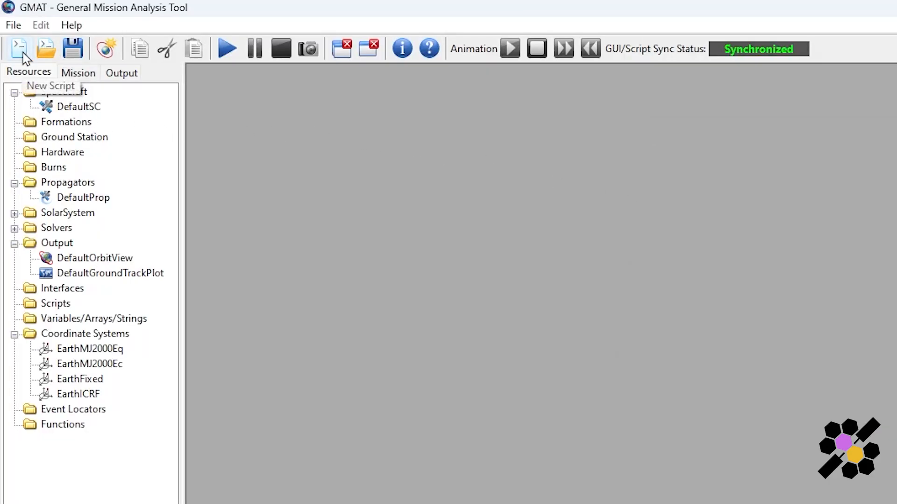
{"action": "mouse_move", "coordinate": [73, 50]}
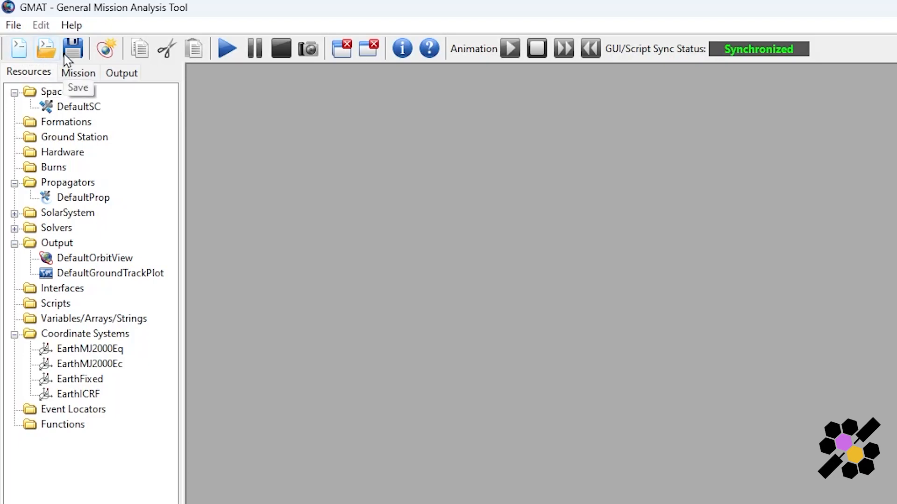
{"action": "mouse_move", "coordinate": [104, 58]}
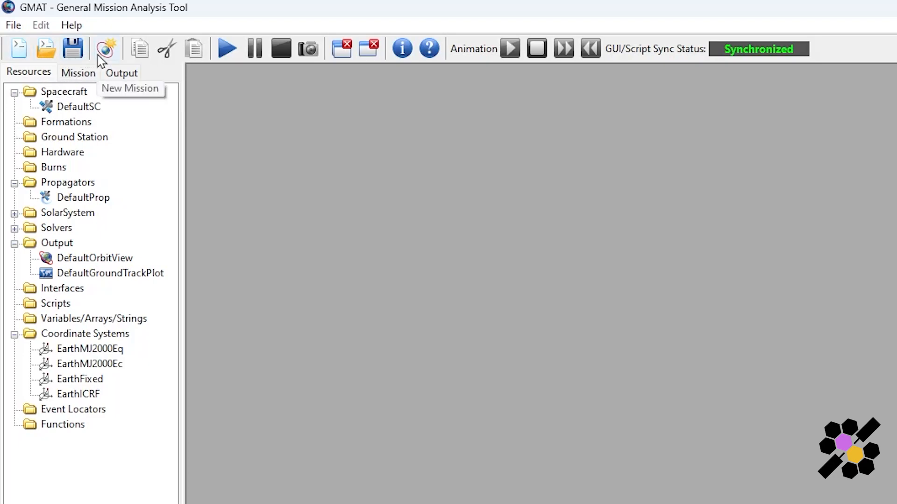
{"action": "mouse_move", "coordinate": [118, 56]}
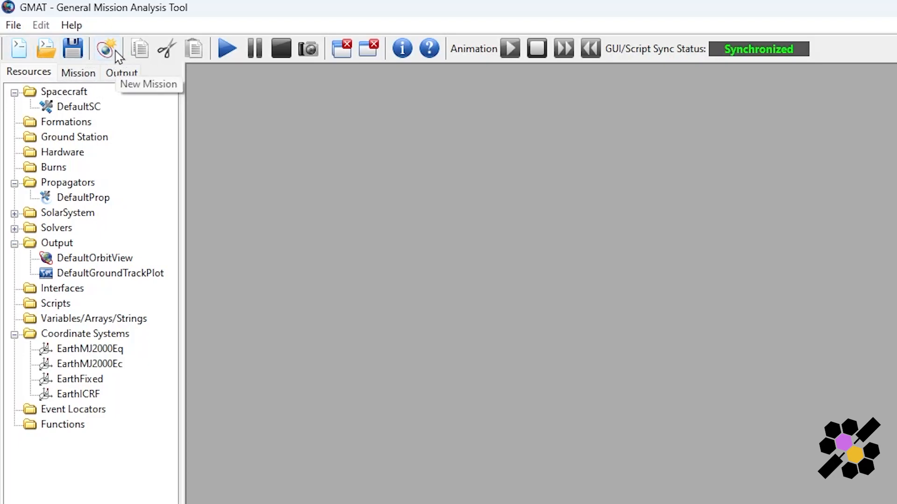
{"action": "mouse_move", "coordinate": [191, 56]}
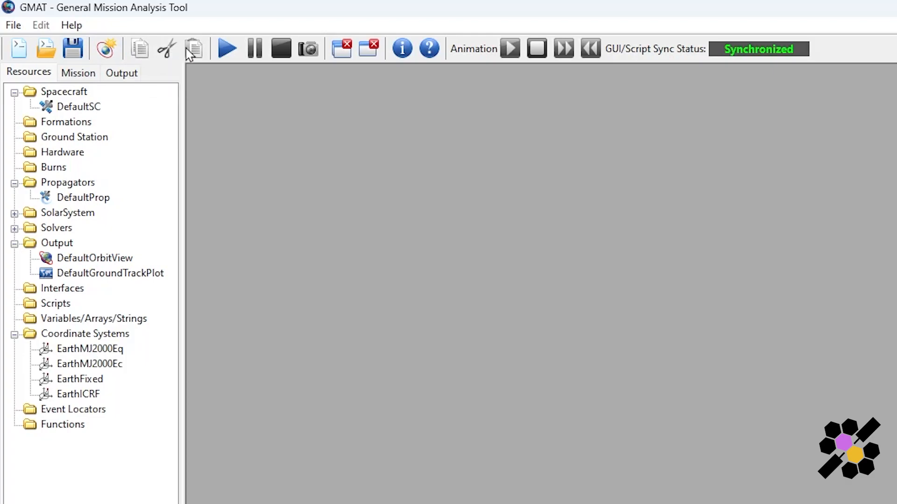
{"action": "mouse_move", "coordinate": [226, 51]}
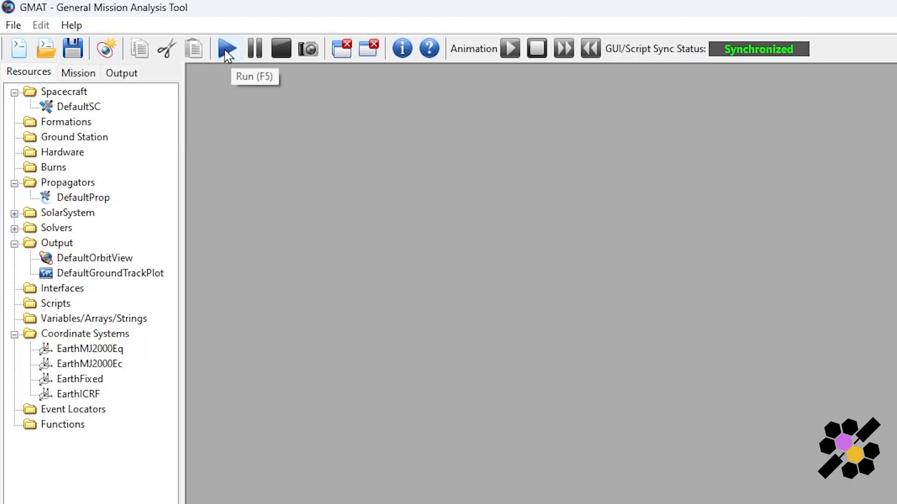
{"action": "mouse_move", "coordinate": [280, 56]}
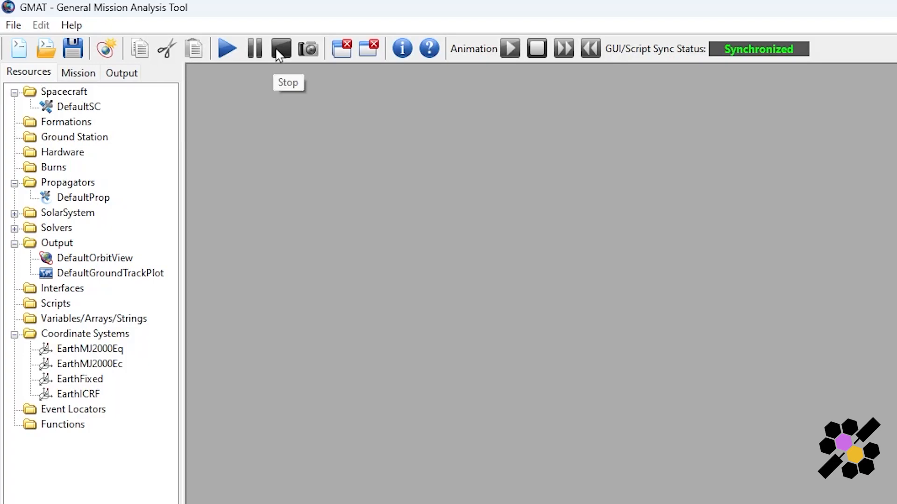
{"action": "mouse_move", "coordinate": [370, 49]}
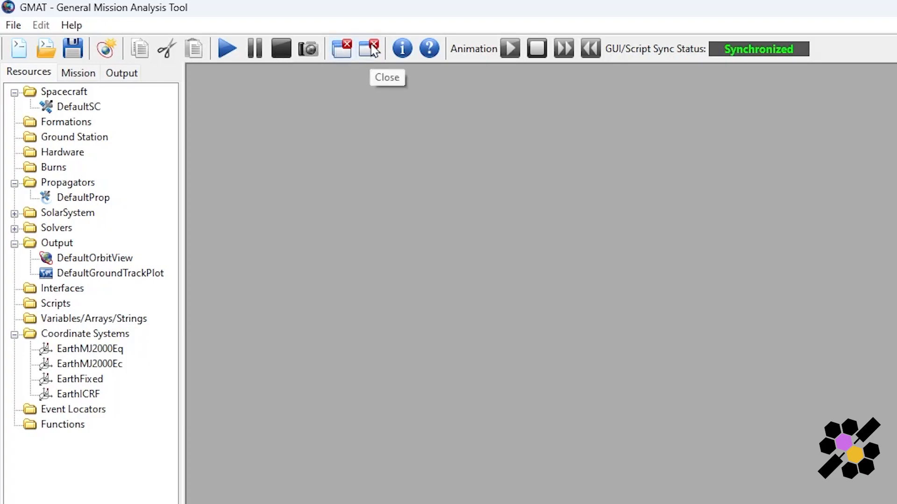
{"action": "mouse_move", "coordinate": [430, 49]}
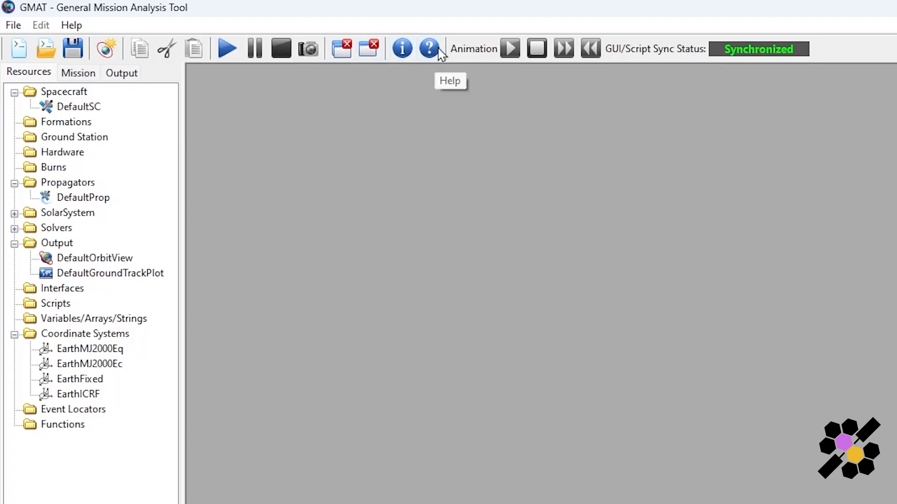
{"action": "mouse_move", "coordinate": [568, 78]}
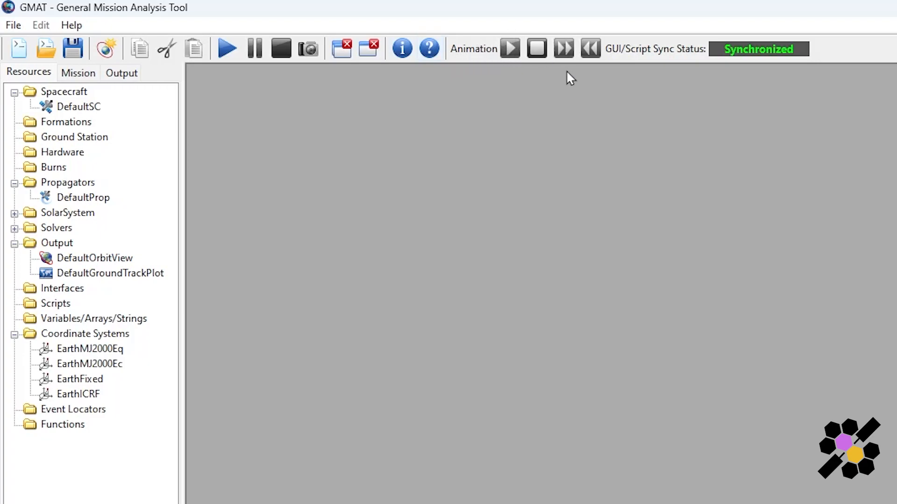
{"action": "mouse_move", "coordinate": [563, 49]}
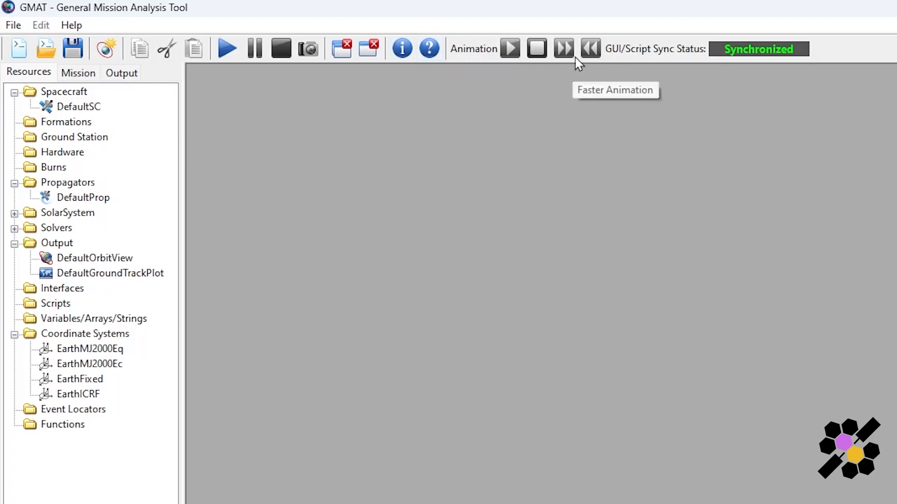
{"action": "mouse_move", "coordinate": [675, 73]}
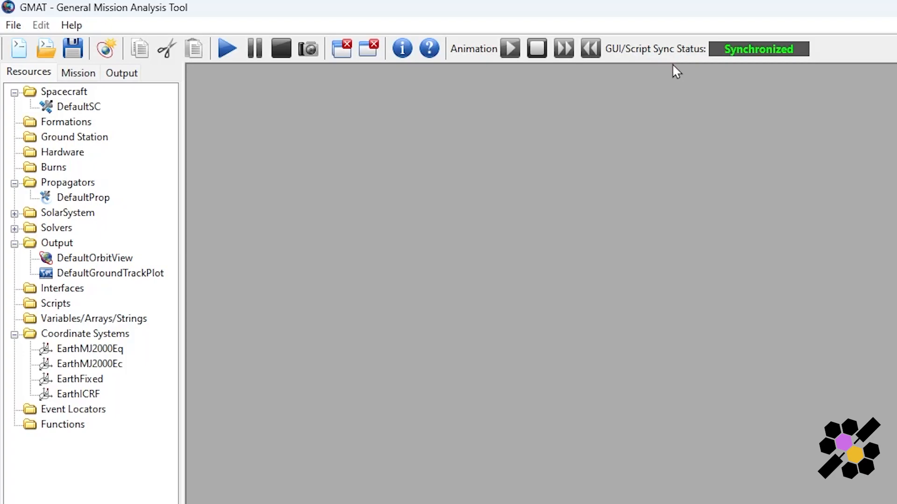
{"action": "mouse_move", "coordinate": [744, 65]}
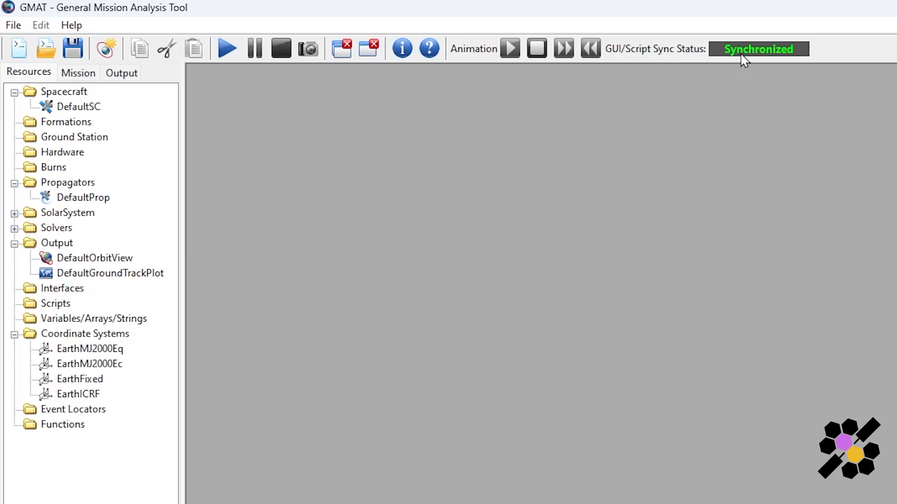
{"action": "mouse_move", "coordinate": [702, 64]}
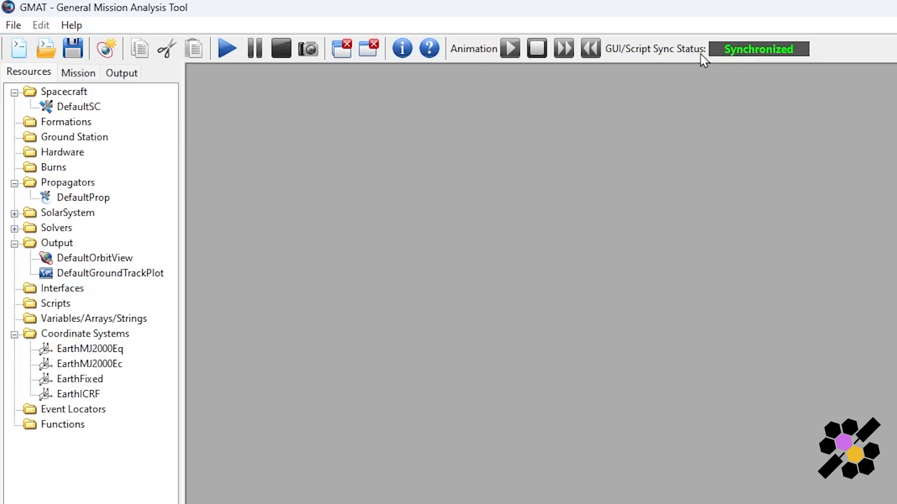
{"action": "mouse_move", "coordinate": [690, 78]}
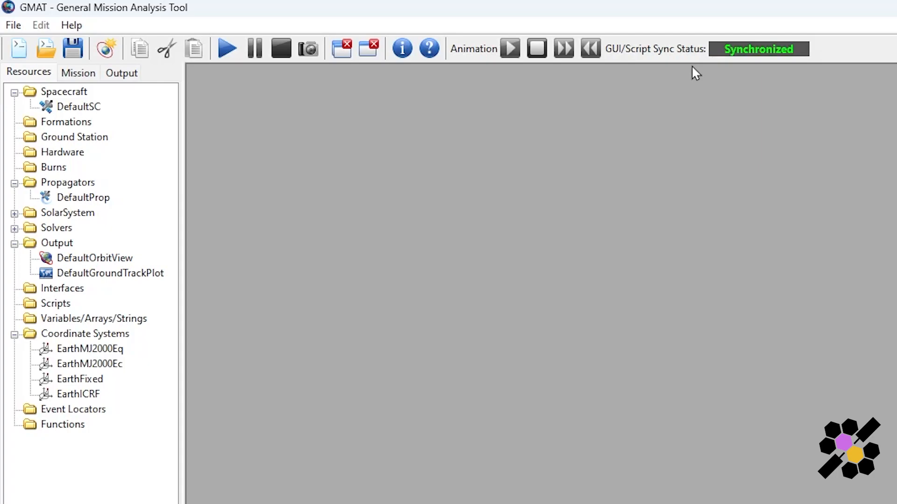
{"action": "mouse_move", "coordinate": [737, 66]}
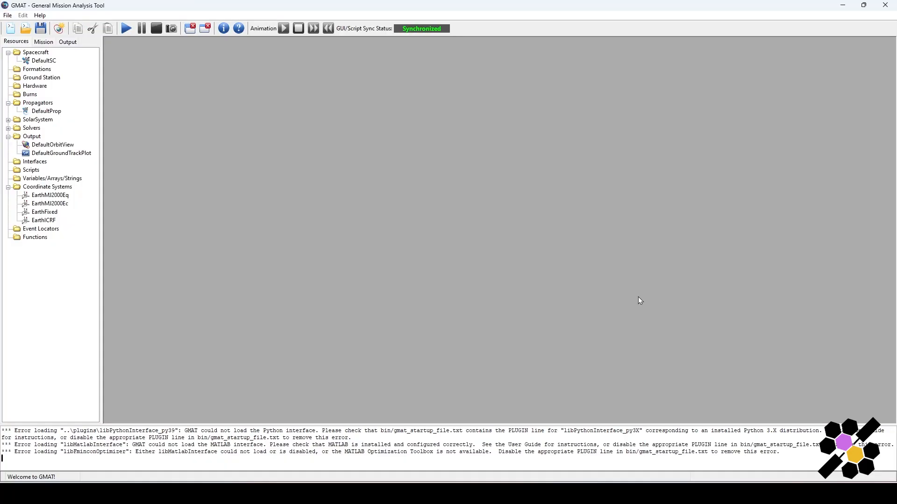
{"action": "mouse_move", "coordinate": [87, 250]}
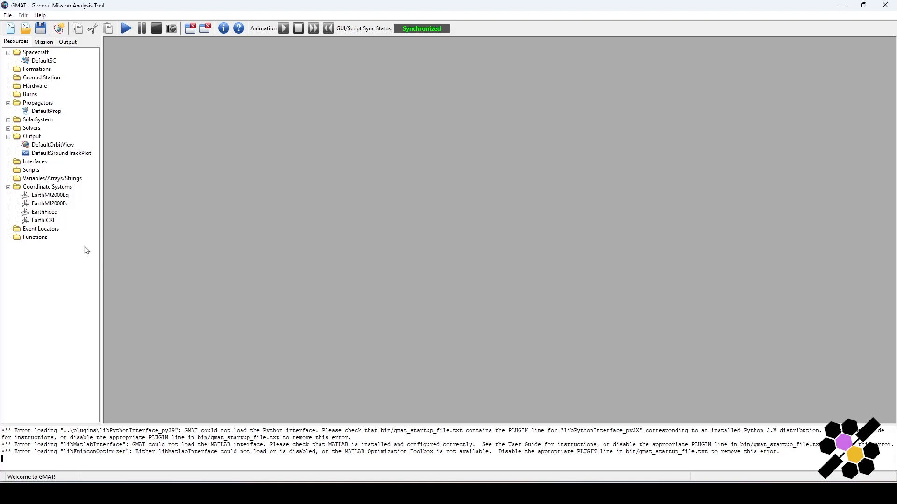
{"action": "mouse_move", "coordinate": [92, 264]}
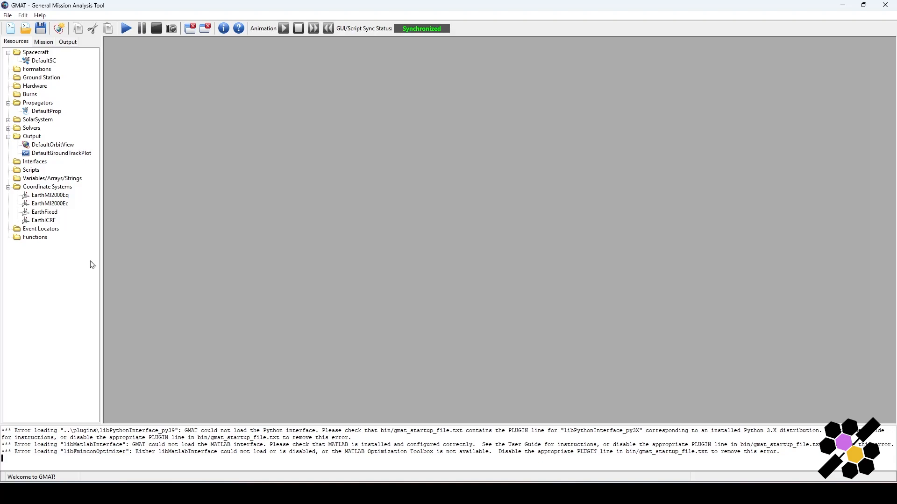
{"action": "mouse_move", "coordinate": [94, 267]}
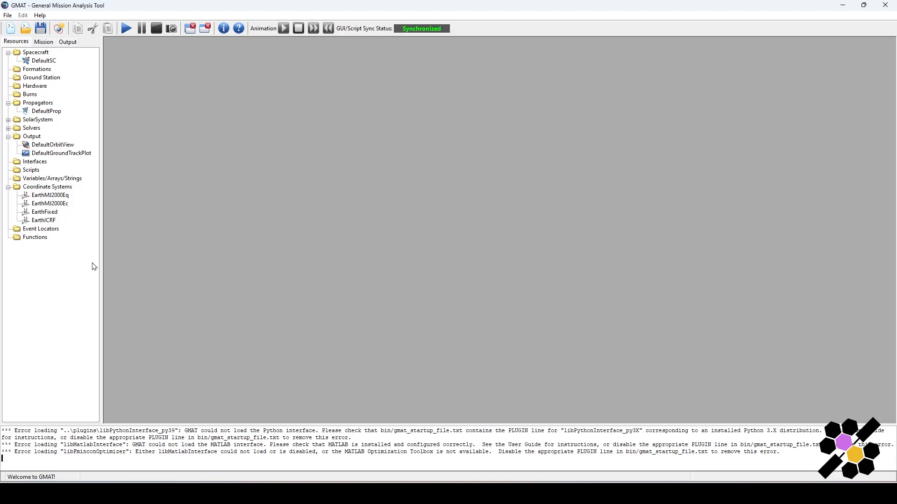
{"action": "mouse_move", "coordinate": [45, 252]}
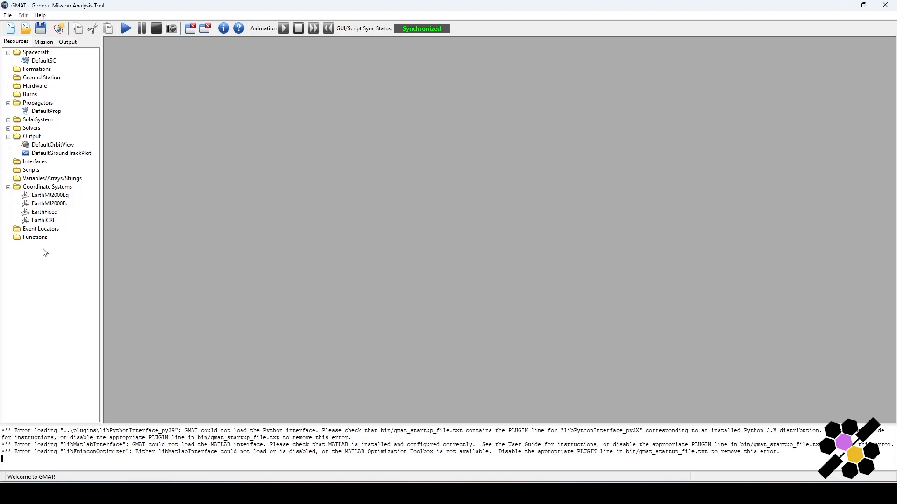
{"action": "mouse_move", "coordinate": [2, 217]}
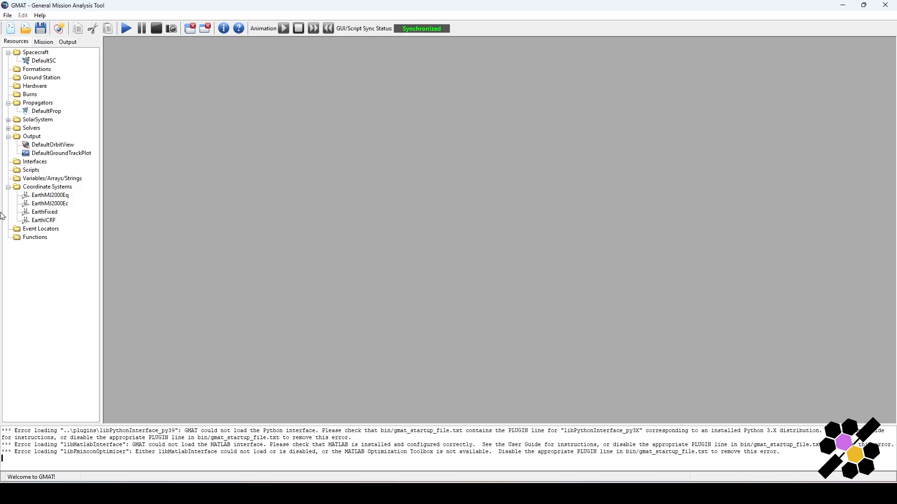
{"action": "mouse_move", "coordinate": [103, 109]}
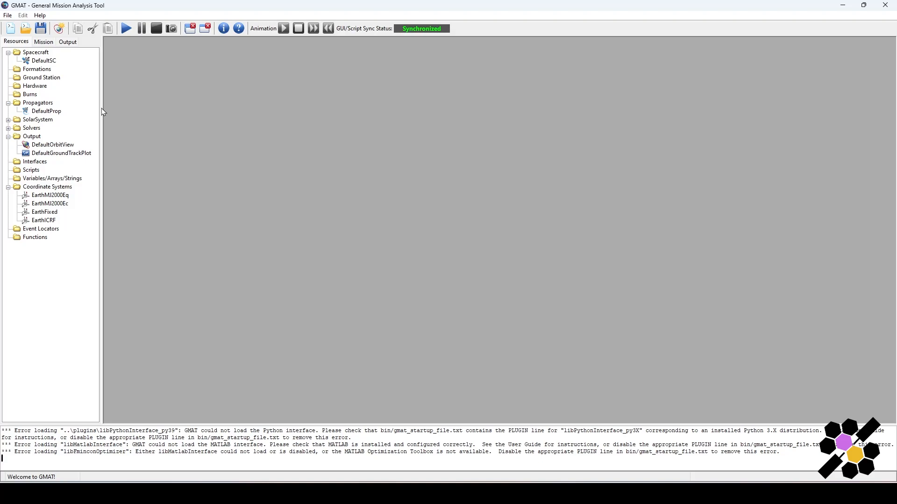
{"action": "mouse_move", "coordinate": [101, 108]}
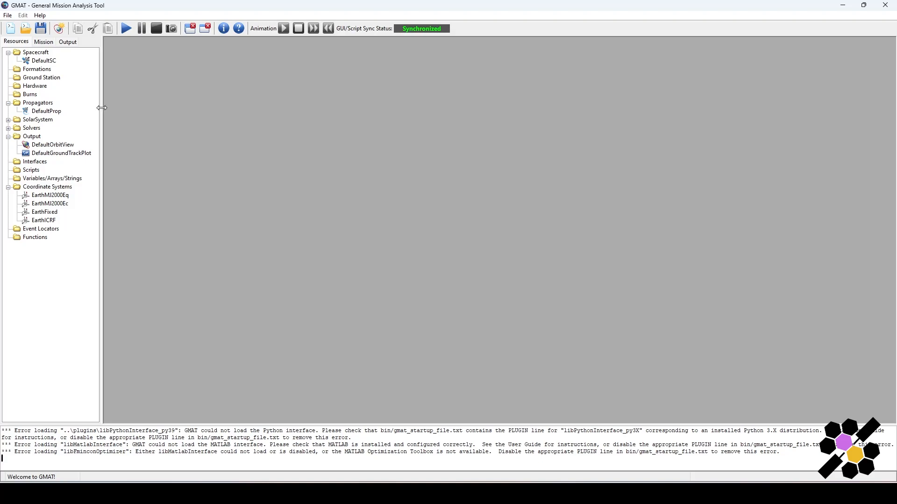
{"action": "mouse_move", "coordinate": [102, 111]}
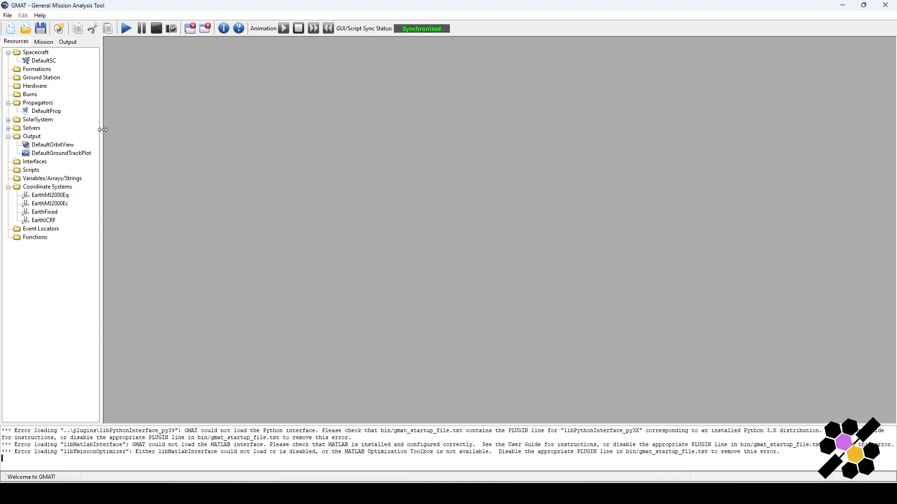
{"action": "mouse_move", "coordinate": [106, 141]}
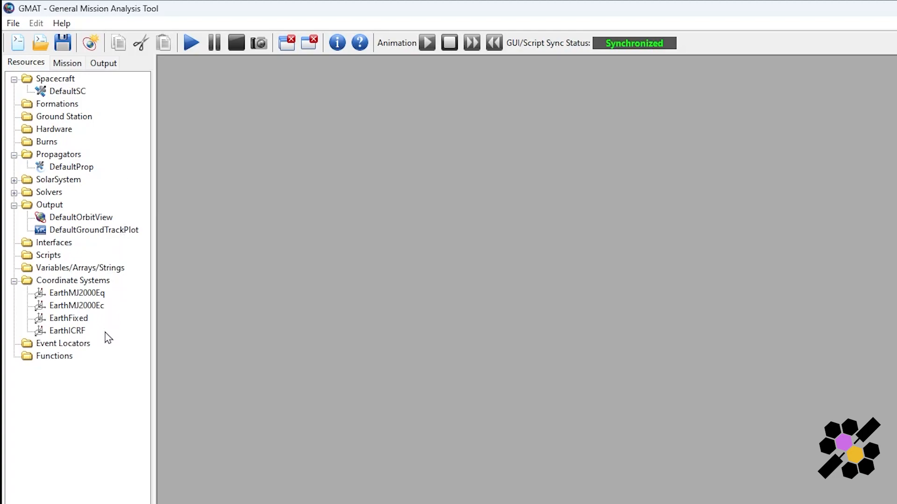
{"action": "mouse_move", "coordinate": [103, 335]}
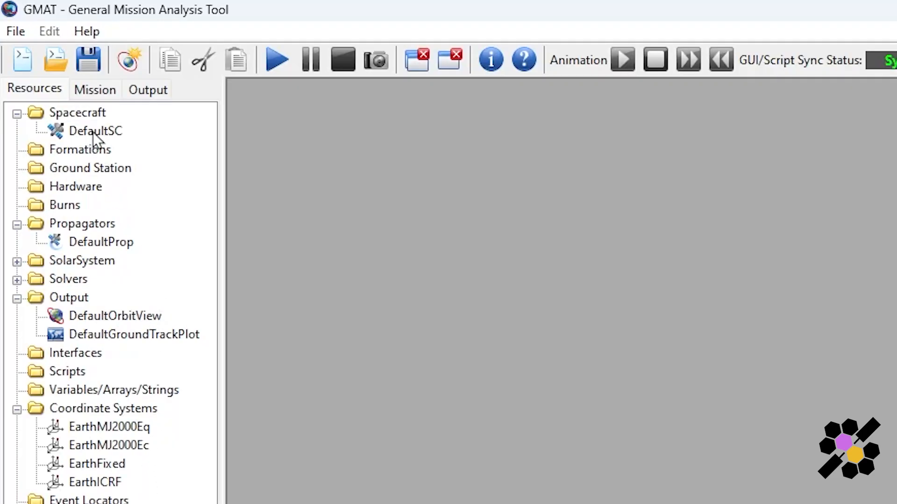
{"action": "mouse_move", "coordinate": [111, 145]}
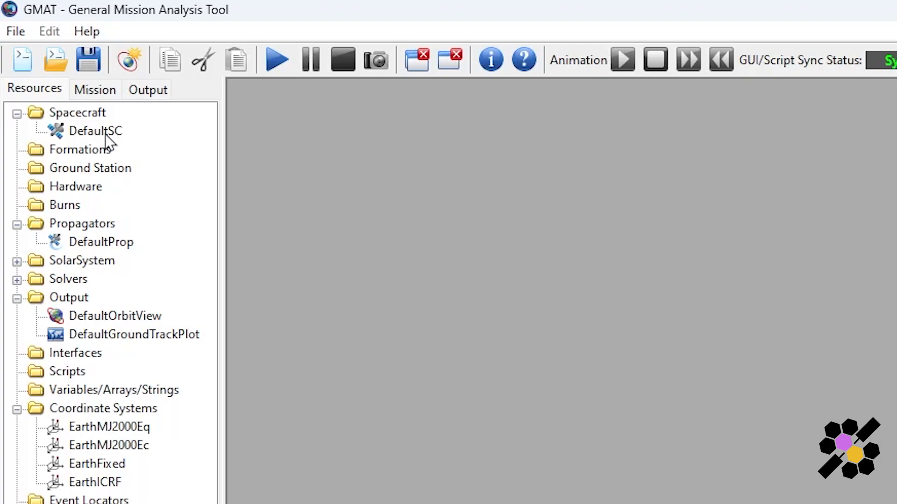
Step: Try renaming DefaultSC to 'International Space Station', with spaces
{"action": "right_click", "coordinate": [96, 132]}
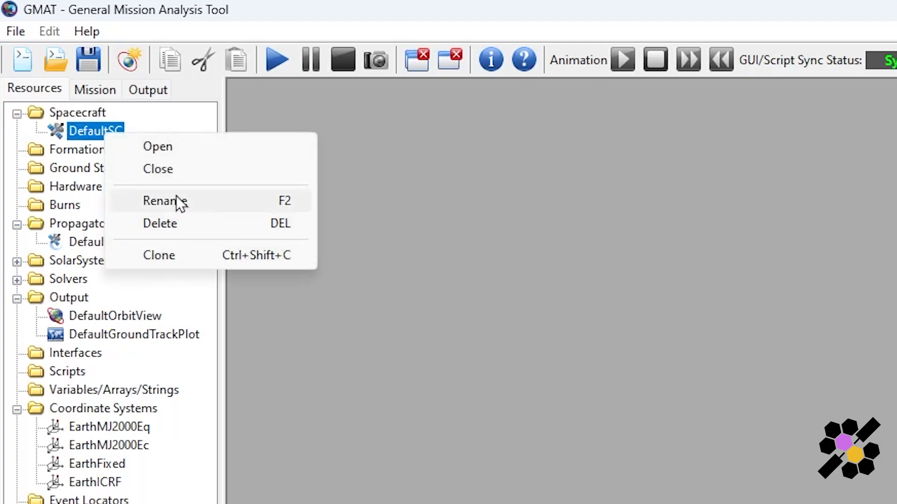
{"action": "mouse_move", "coordinate": [199, 224]}
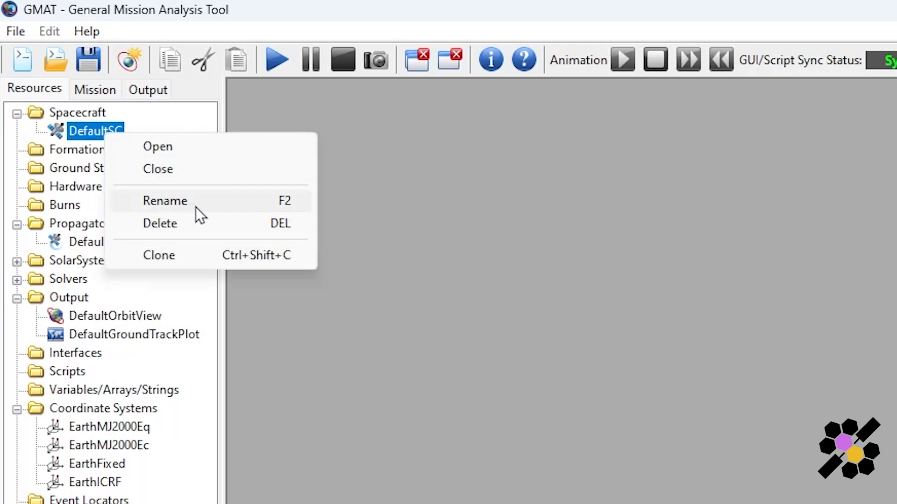
{"action": "left_click", "coordinate": [164, 201]}
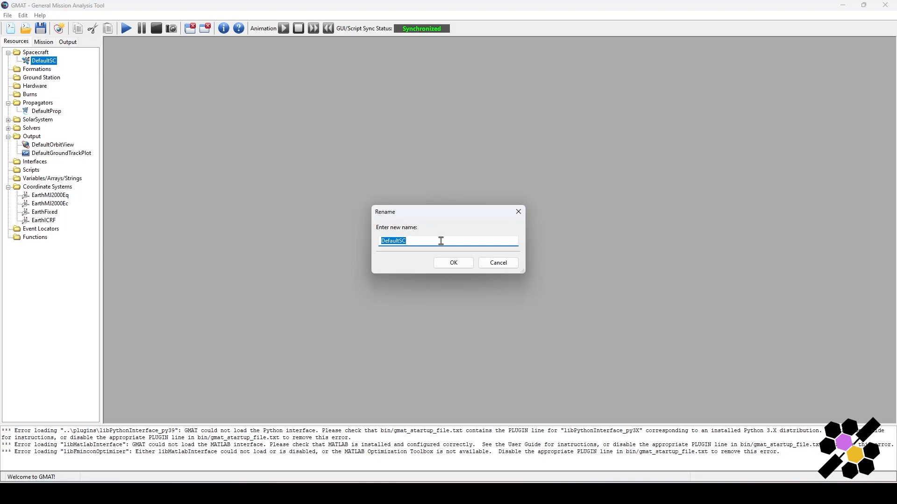
{"action": "type", "text": "Interna"}
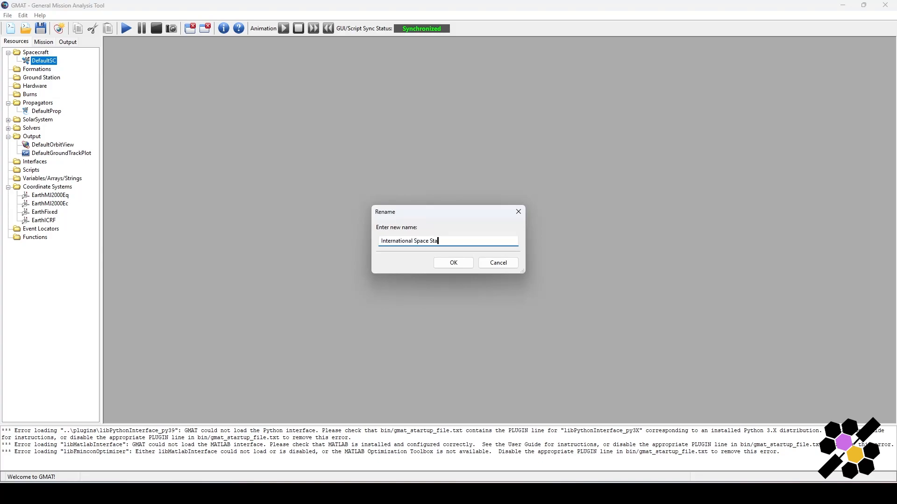
{"action": "type", "text": "tion"}
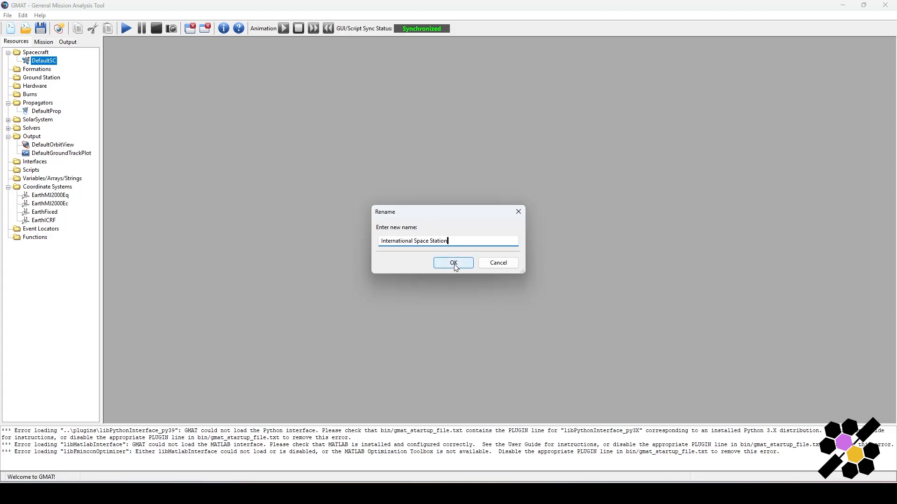
{"action": "left_click", "coordinate": [453, 263]}
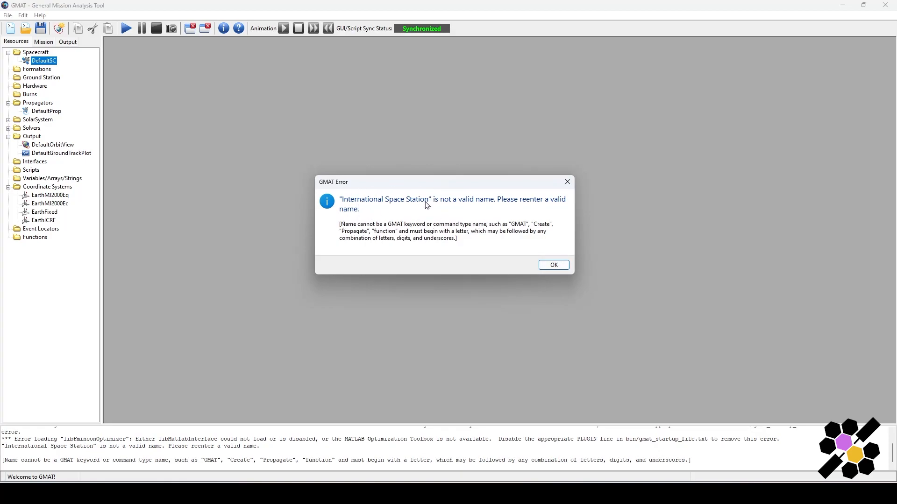
{"action": "mouse_move", "coordinate": [386, 244]}
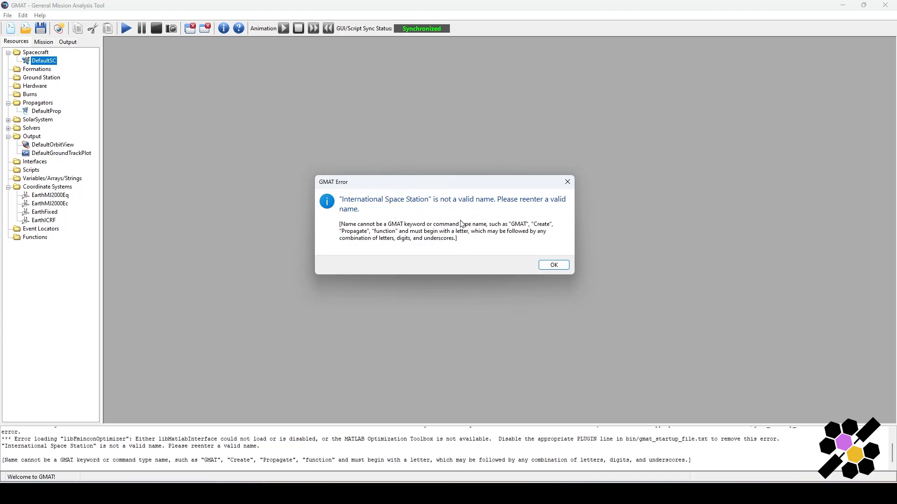
{"action": "mouse_move", "coordinate": [383, 203]}
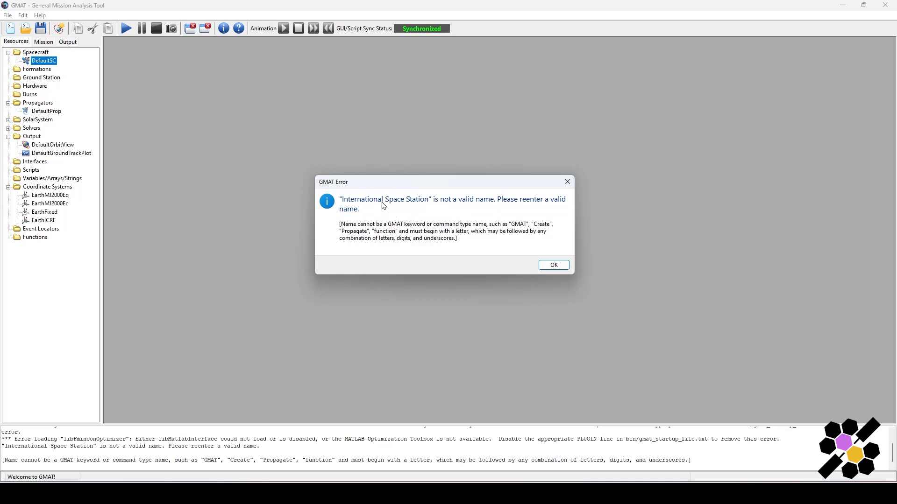
{"action": "mouse_move", "coordinate": [374, 209]}
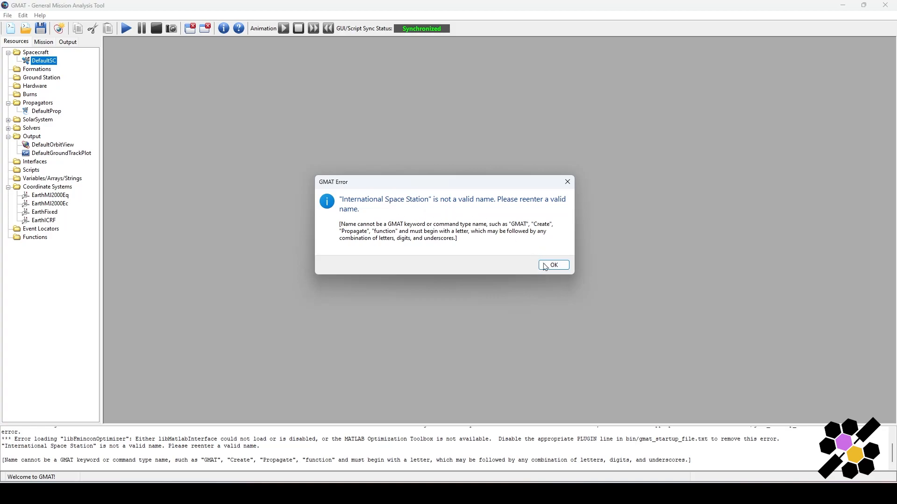
Step: Dismiss the invalid-name error and rename DefaultSC to International_Space_Station
{"action": "left_click", "coordinate": [554, 265]}
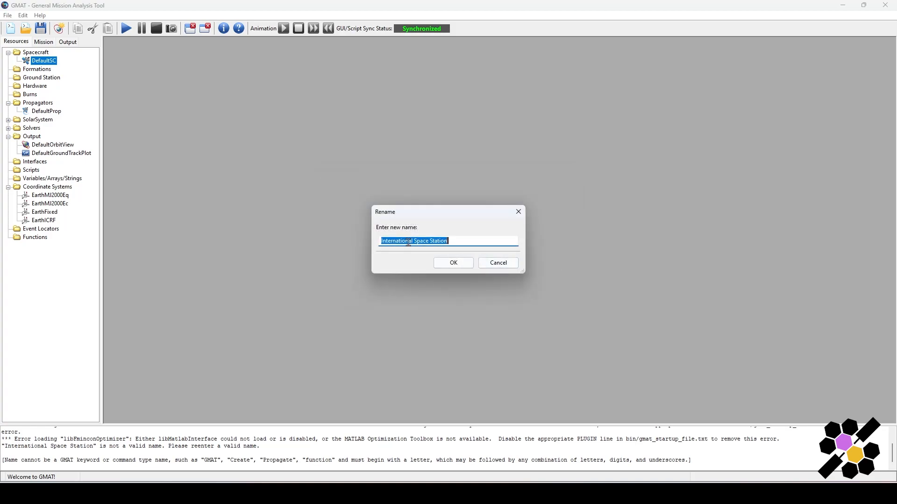
{"action": "left_click", "coordinate": [415, 241]}
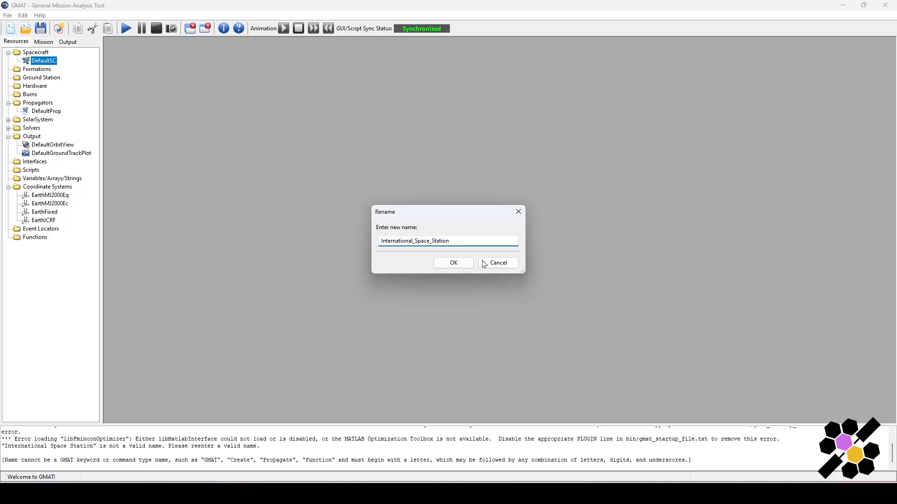
{"action": "left_click", "coordinate": [453, 263]}
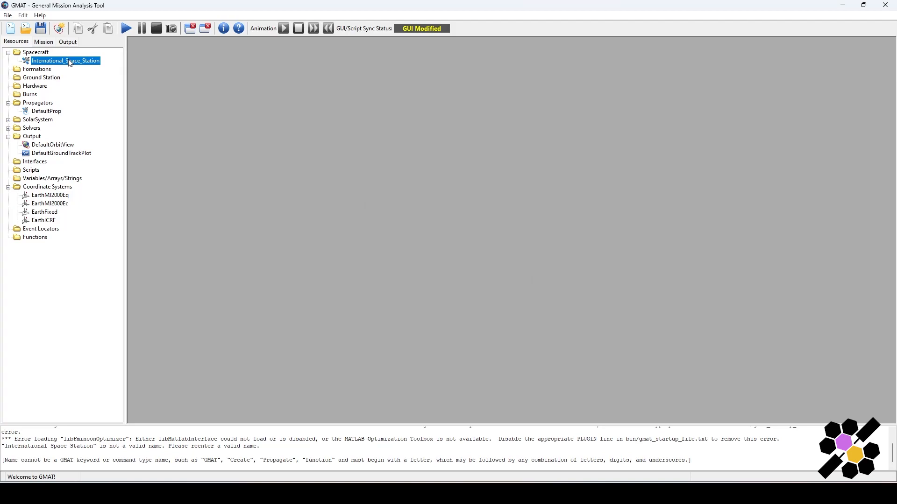
Step: Open the International_Space_Station panel showing its Cartesian EarthMJ2000Eq orbit state
{"action": "double_click", "coordinate": [66, 60]}
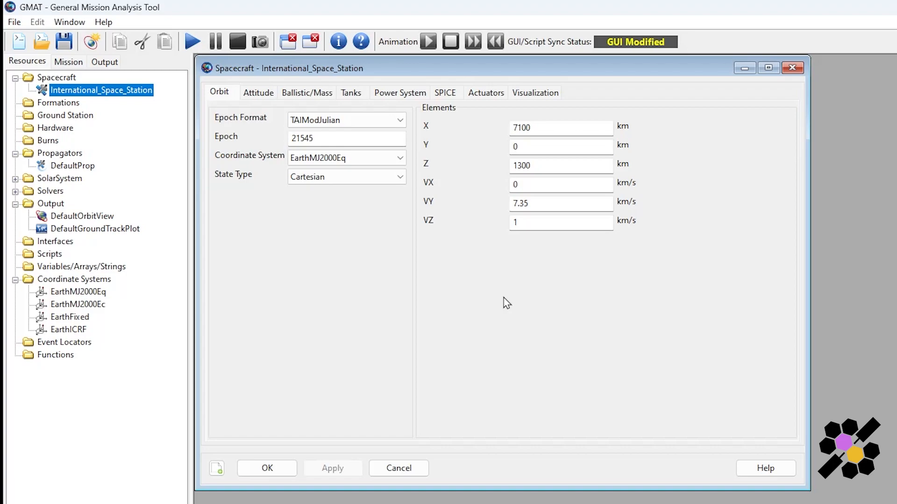
{"action": "mouse_move", "coordinate": [505, 304]}
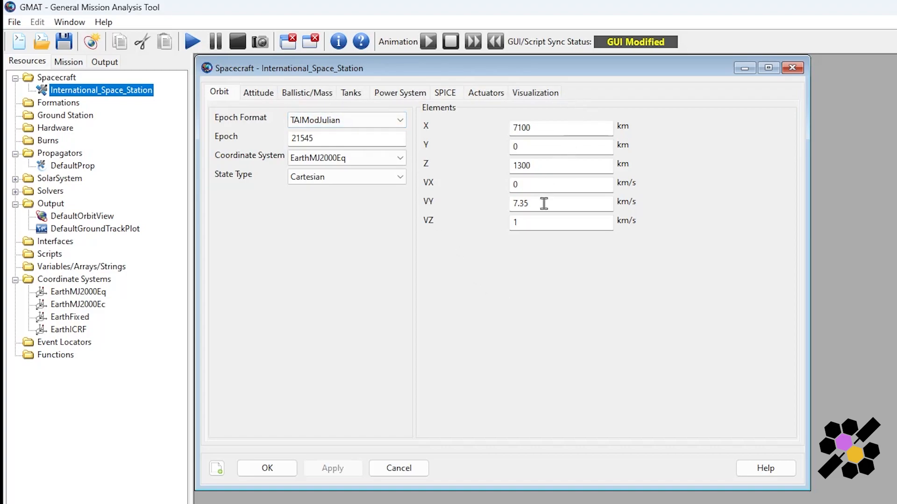
{"action": "mouse_move", "coordinate": [517, 294]}
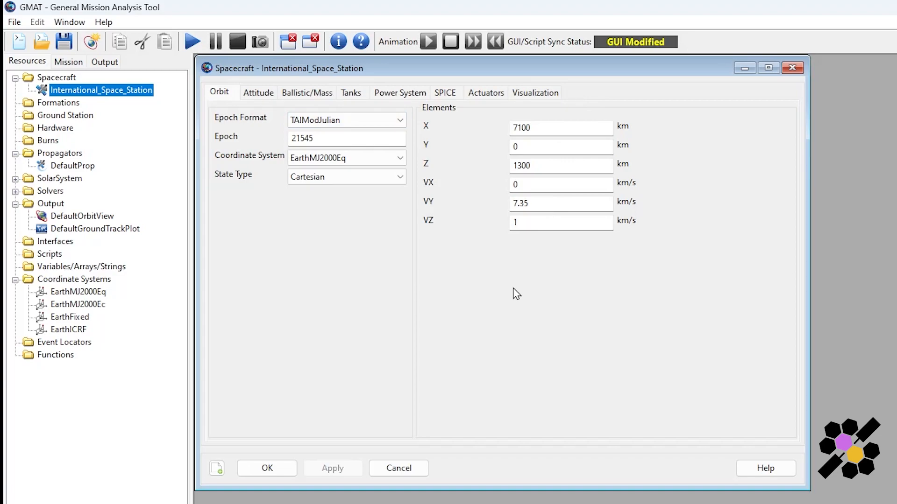
{"action": "mouse_move", "coordinate": [512, 318]}
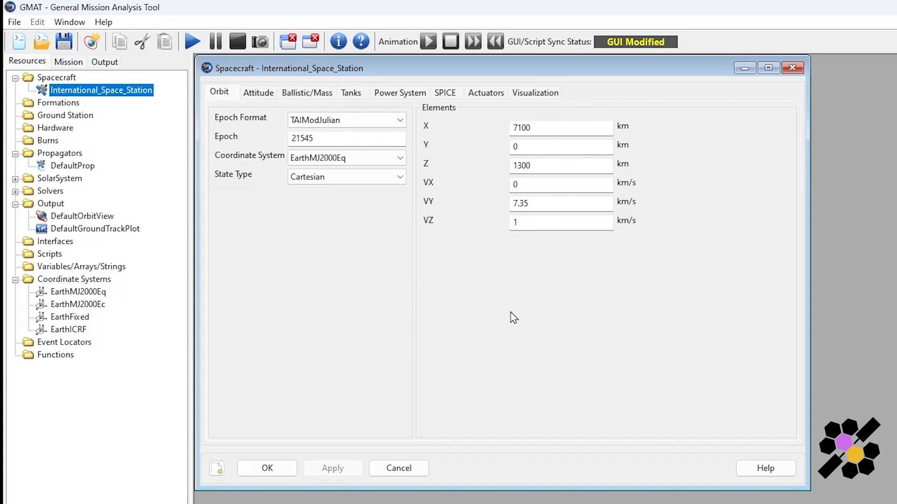
{"action": "mouse_move", "coordinate": [513, 326]}
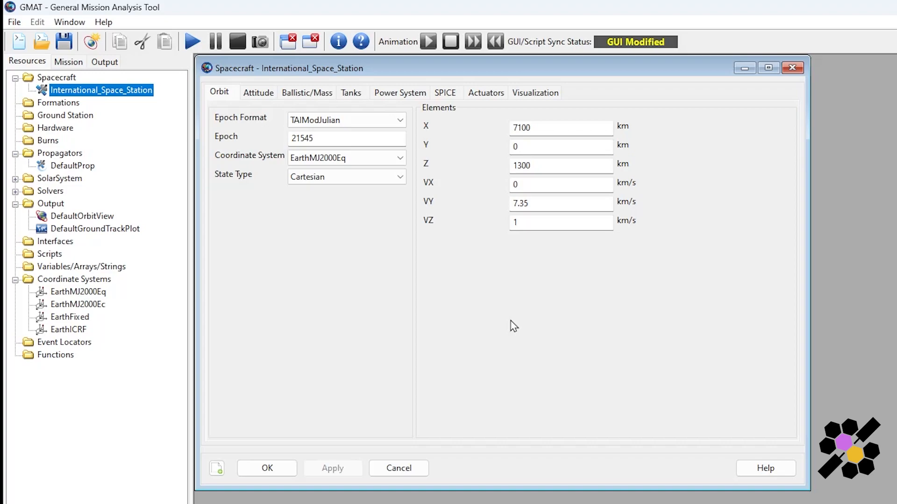
{"action": "mouse_move", "coordinate": [599, 277]}
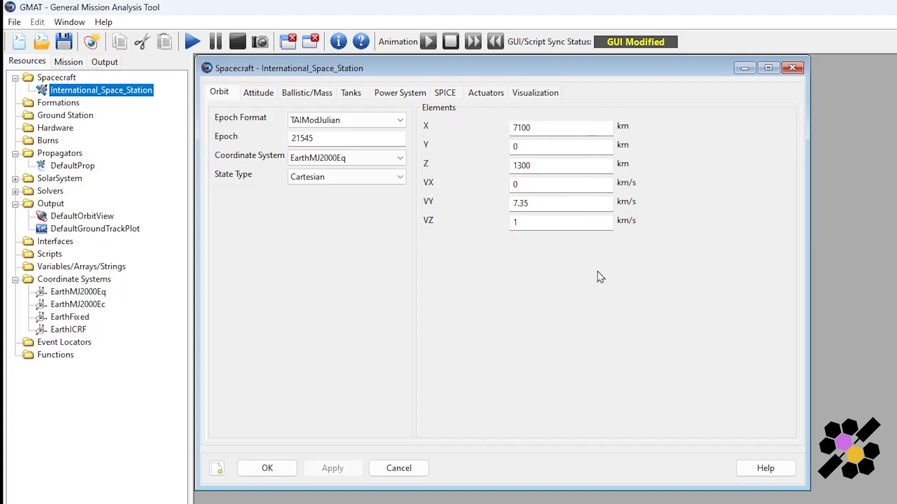
{"action": "mouse_move", "coordinate": [633, 255]}
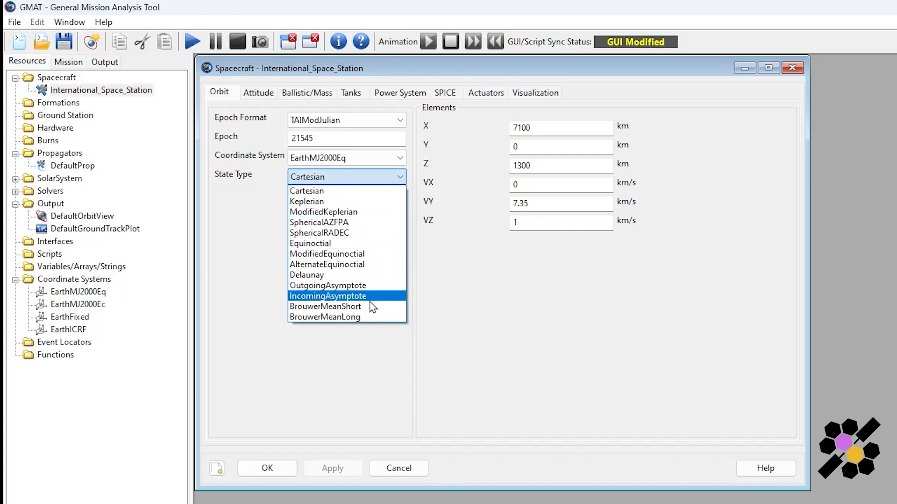
{"action": "mouse_move", "coordinate": [317, 204]}
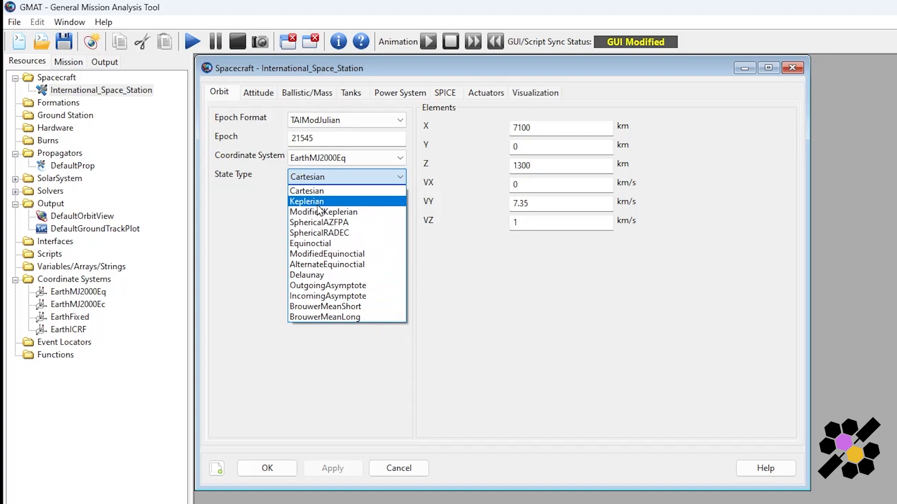
Step: Switch the spacecraft's orbit State Type from Cartesian to Keplerian
{"action": "left_click", "coordinate": [307, 201]}
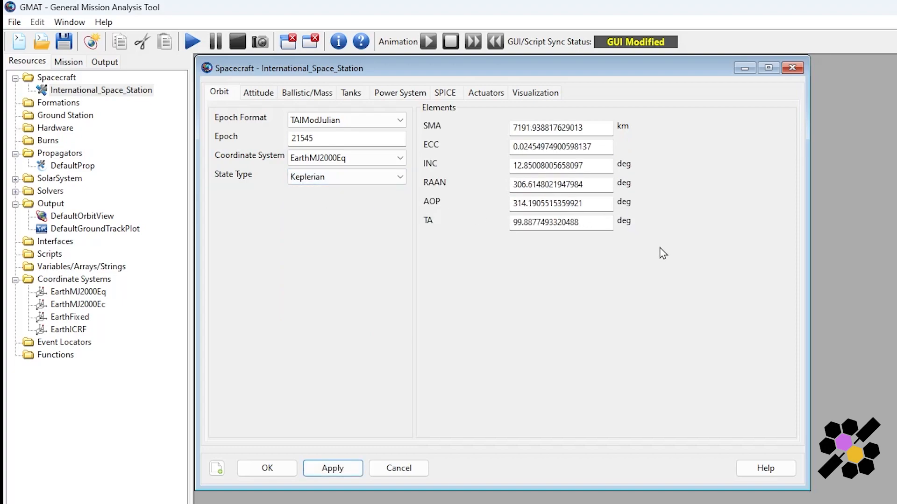
{"action": "mouse_move", "coordinate": [637, 185]}
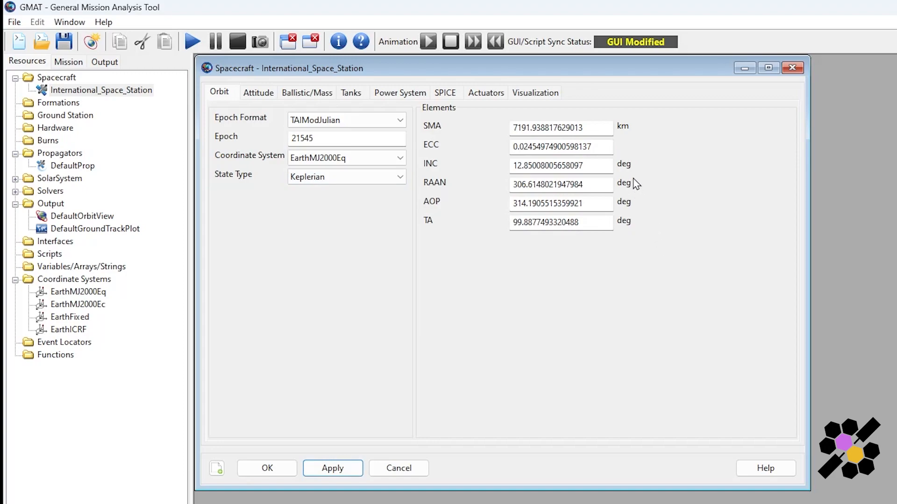
{"action": "mouse_move", "coordinate": [640, 184]}
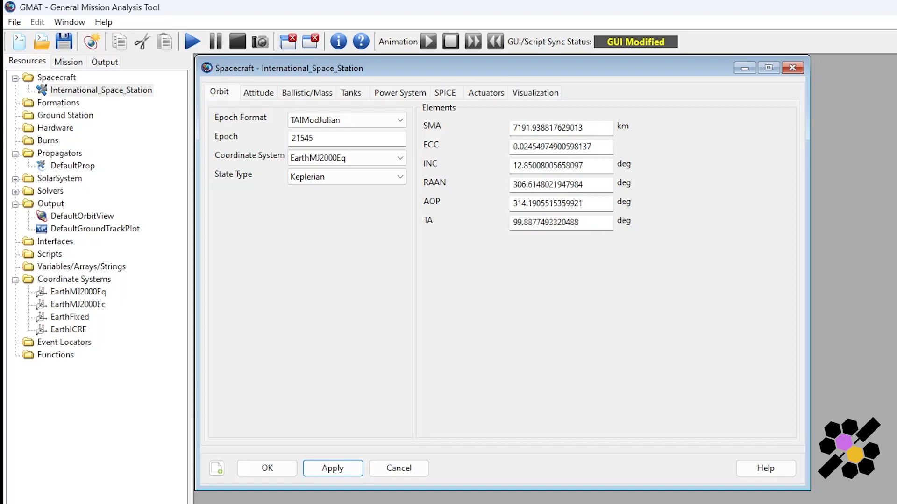
{"action": "mouse_move", "coordinate": [410, 205]}
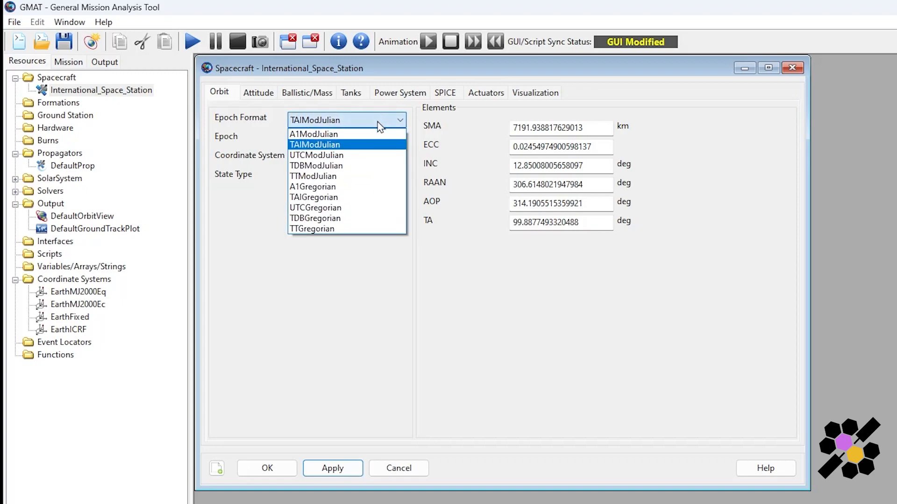
{"action": "mouse_move", "coordinate": [357, 215]}
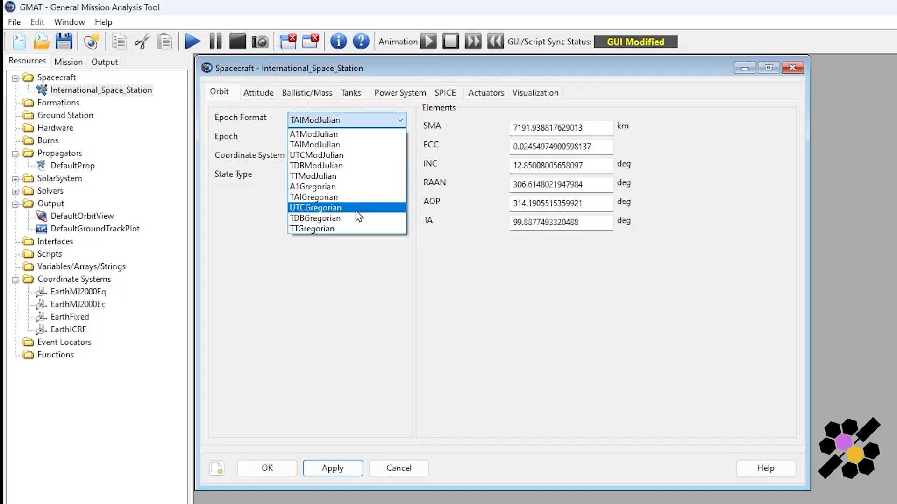
Step: Use the UTC Gregorian epoch format and enter 10 Jul 2023 13:03:03:000
{"action": "left_click", "coordinate": [315, 207]}
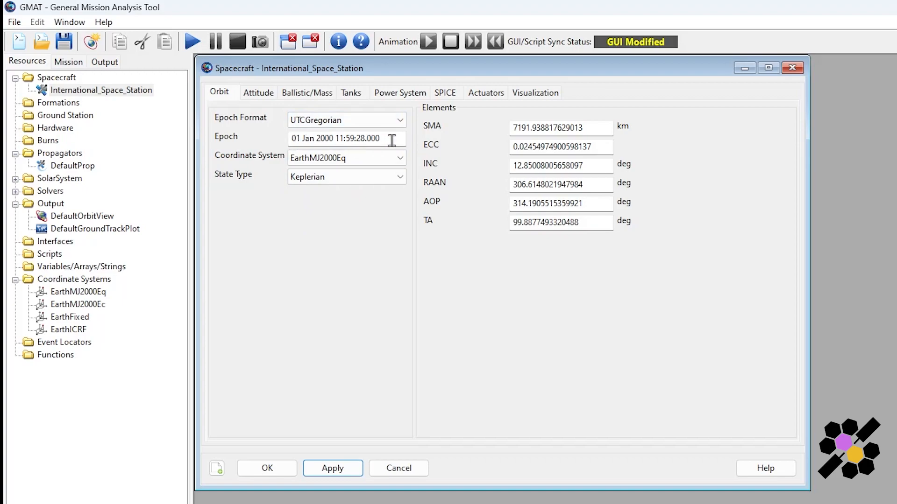
{"action": "left_click", "coordinate": [346, 138]}
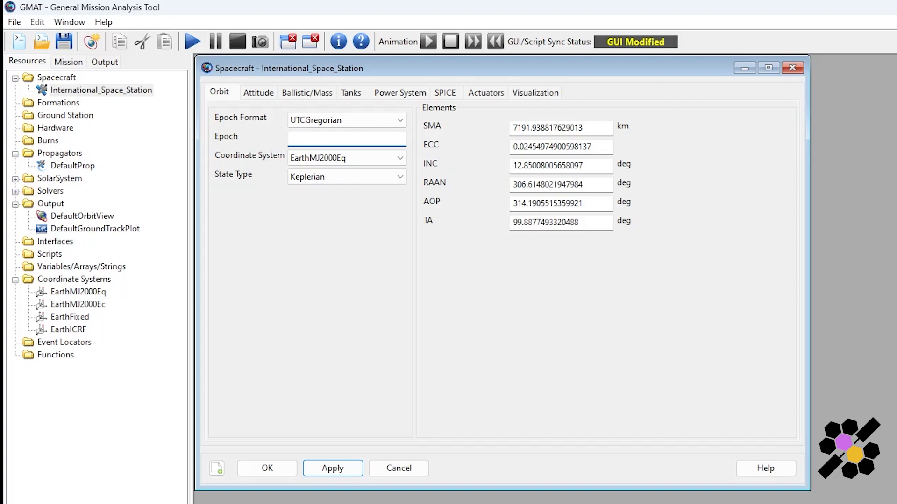
{"action": "type", "text": "Jul"}
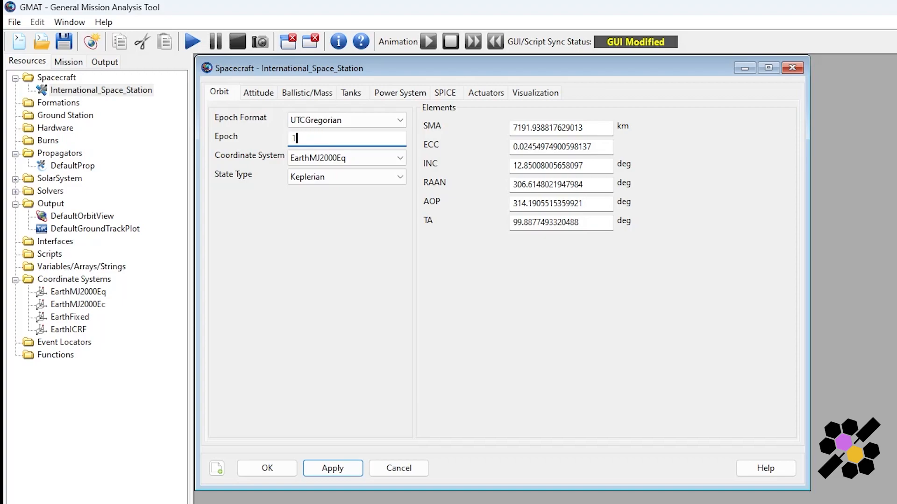
{"action": "type", "text": "0 Jul 2023"}
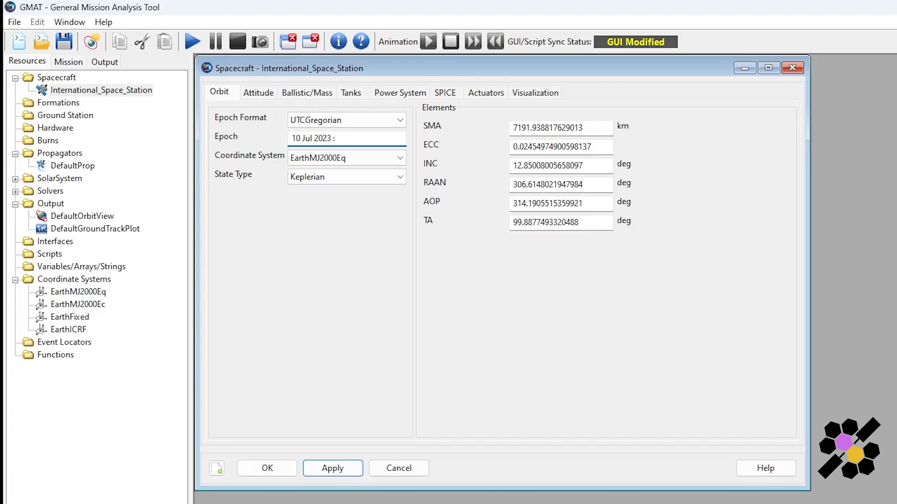
{"action": "type", "text": ":"}
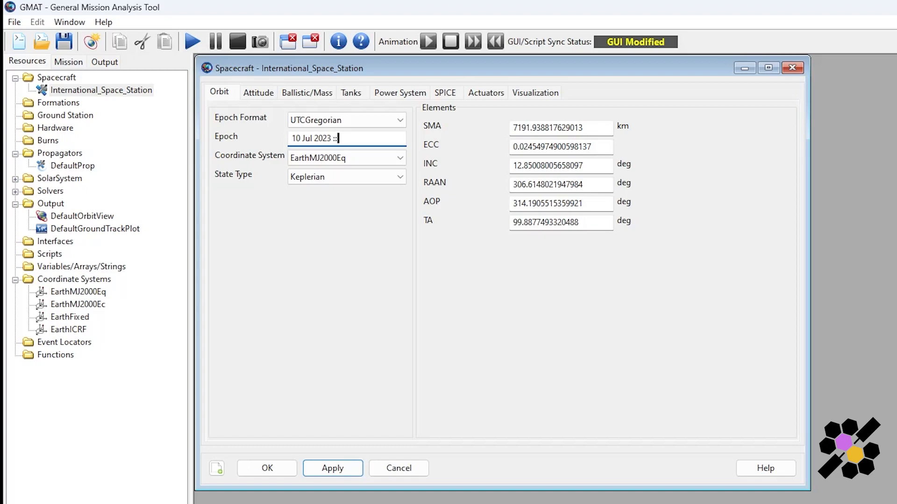
{"action": "key", "text": "Backspace"}
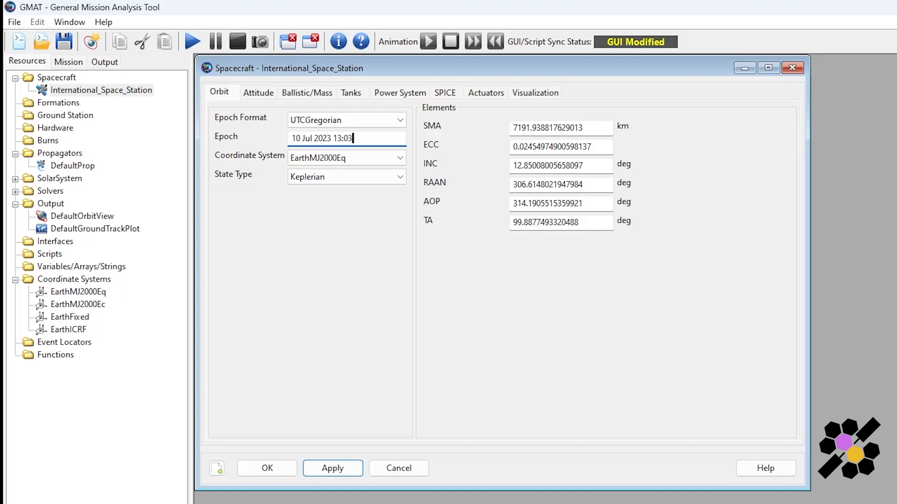
{"action": "type", "text": ":03"}
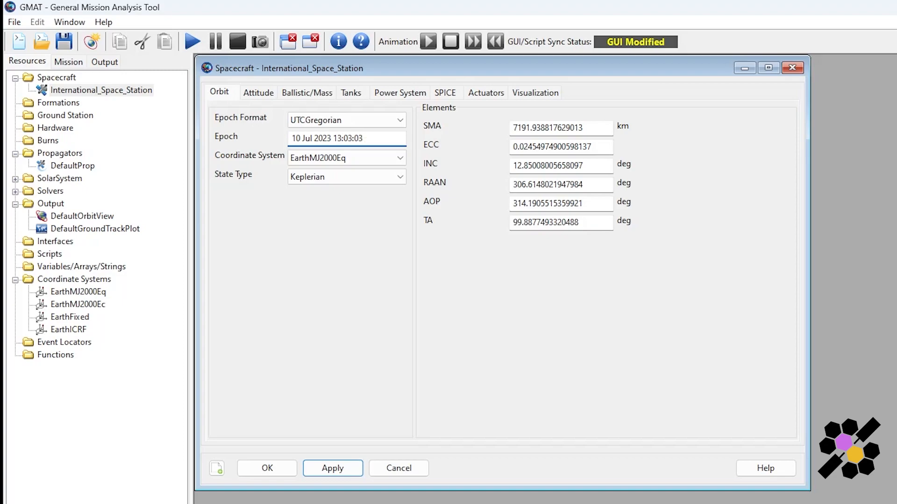
{"action": "type", "text": ":000"}
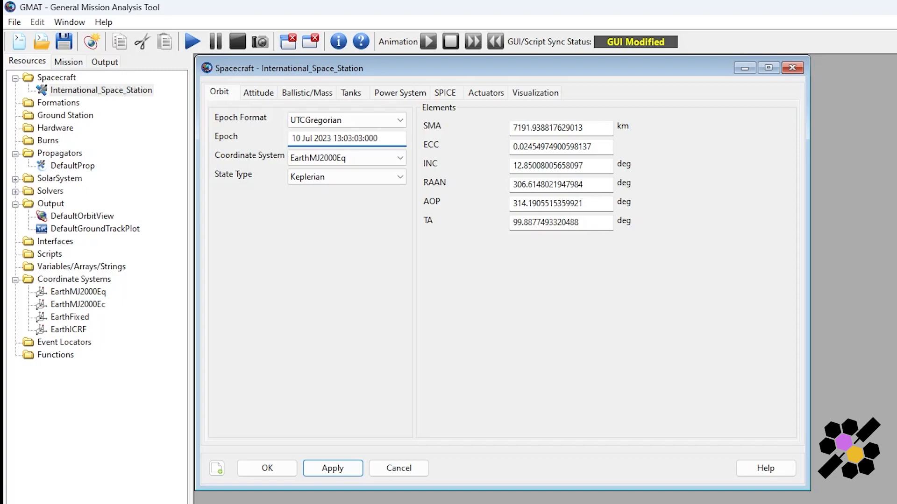
{"action": "mouse_move", "coordinate": [319, 155]}
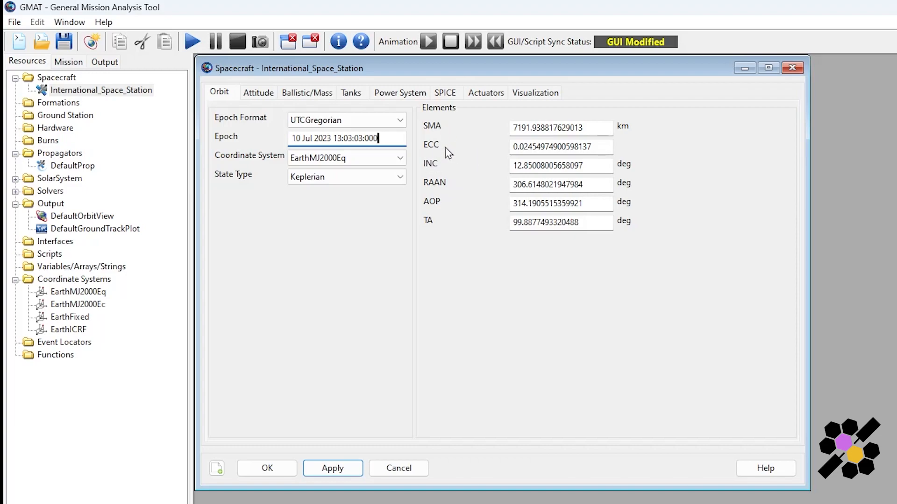
{"action": "mouse_move", "coordinate": [453, 196]}
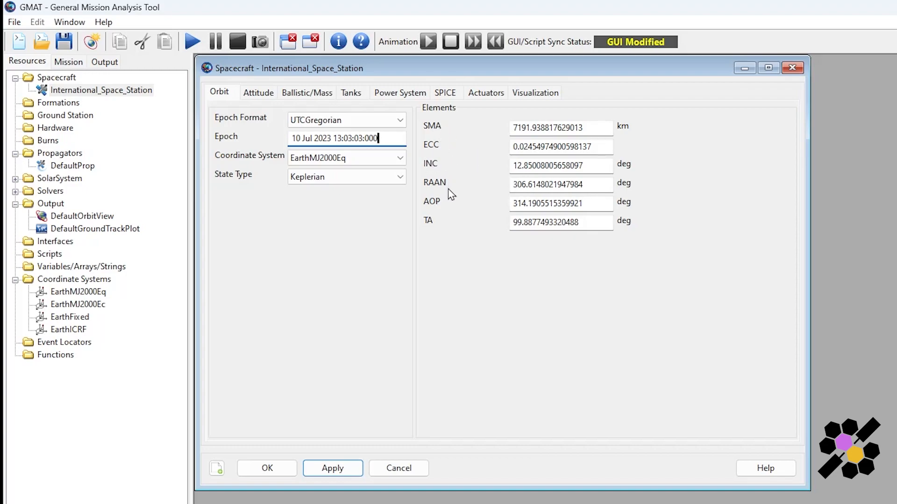
{"action": "mouse_move", "coordinate": [447, 211]}
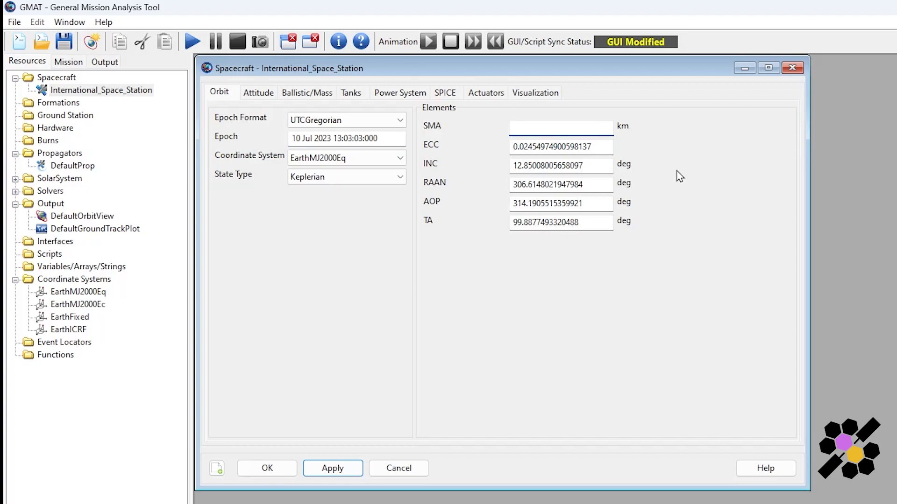
Step: Enter SMA 6738, ECC 0.00002, INC 51.6, RAAN 212.7, AOP 106.5 and TA 33
{"action": "type", "text": "6"}
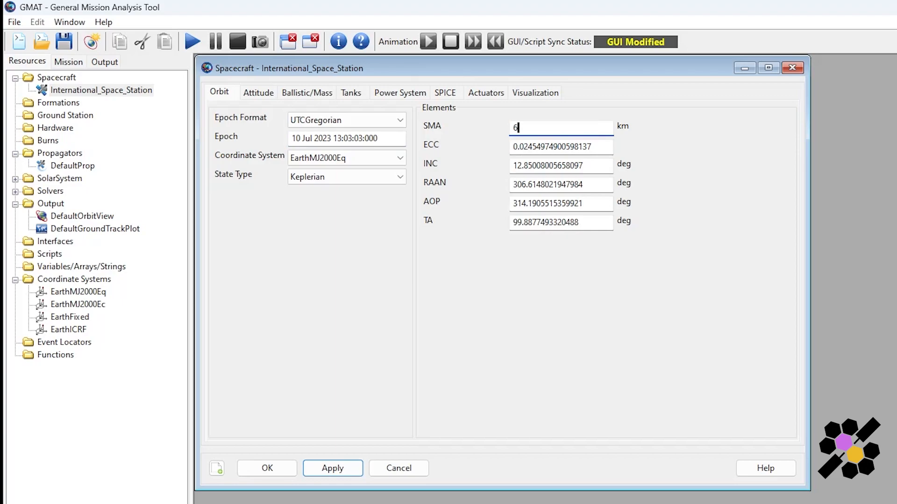
{"action": "type", "text": "738"}
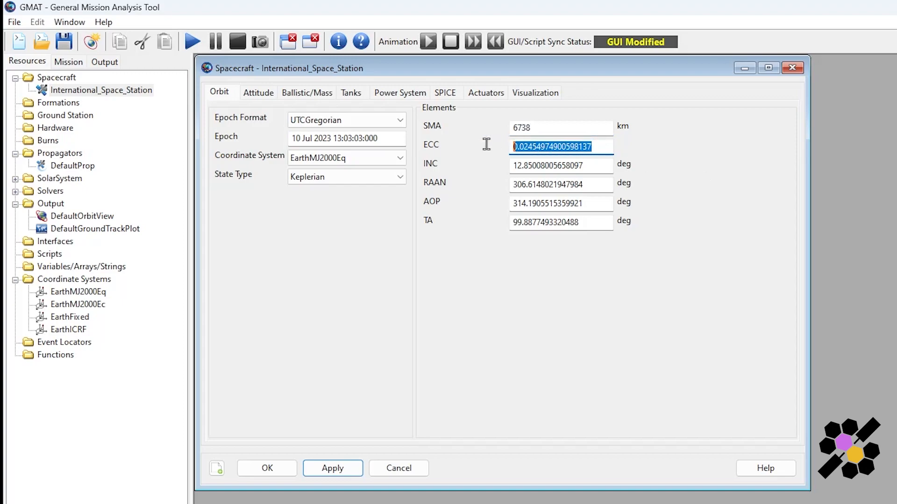
{"action": "key", "text": "Delete"}
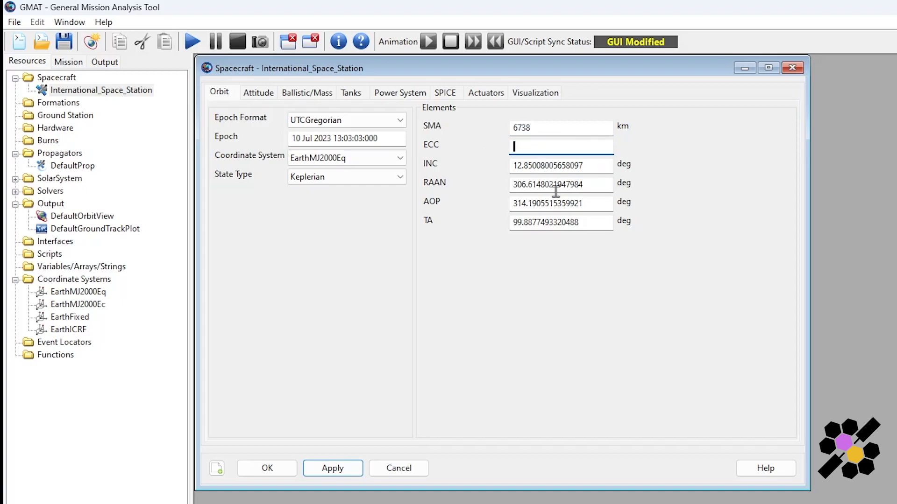
{"action": "type", "text": "0.0000"}
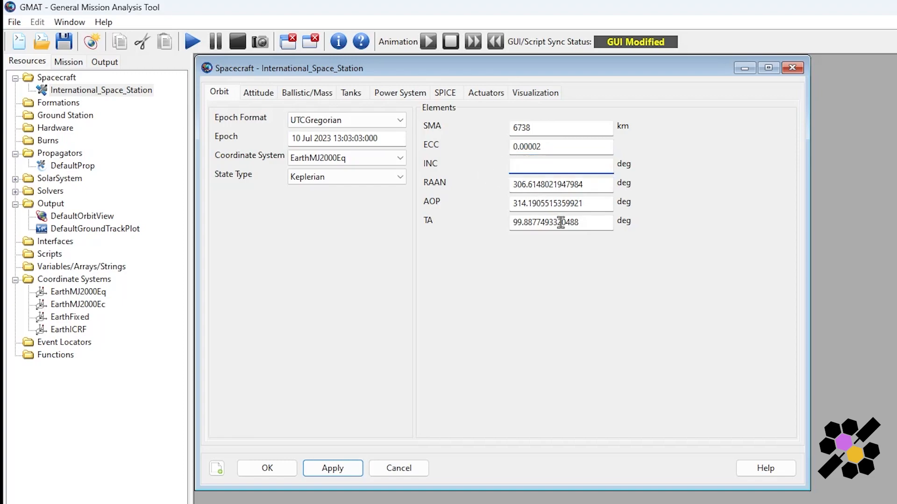
{"action": "type", "text": "2"}
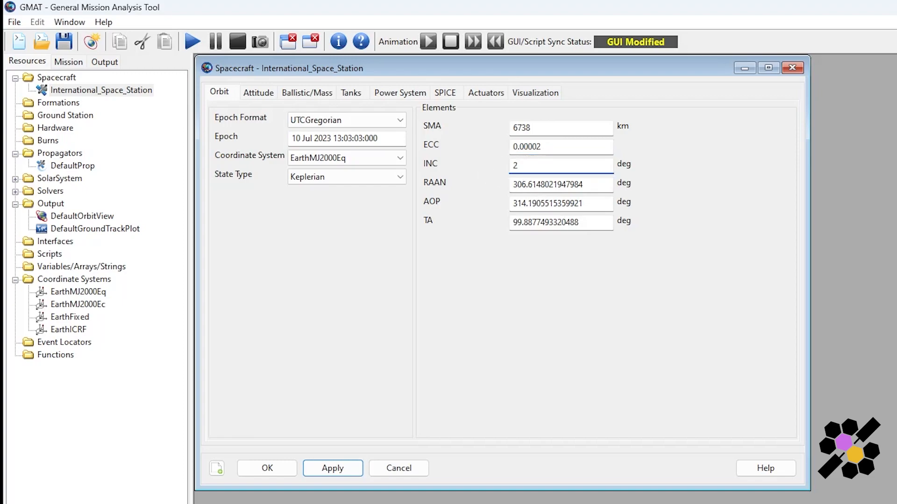
{"action": "type", "text": "51.6"}
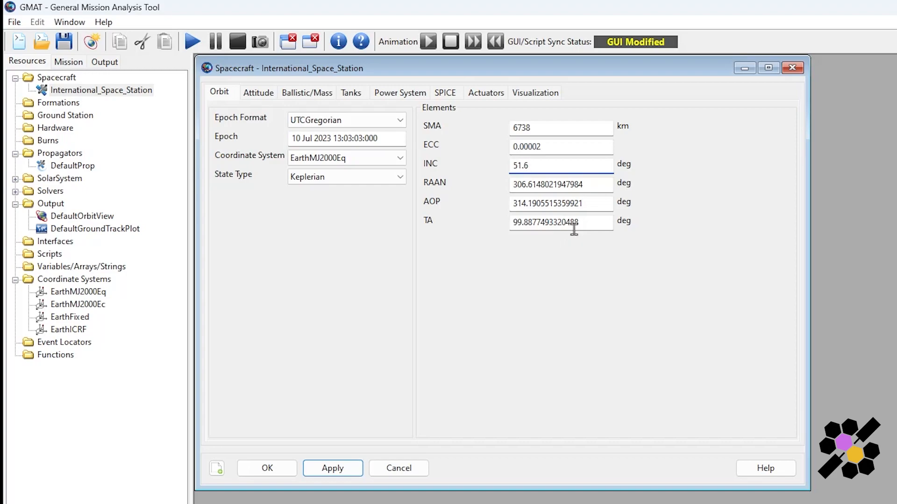
{"action": "triple_click", "coordinate": [561, 184]}
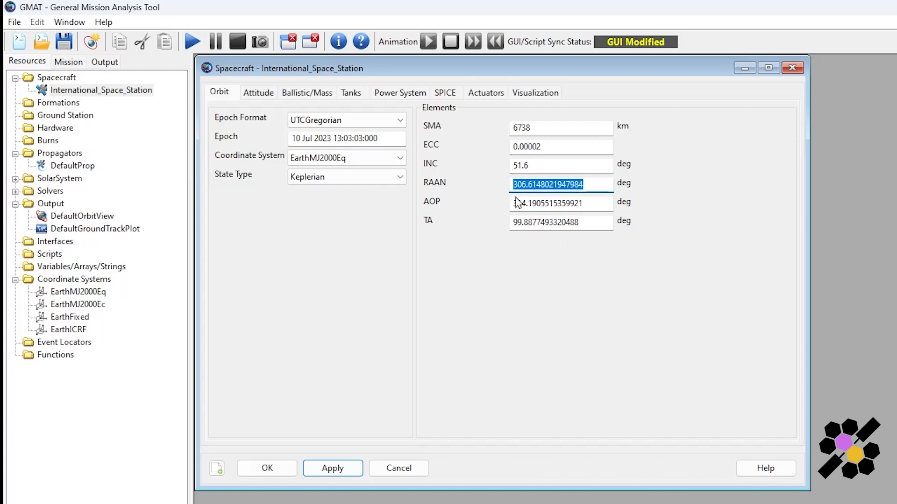
{"action": "type", "text": "212.7"}
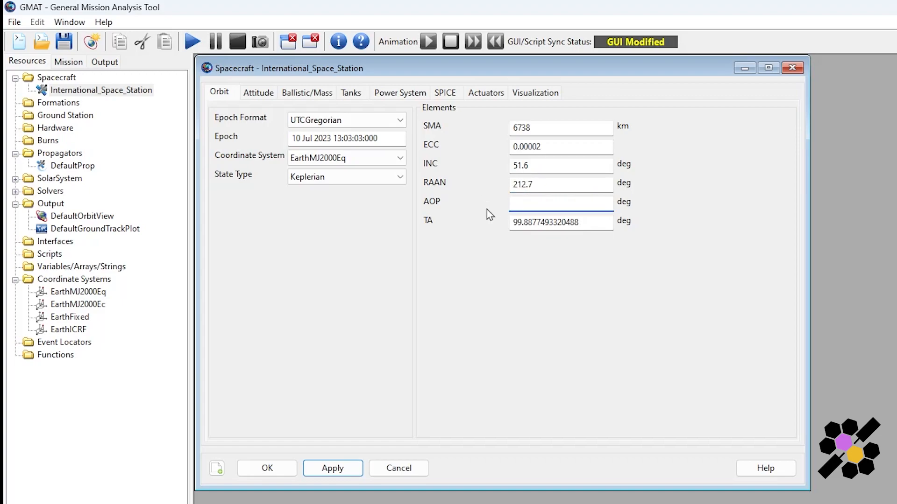
{"action": "type", "text": "106.5"}
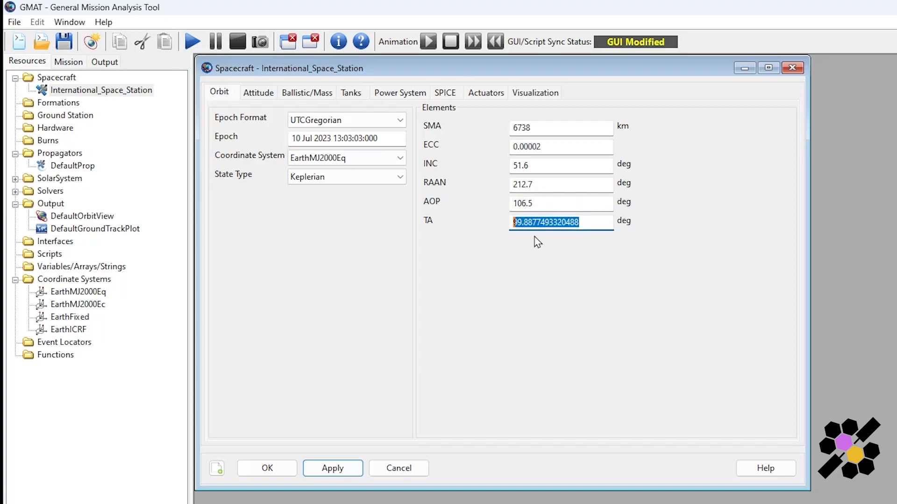
{"action": "type", "text": "33"}
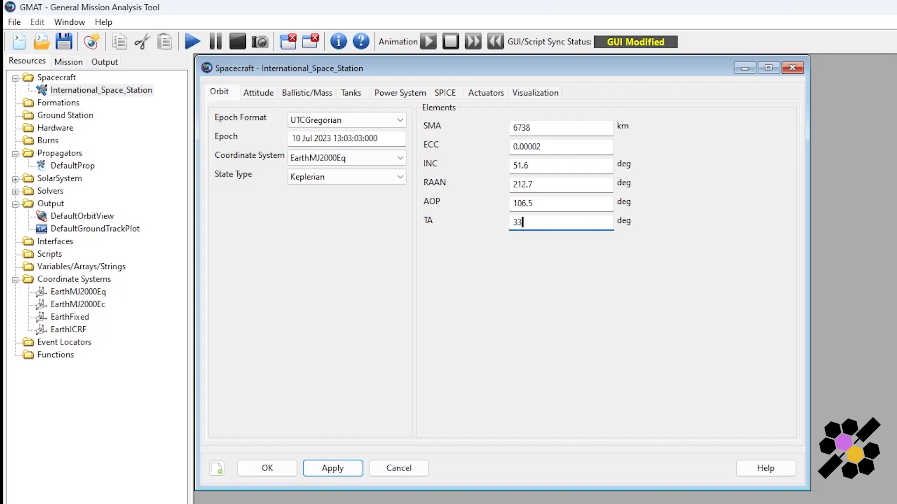
{"action": "mouse_move", "coordinate": [619, 202]}
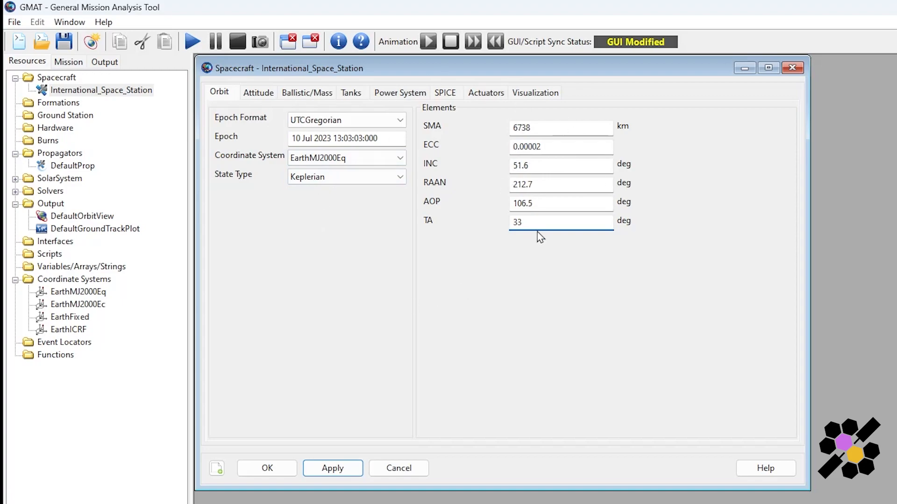
Step: Clear the epoch format error and re-enter the epoch as 10 Jul 2023 13:03:03.000
{"action": "left_click", "coordinate": [333, 468]}
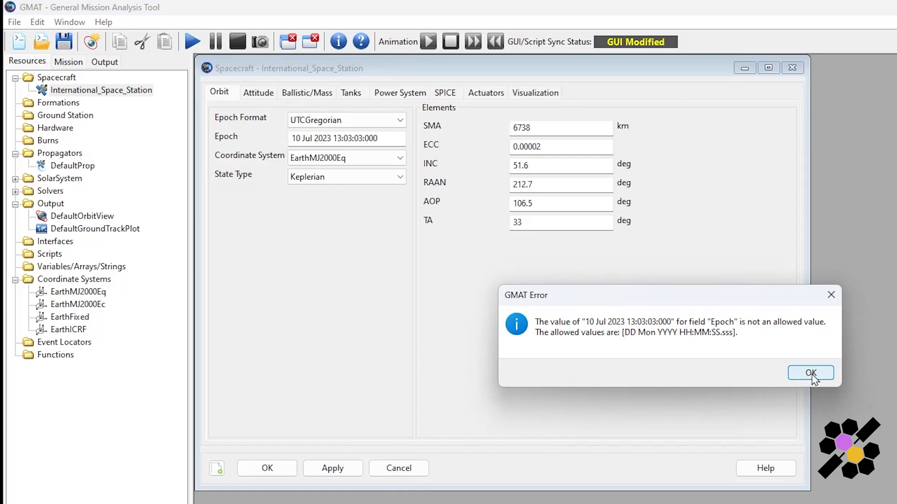
{"action": "left_click", "coordinate": [811, 373]}
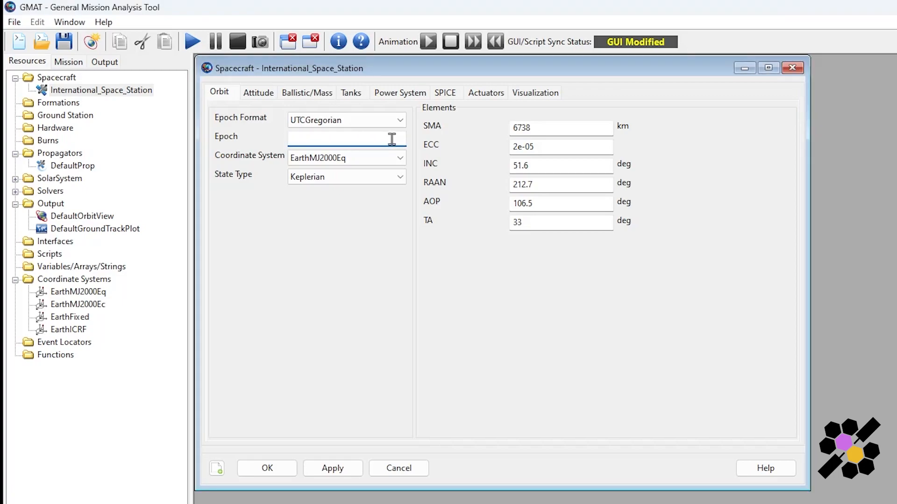
{"action": "type", "text": "10 Jul 2023 13:03:03.000"}
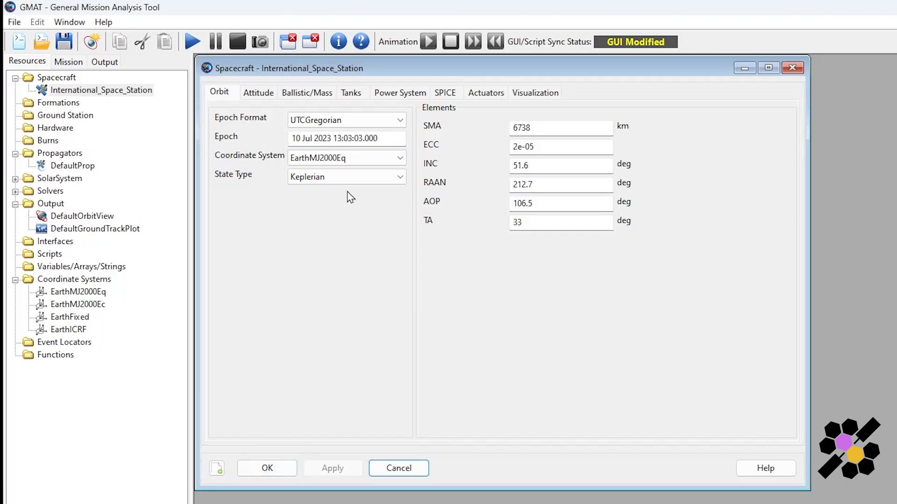
{"action": "mouse_move", "coordinate": [424, 370]}
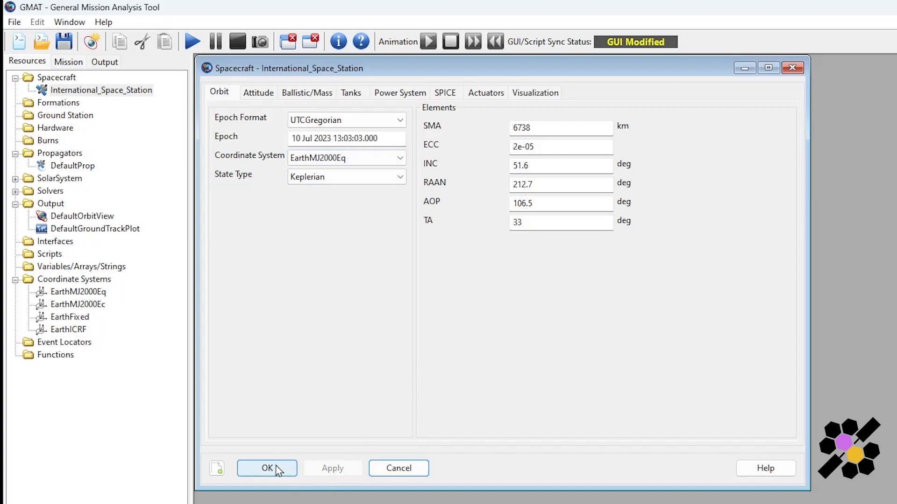
Step: Save and close the spacecraft panel, then browse Burns and DefaultProp in the tree
{"action": "left_click", "coordinate": [266, 468]}
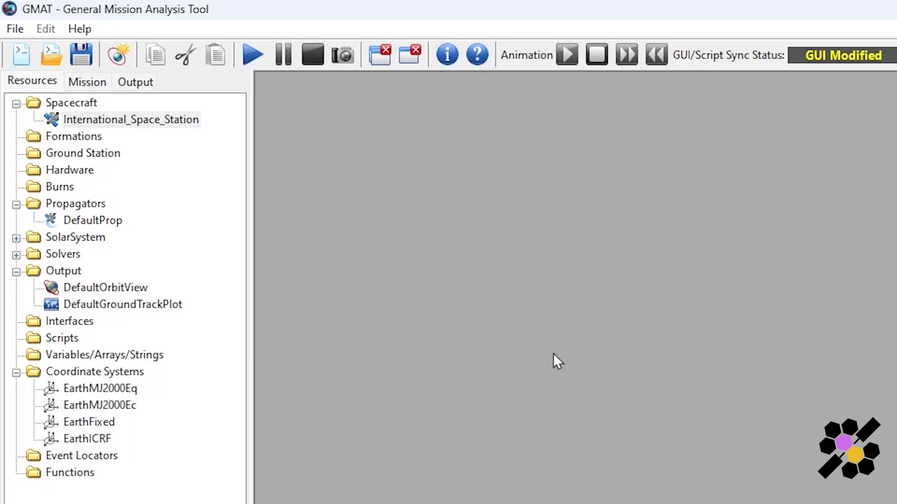
{"action": "mouse_move", "coordinate": [58, 200]}
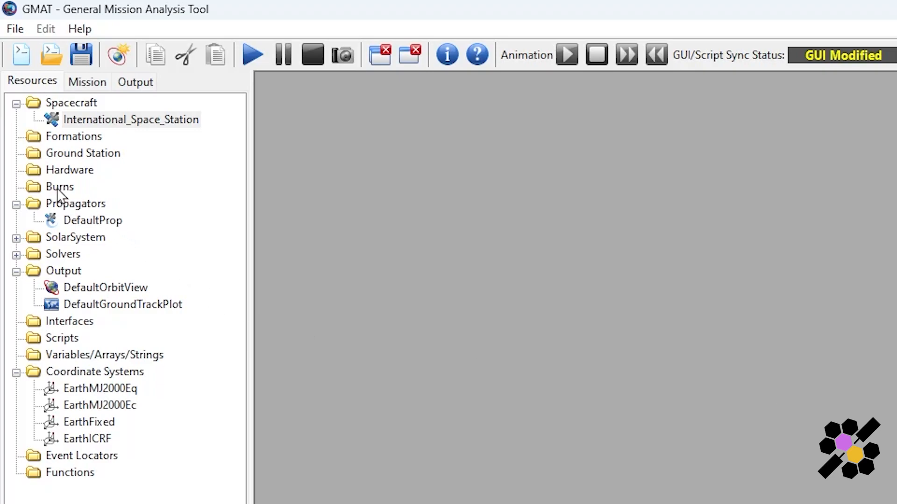
{"action": "mouse_move", "coordinate": [99, 167]}
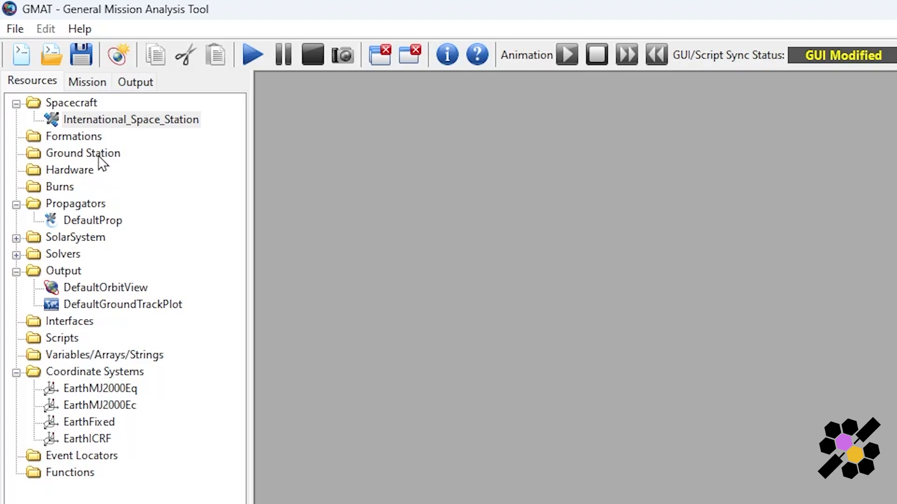
{"action": "mouse_move", "coordinate": [95, 199]}
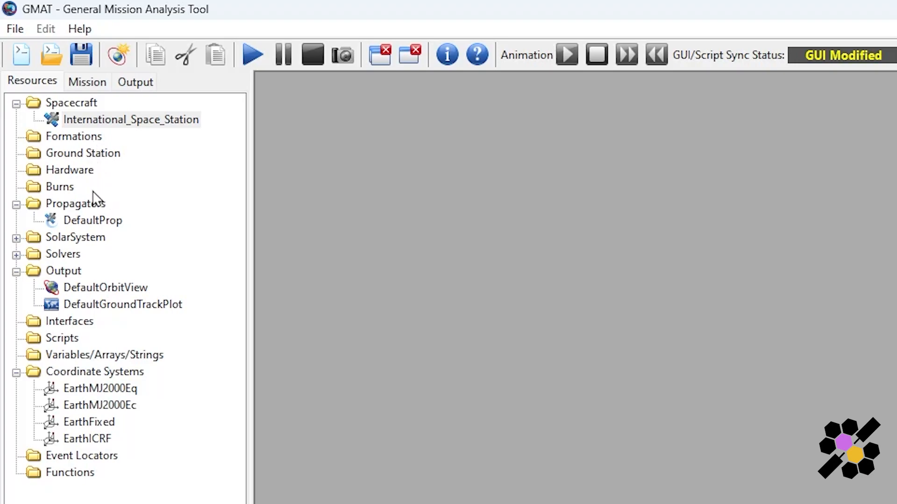
{"action": "mouse_move", "coordinate": [80, 207]}
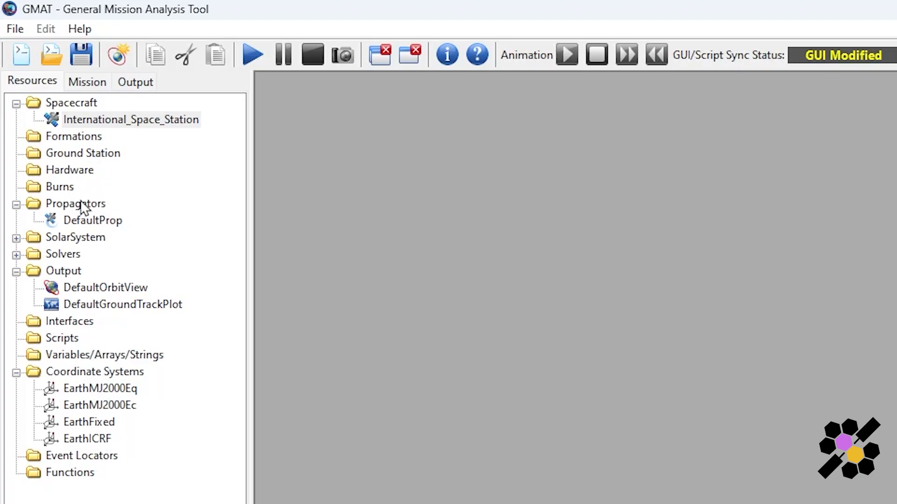
{"action": "mouse_move", "coordinate": [66, 190]}
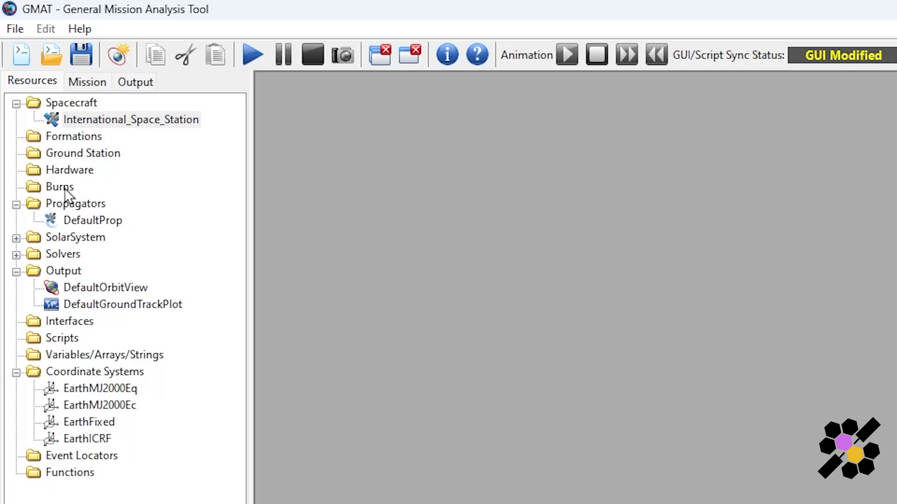
{"action": "right_click", "coordinate": [58, 186]}
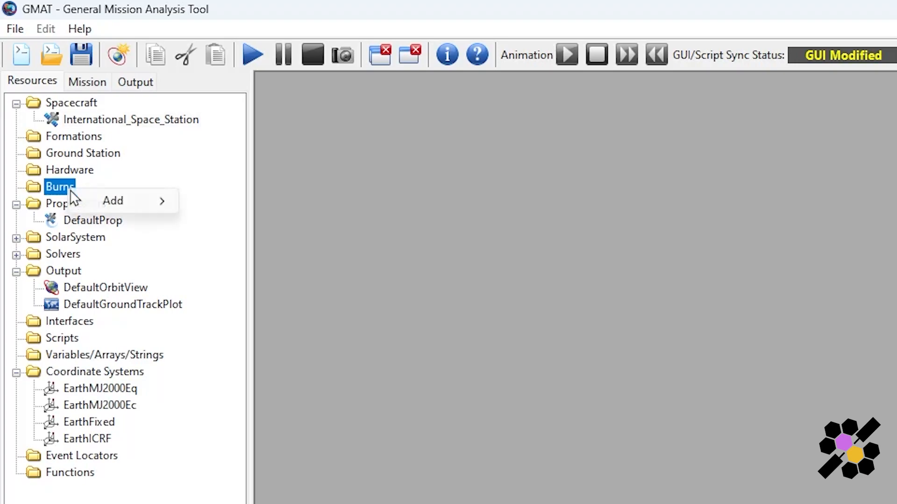
{"action": "mouse_move", "coordinate": [141, 205]}
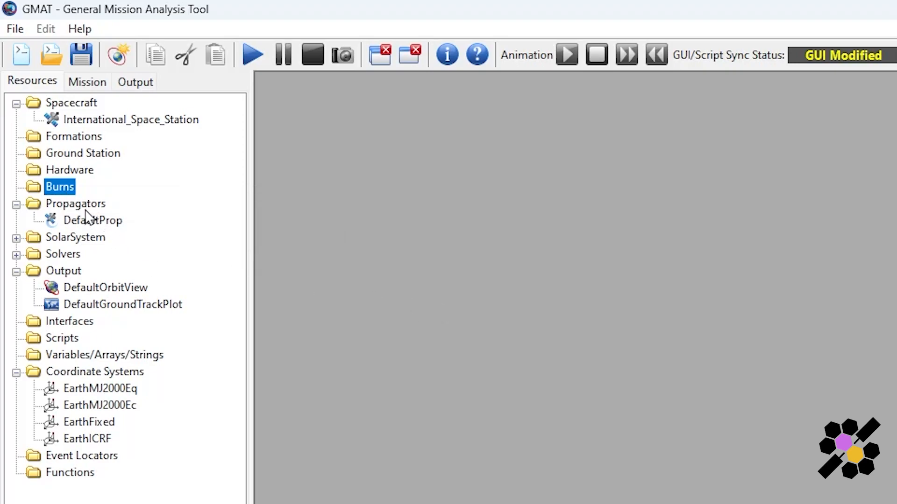
{"action": "mouse_move", "coordinate": [63, 214]}
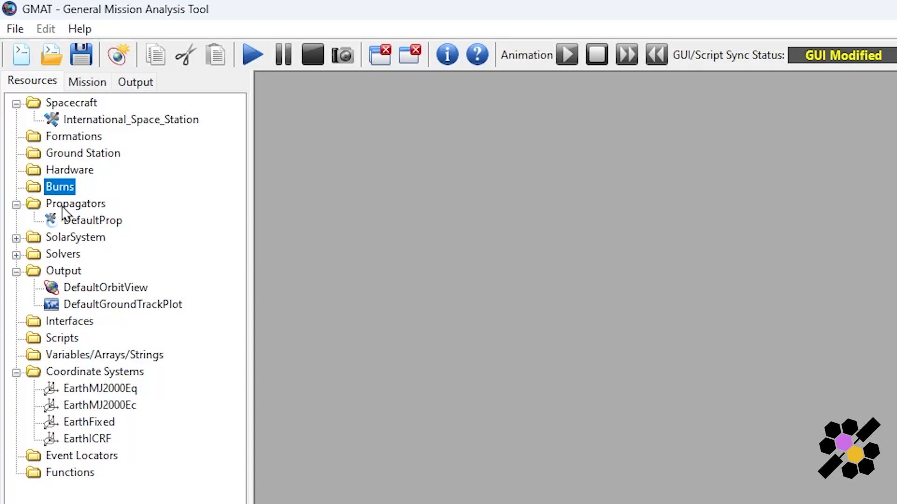
{"action": "right_click", "coordinate": [75, 203]}
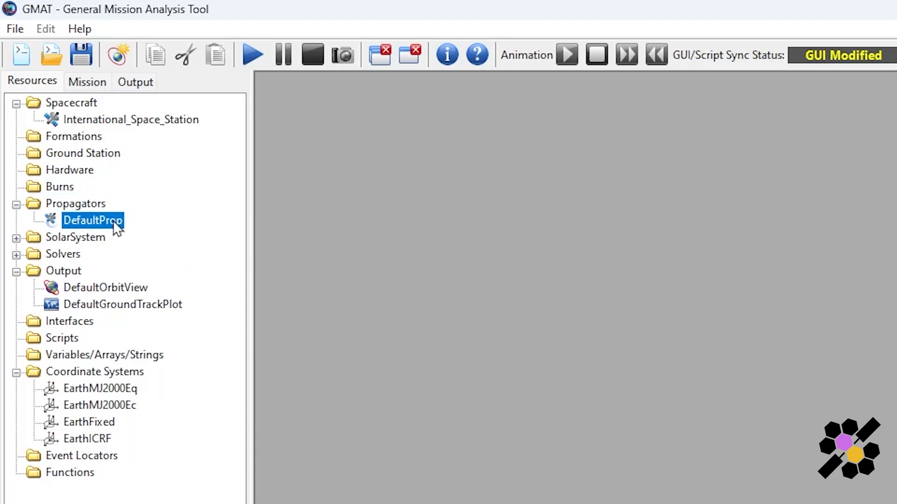
Step: Review DefaultProp, keeping Earth as central body and no atmosphere model, and close it
{"action": "double_click", "coordinate": [93, 220]}
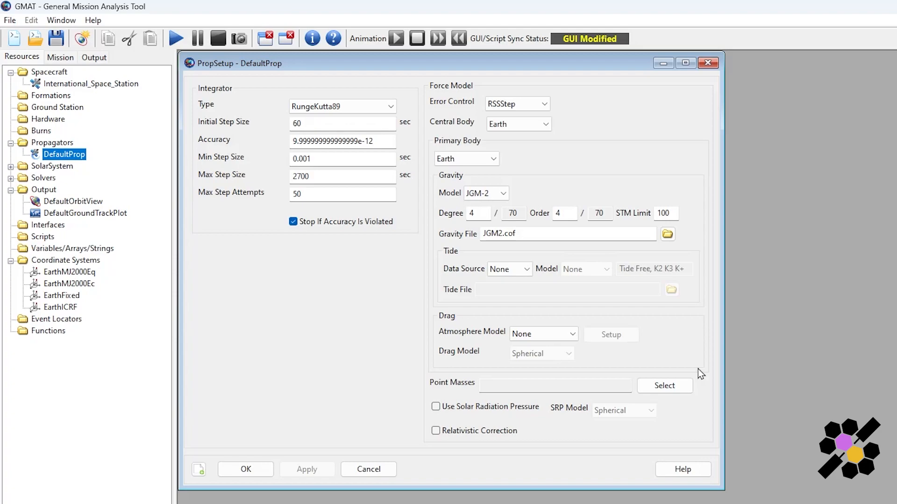
{"action": "mouse_move", "coordinate": [275, 109]}
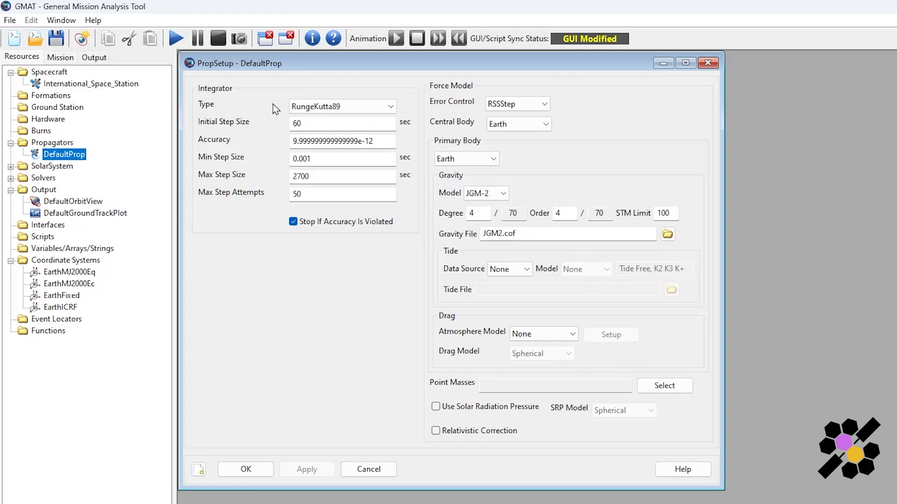
{"action": "mouse_move", "coordinate": [309, 257]}
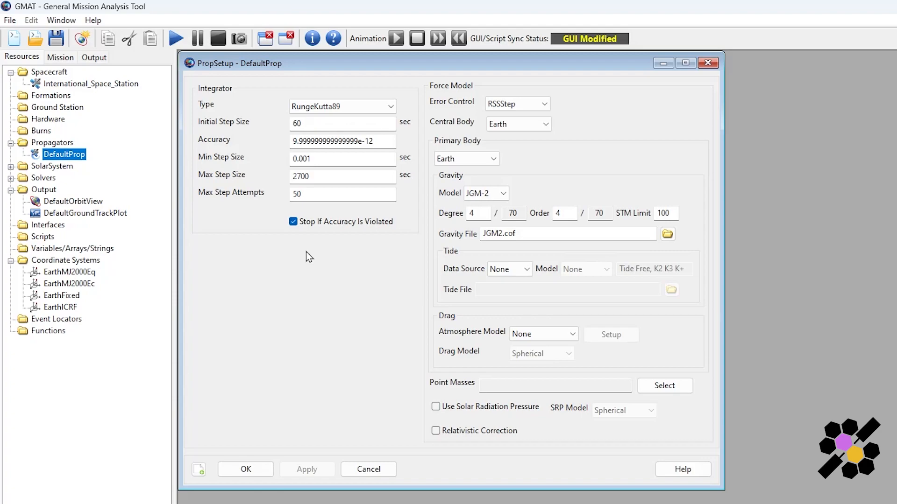
{"action": "mouse_move", "coordinate": [390, 113]}
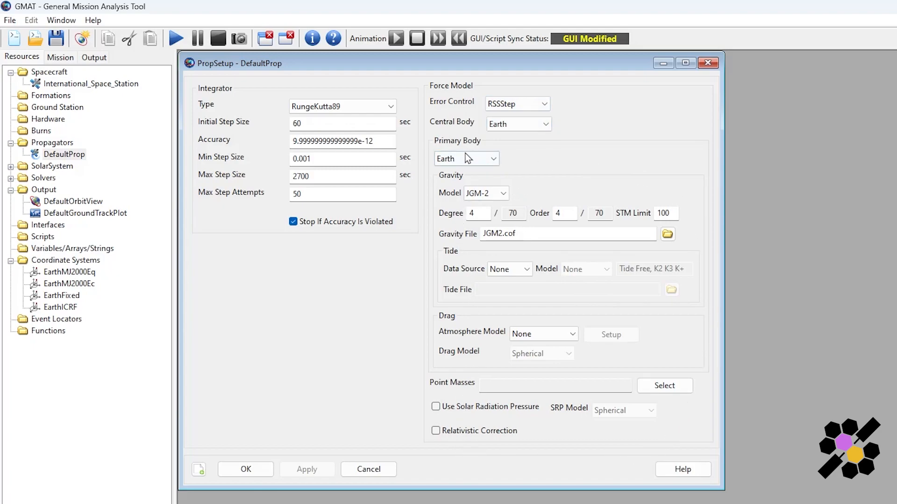
{"action": "mouse_move", "coordinate": [462, 149]}
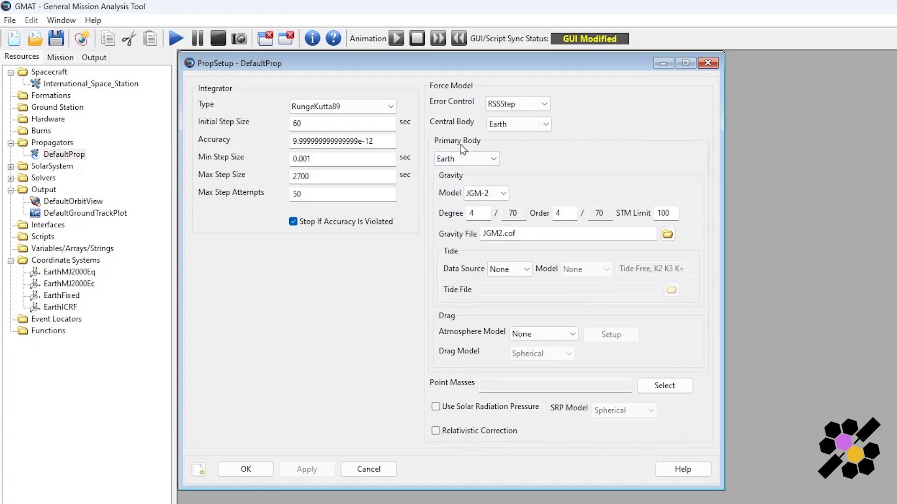
{"action": "mouse_move", "coordinate": [503, 148]}
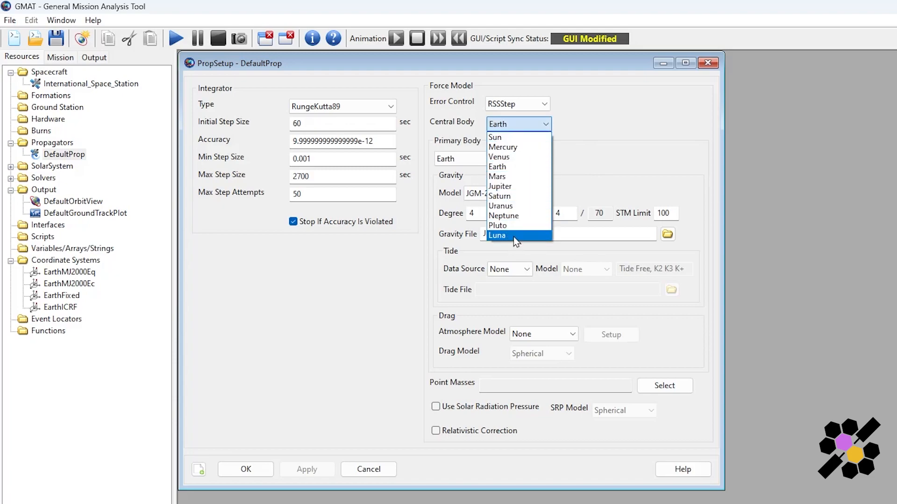
{"action": "mouse_move", "coordinate": [558, 225]}
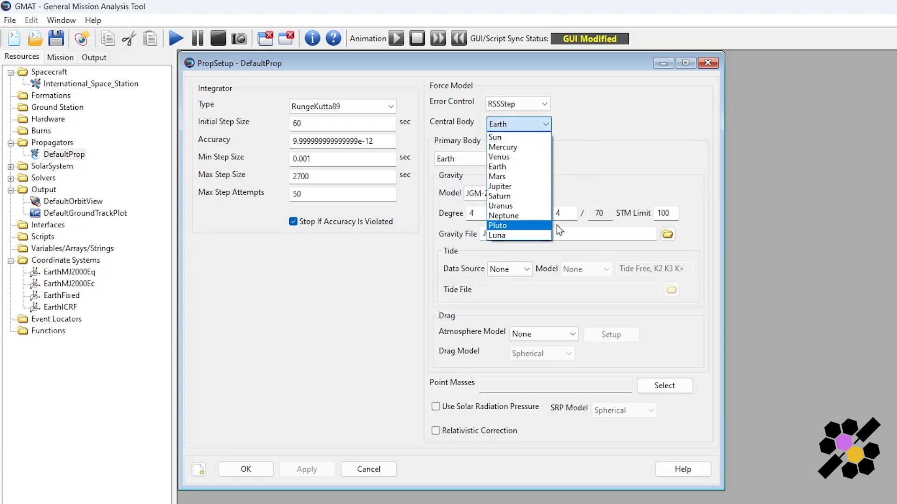
{"action": "mouse_move", "coordinate": [535, 137]}
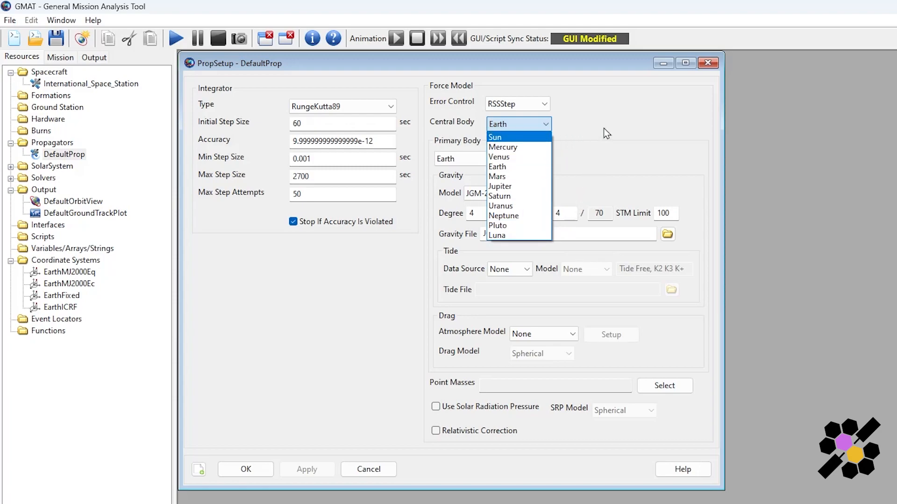
{"action": "left_click", "coordinate": [497, 166]}
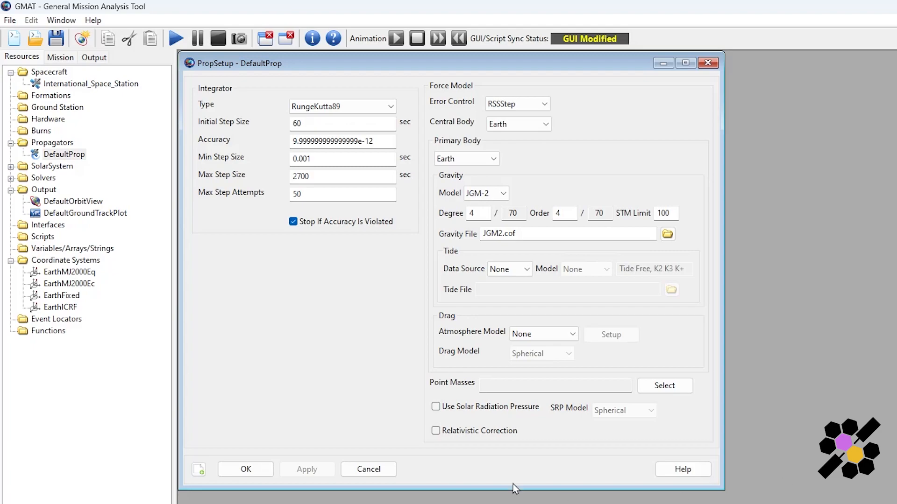
{"action": "mouse_move", "coordinate": [506, 209]}
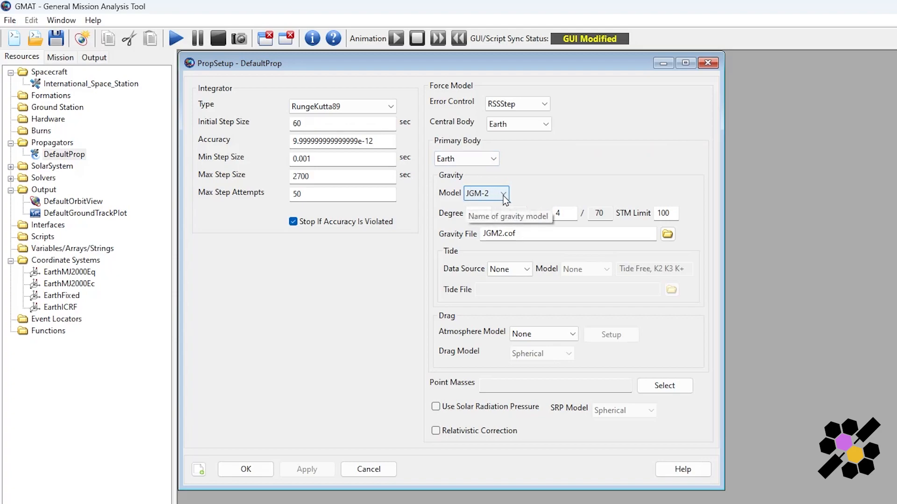
{"action": "mouse_move", "coordinate": [498, 196]}
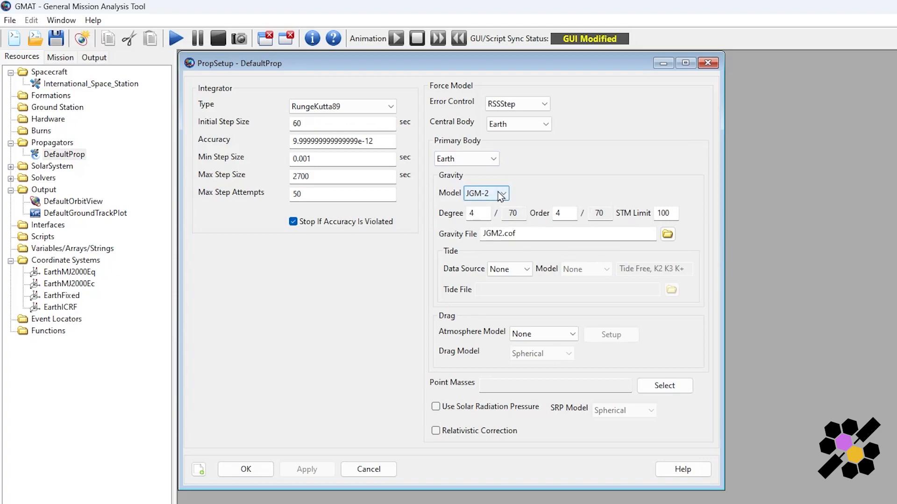
{"action": "mouse_move", "coordinate": [573, 198]}
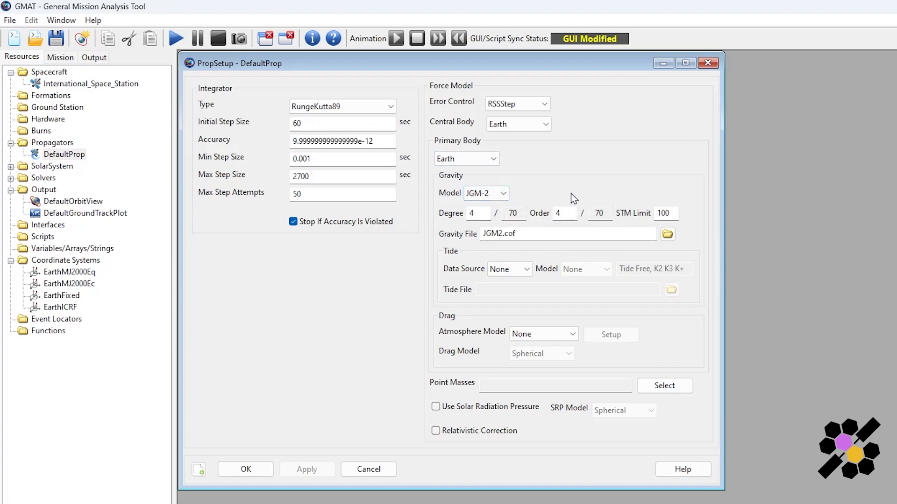
{"action": "mouse_move", "coordinate": [448, 225]}
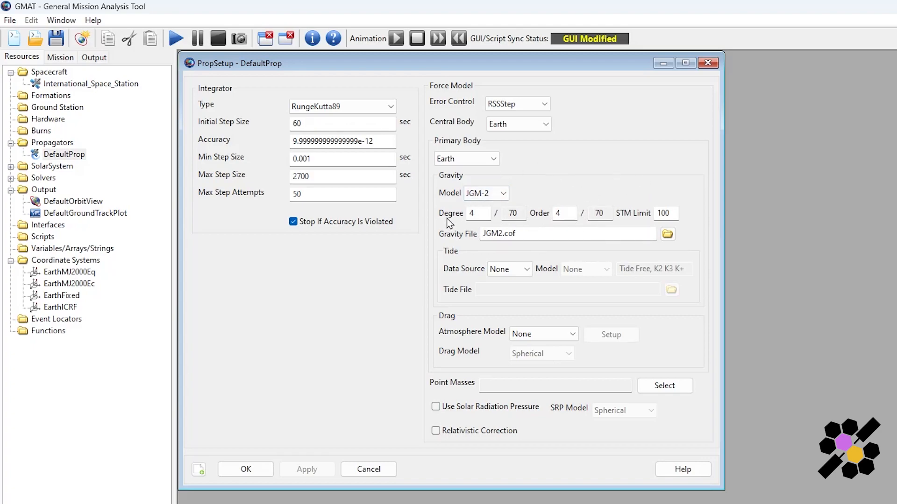
{"action": "mouse_move", "coordinate": [526, 218]}
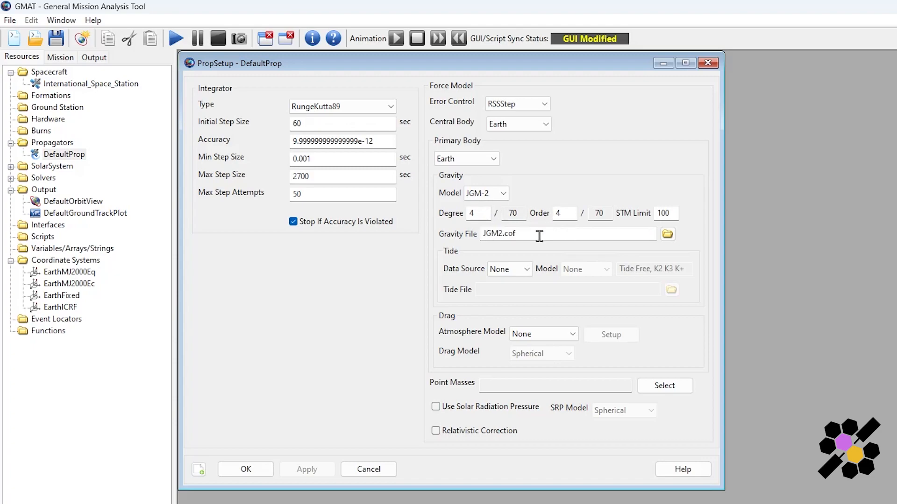
{"action": "mouse_move", "coordinate": [602, 324]}
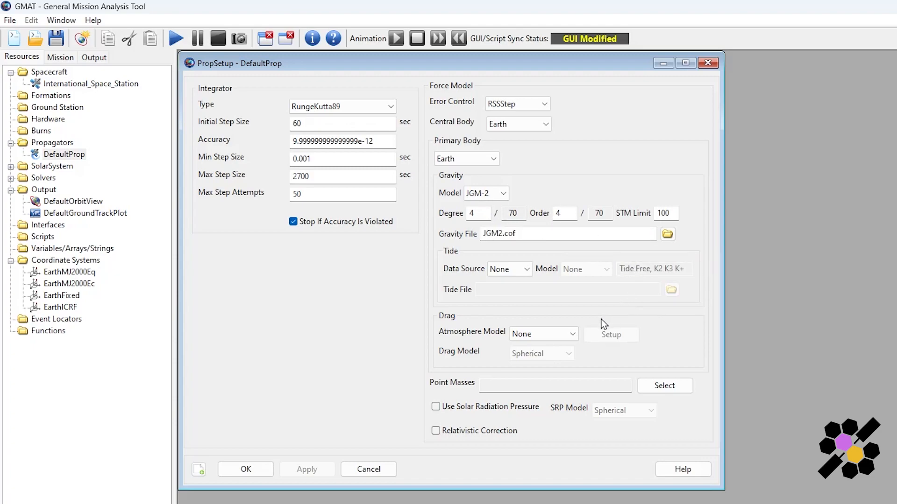
{"action": "mouse_move", "coordinate": [524, 249]}
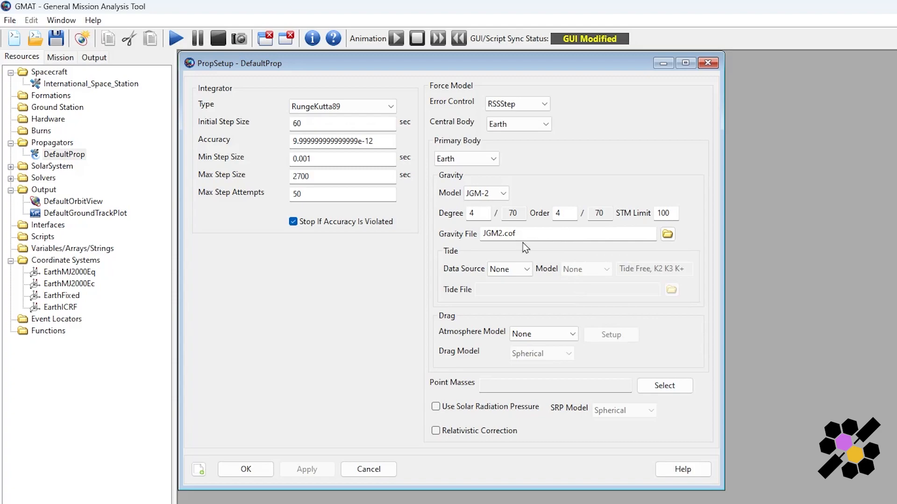
{"action": "mouse_move", "coordinate": [421, 228]}
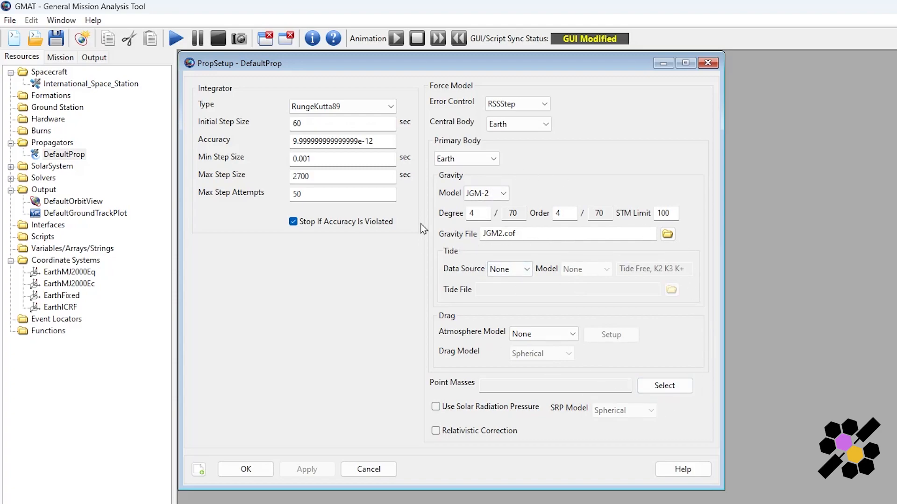
{"action": "mouse_move", "coordinate": [576, 343]}
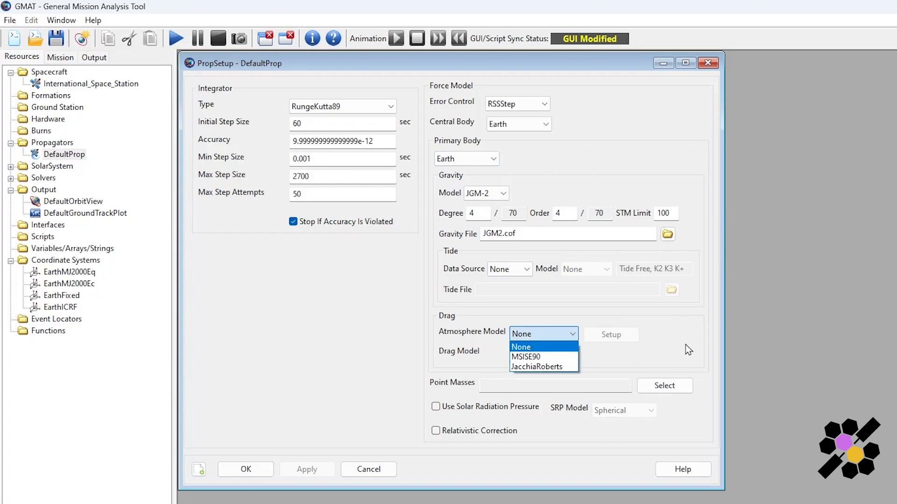
{"action": "left_click", "coordinate": [521, 347]}
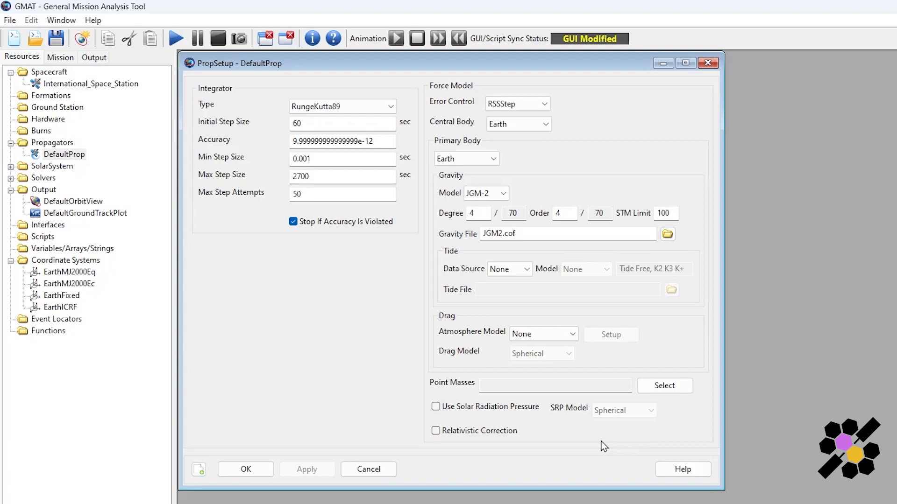
{"action": "mouse_move", "coordinate": [692, 191]}
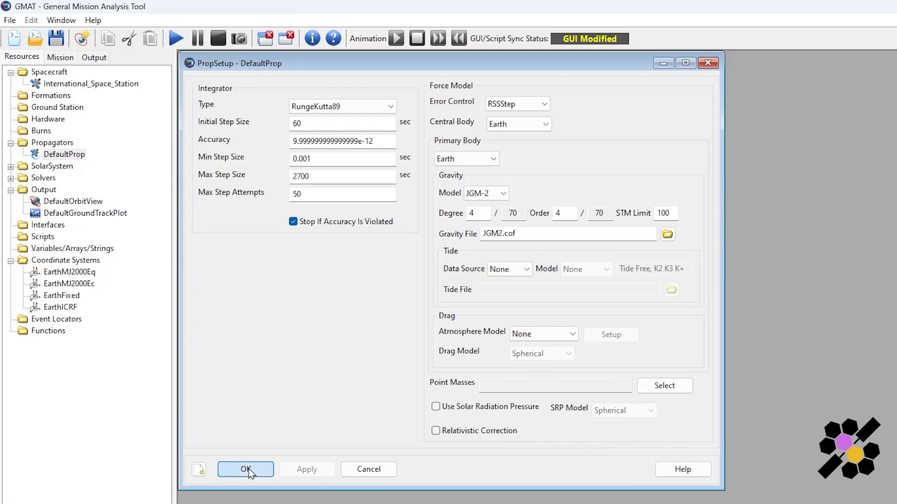
{"action": "left_click", "coordinate": [245, 469]}
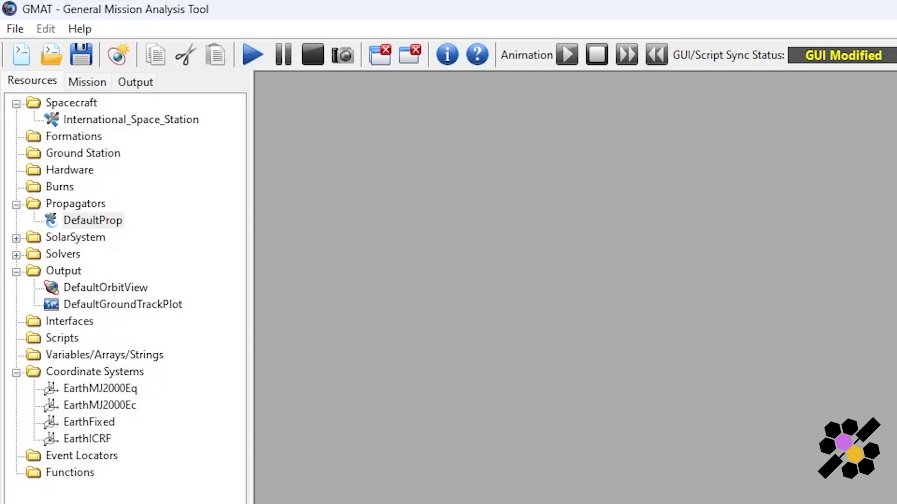
{"action": "mouse_move", "coordinate": [86, 284]}
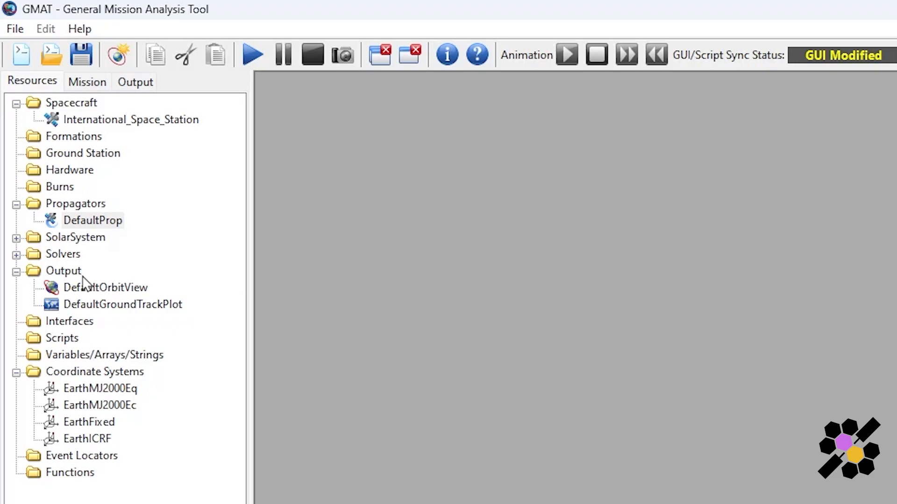
{"action": "mouse_move", "coordinate": [125, 325]}
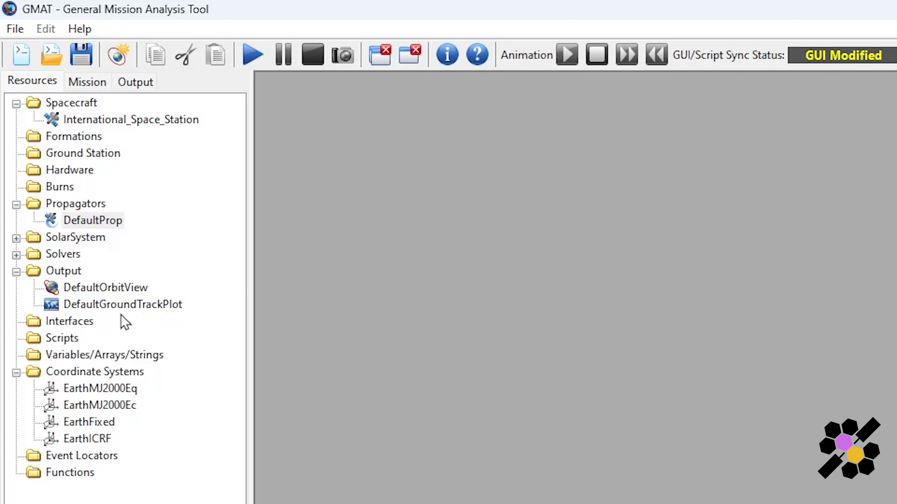
{"action": "mouse_move", "coordinate": [173, 318]}
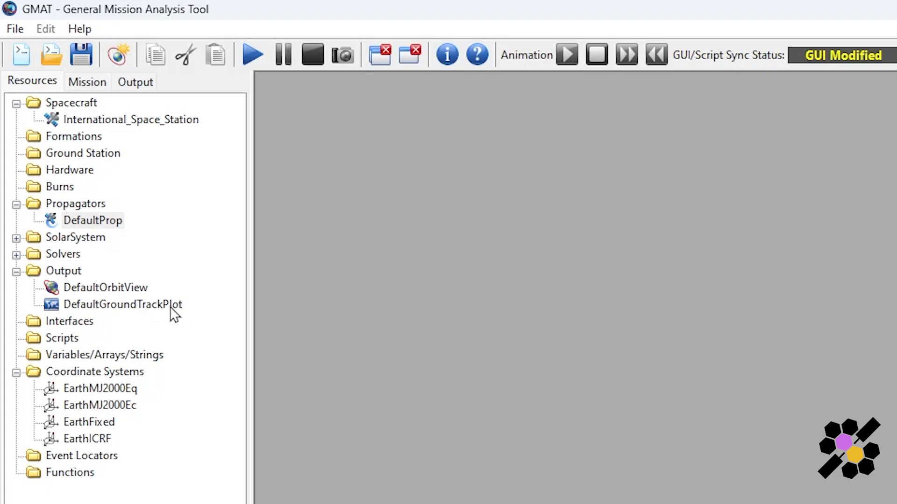
{"action": "right_click", "coordinate": [63, 271]}
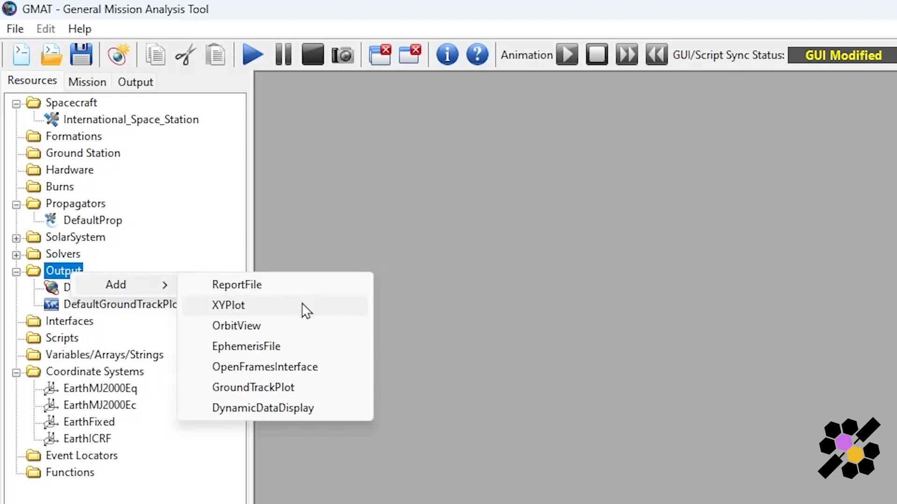
{"action": "mouse_move", "coordinate": [281, 299]}
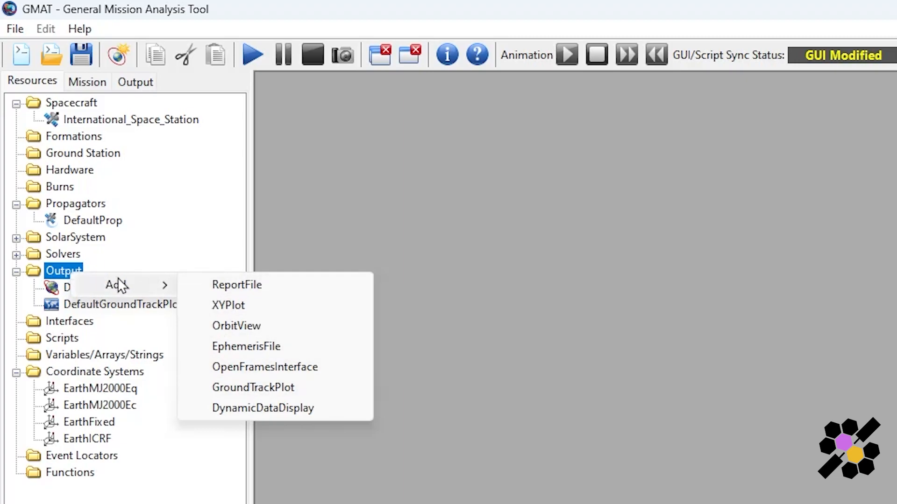
{"action": "mouse_move", "coordinate": [260, 430]}
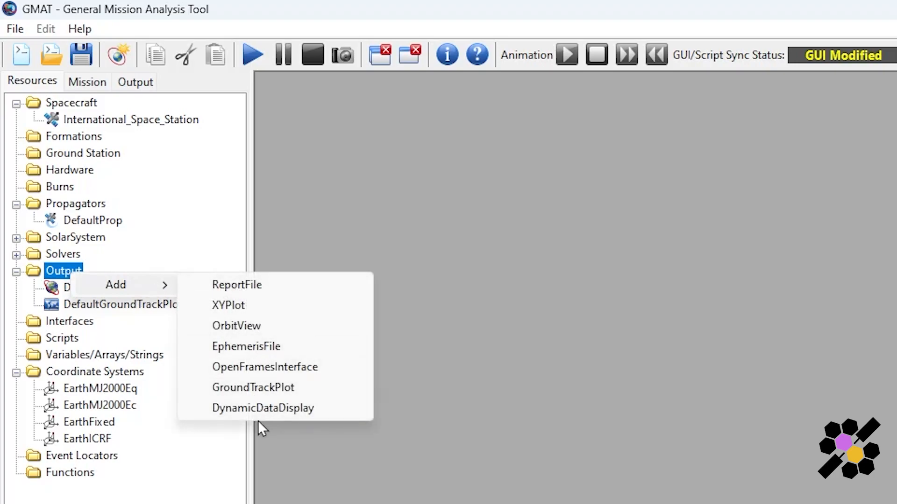
{"action": "mouse_move", "coordinate": [312, 288]}
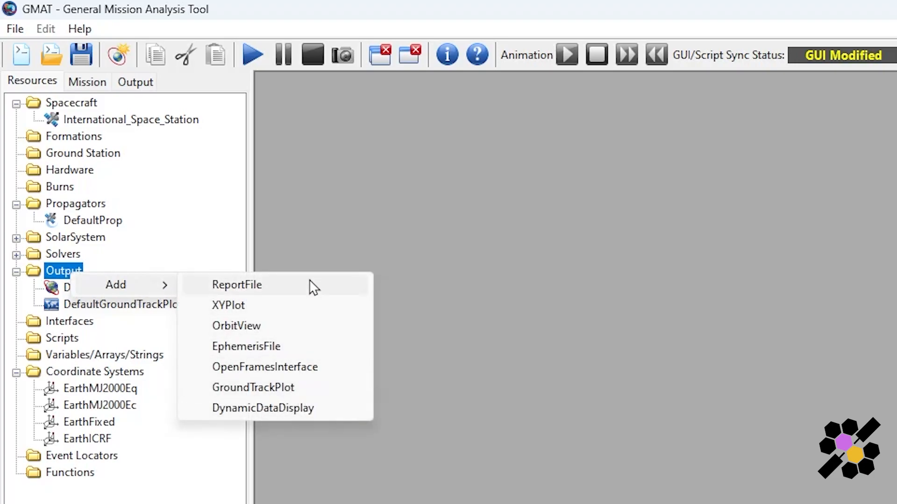
{"action": "mouse_move", "coordinate": [317, 350]}
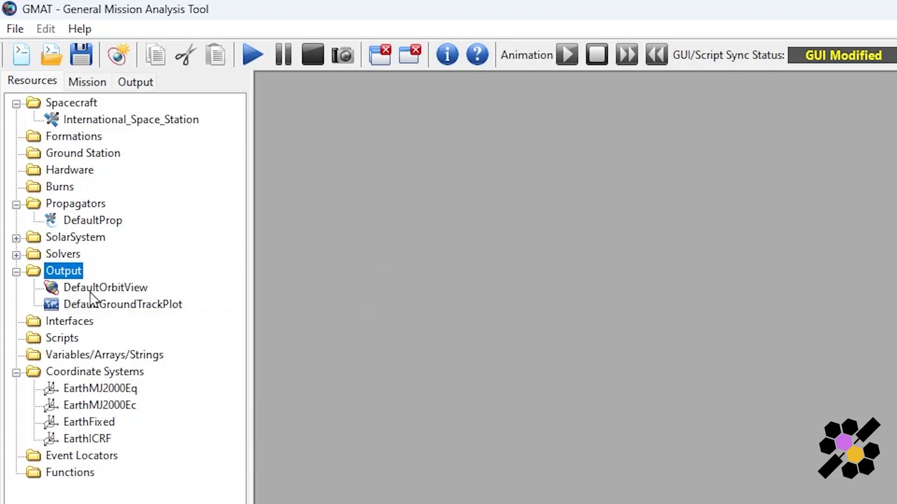
Step: Disable Enable Stars in the DefaultOrbitView settings, then apply and close
{"action": "double_click", "coordinate": [105, 288]}
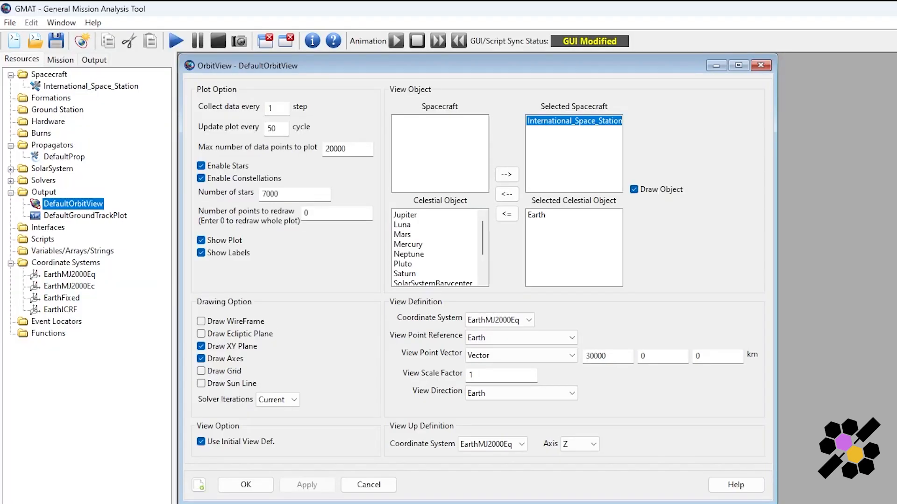
{"action": "mouse_move", "coordinate": [776, 255]}
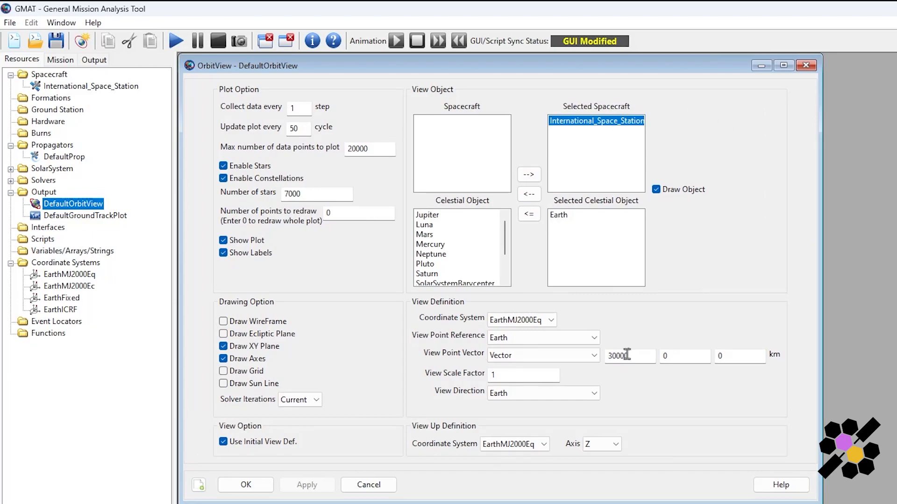
{"action": "mouse_move", "coordinate": [198, 82]}
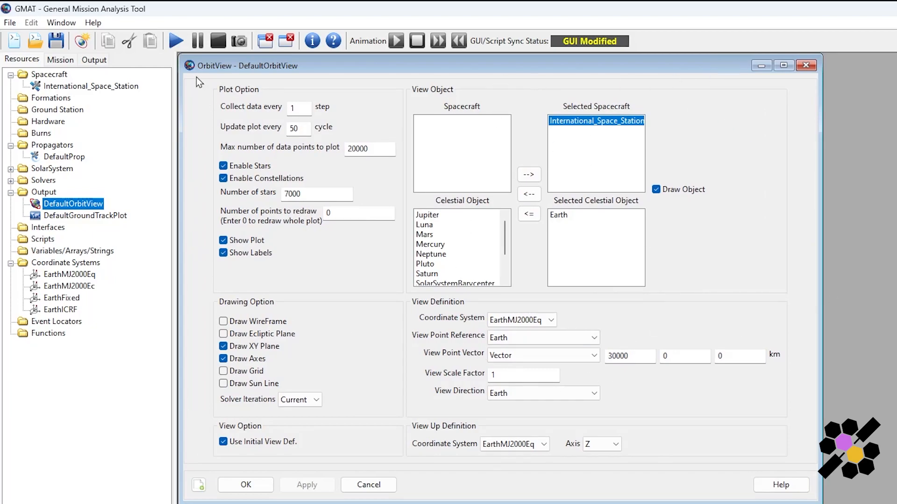
{"action": "mouse_move", "coordinate": [841, 104]}
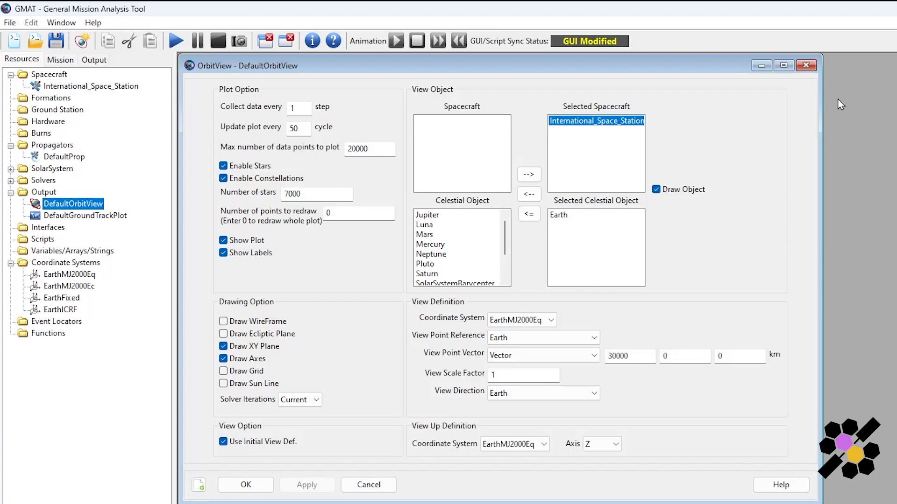
{"action": "mouse_move", "coordinate": [409, 181]}
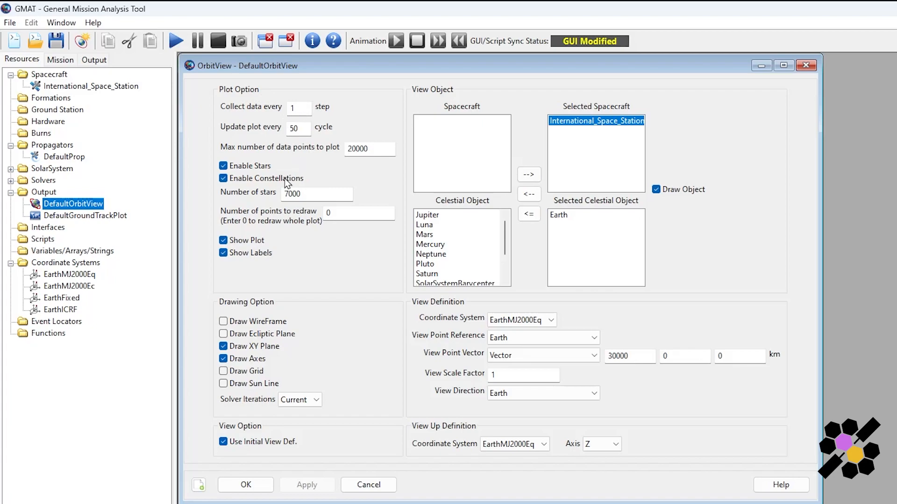
{"action": "left_click", "coordinate": [223, 166]}
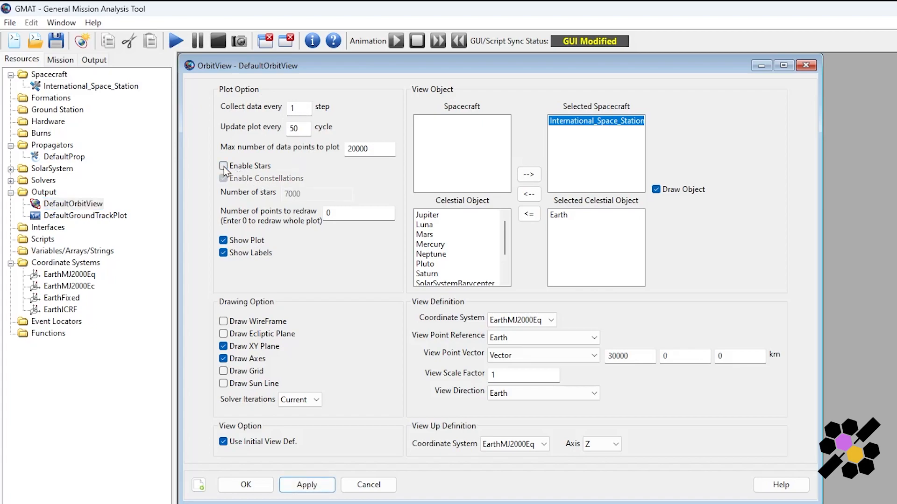
{"action": "left_click", "coordinate": [223, 166]}
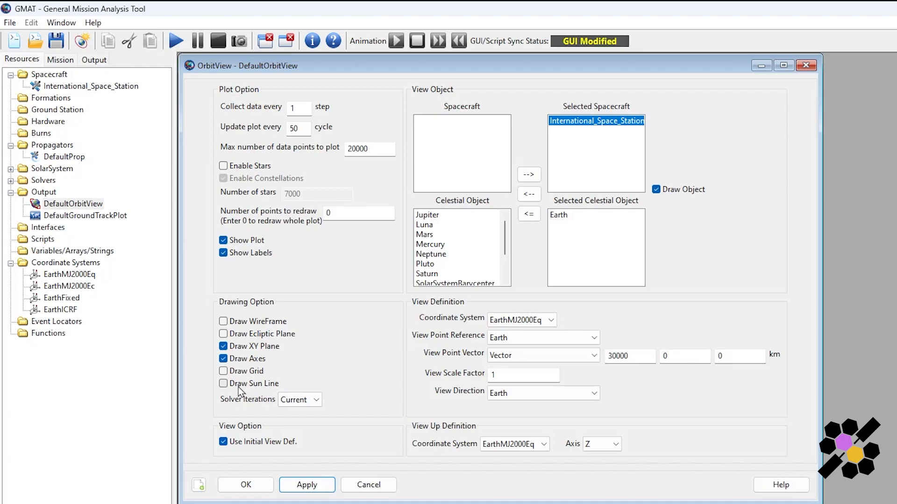
{"action": "mouse_move", "coordinate": [264, 388]}
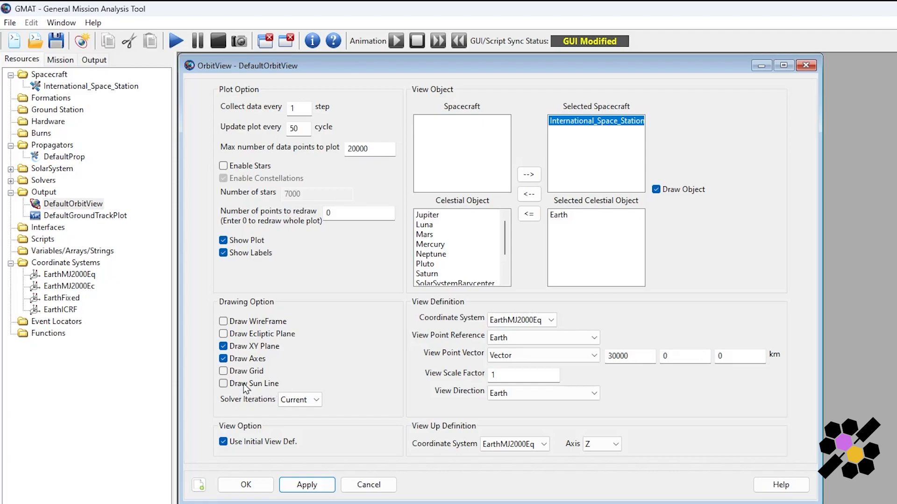
{"action": "mouse_move", "coordinate": [272, 394]}
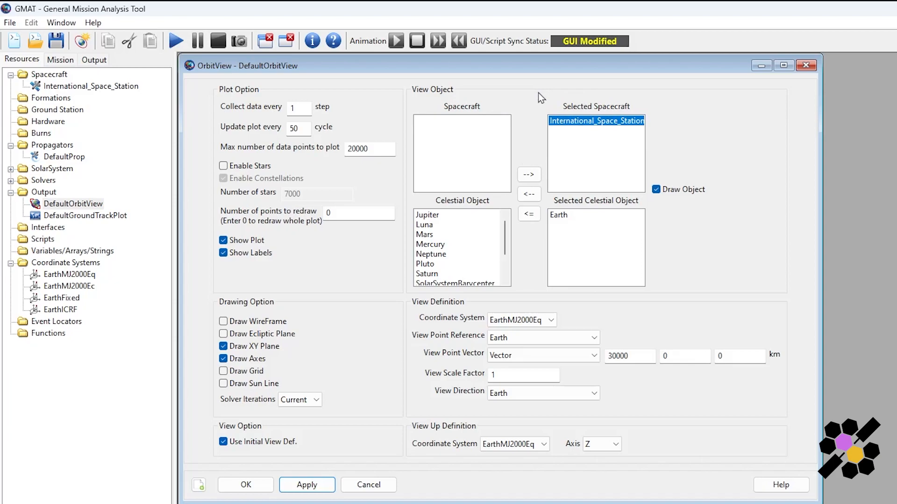
{"action": "mouse_move", "coordinate": [502, 141]}
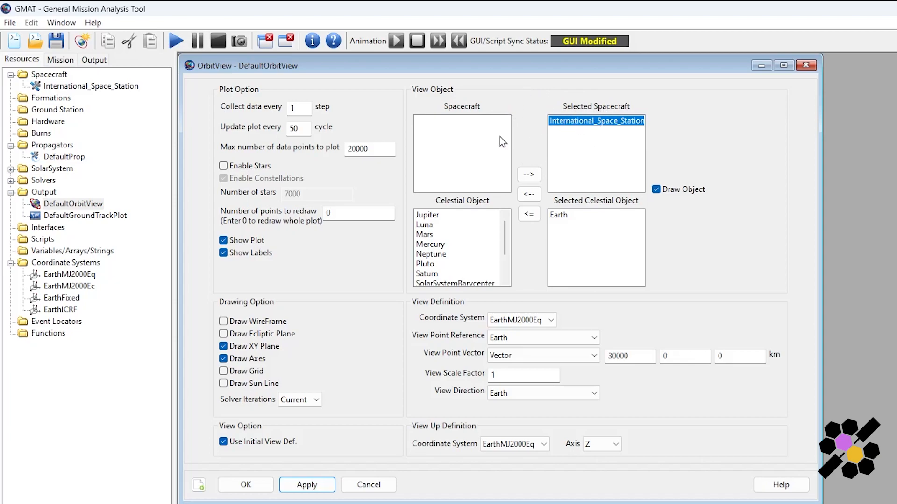
{"action": "mouse_move", "coordinate": [464, 214]}
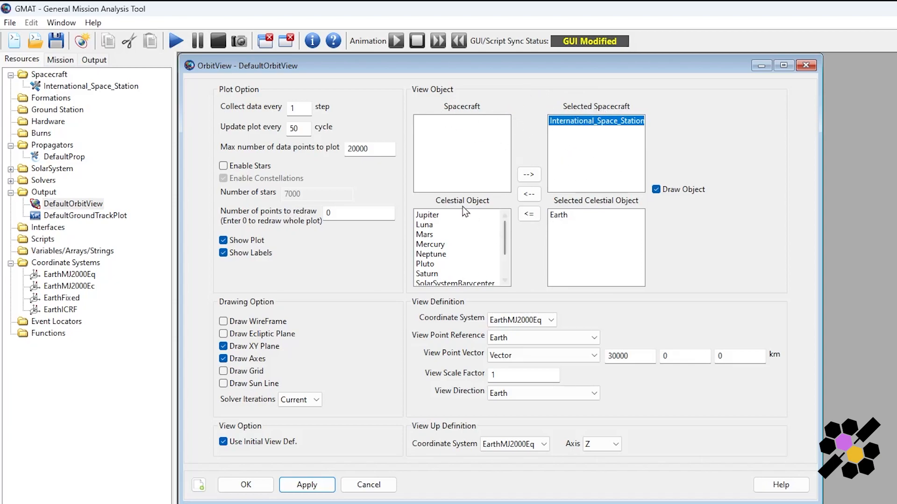
{"action": "scroll", "scroll_direction": "down", "scroll_amount": 3}
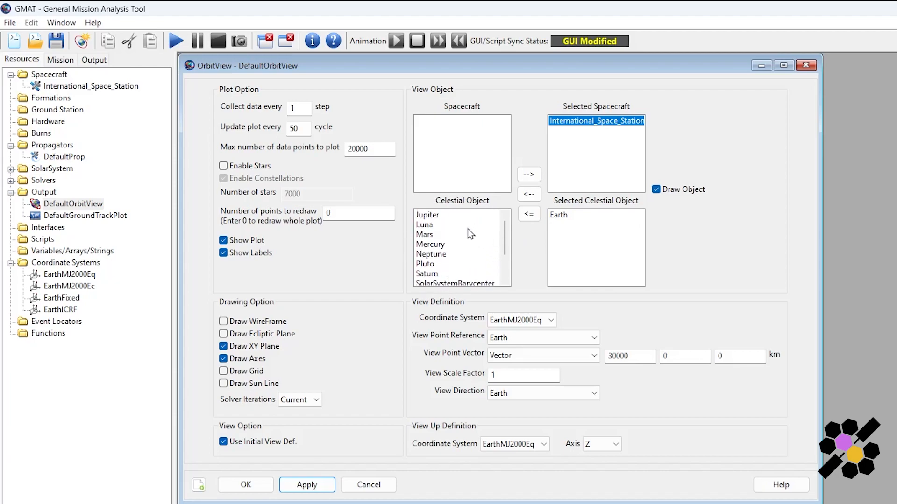
{"action": "mouse_move", "coordinate": [677, 314]}
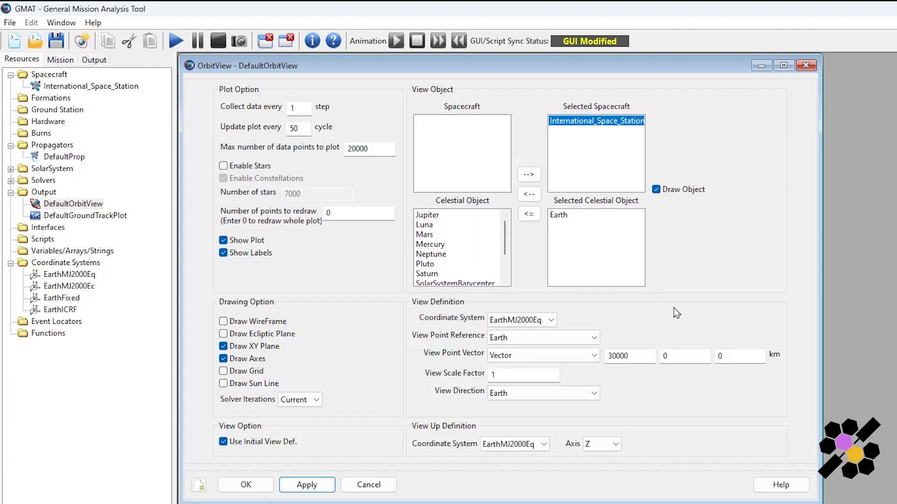
{"action": "mouse_move", "coordinate": [677, 336]}
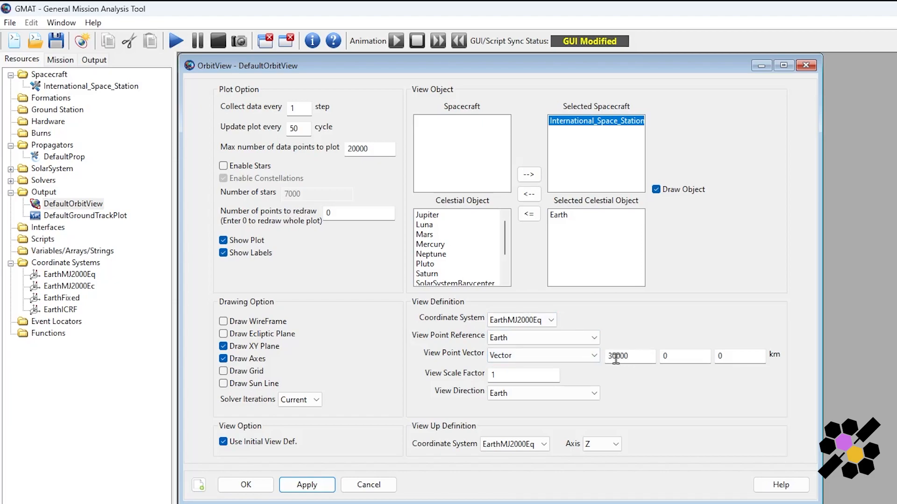
{"action": "mouse_move", "coordinate": [682, 356]}
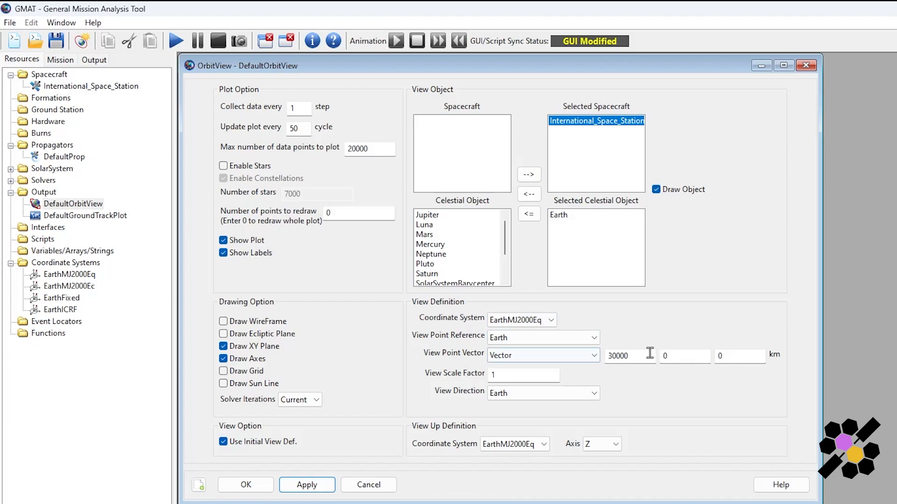
{"action": "mouse_move", "coordinate": [640, 355]}
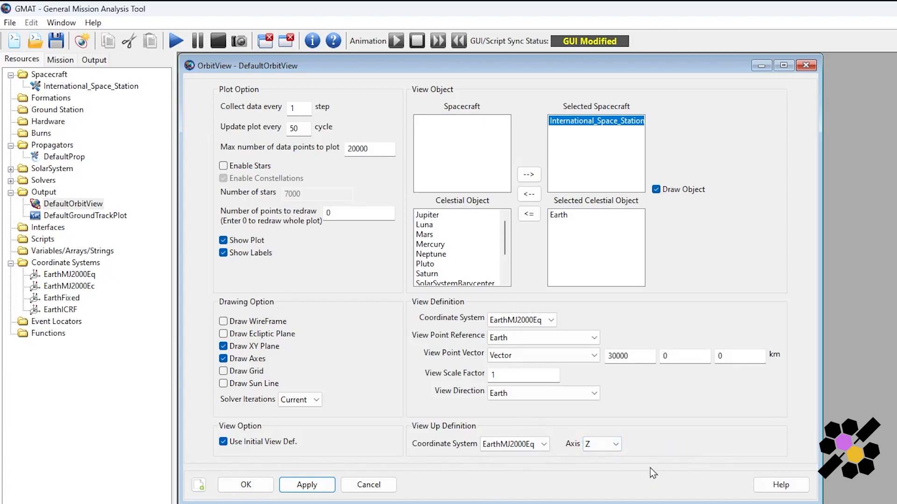
{"action": "mouse_move", "coordinate": [555, 291]}
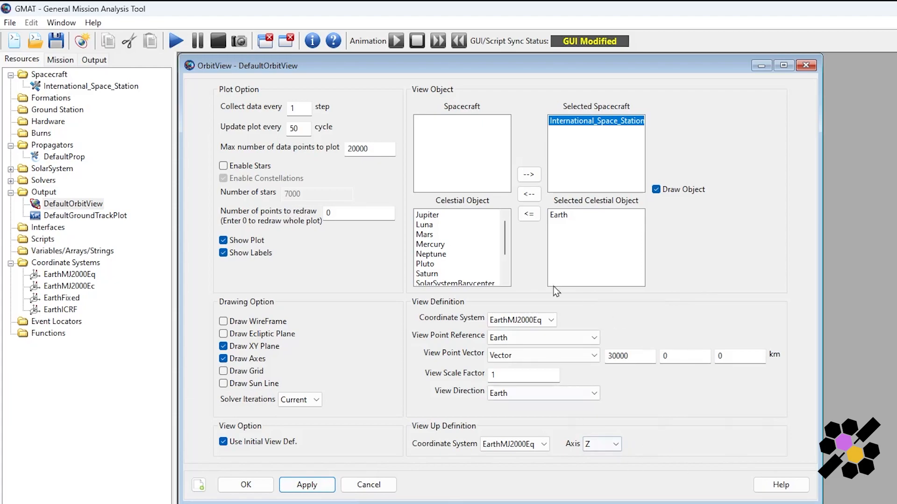
{"action": "mouse_move", "coordinate": [706, 324]}
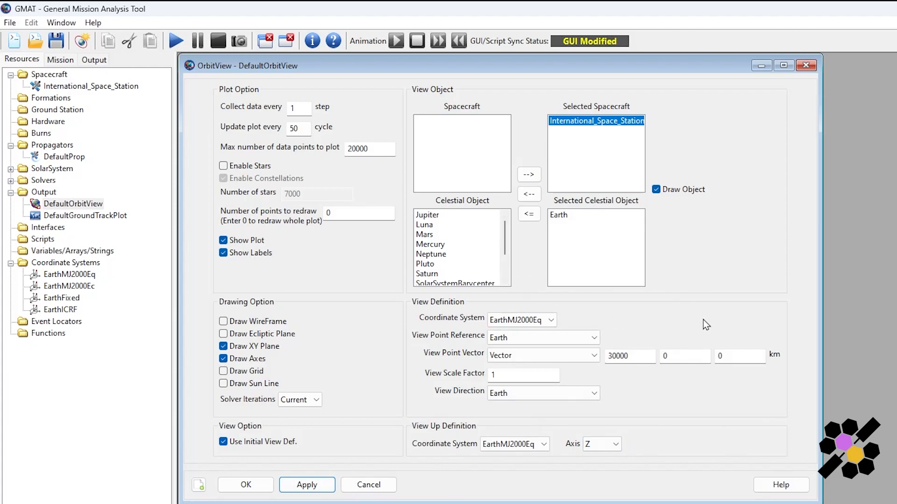
{"action": "mouse_move", "coordinate": [393, 467]}
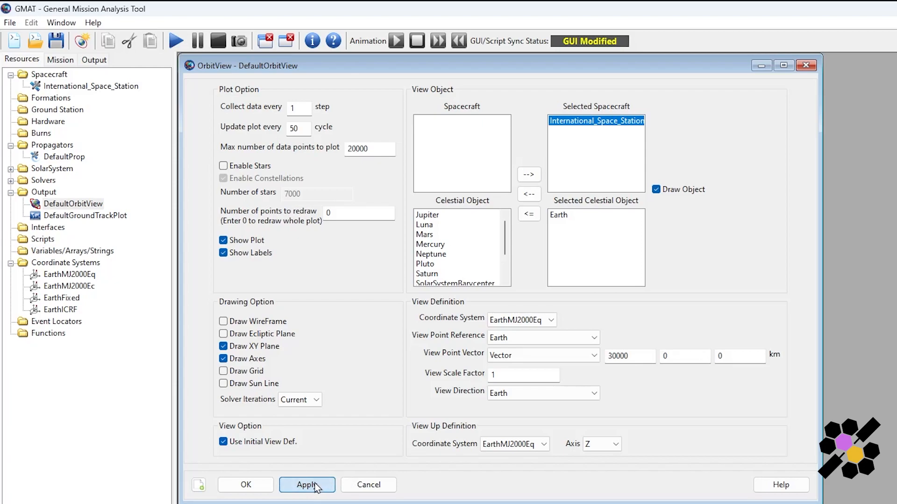
{"action": "left_click", "coordinate": [307, 485]}
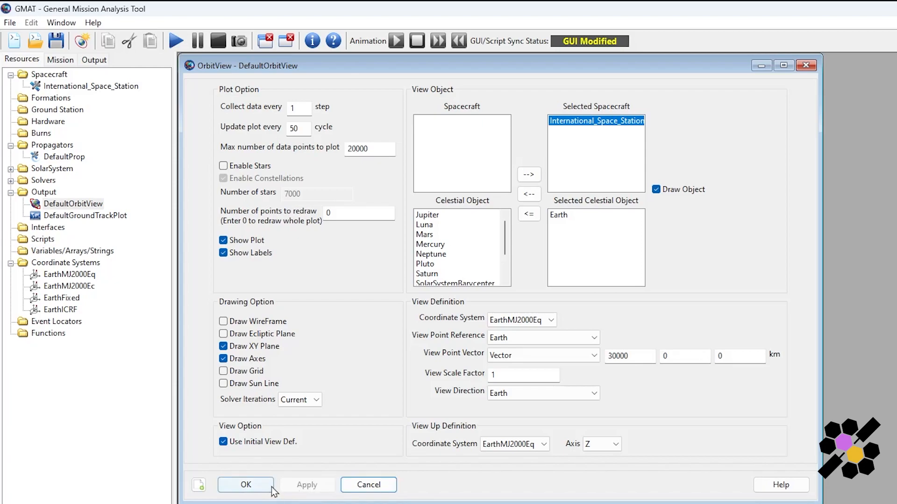
{"action": "left_click", "coordinate": [246, 484]}
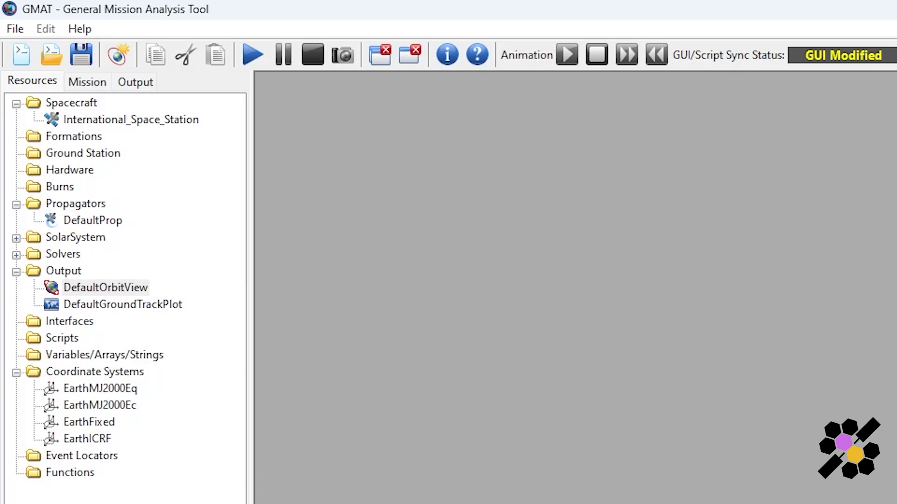
Step: Show the Mission tab and expand all items of the Mission Sequence
{"action": "left_click", "coordinate": [87, 82]}
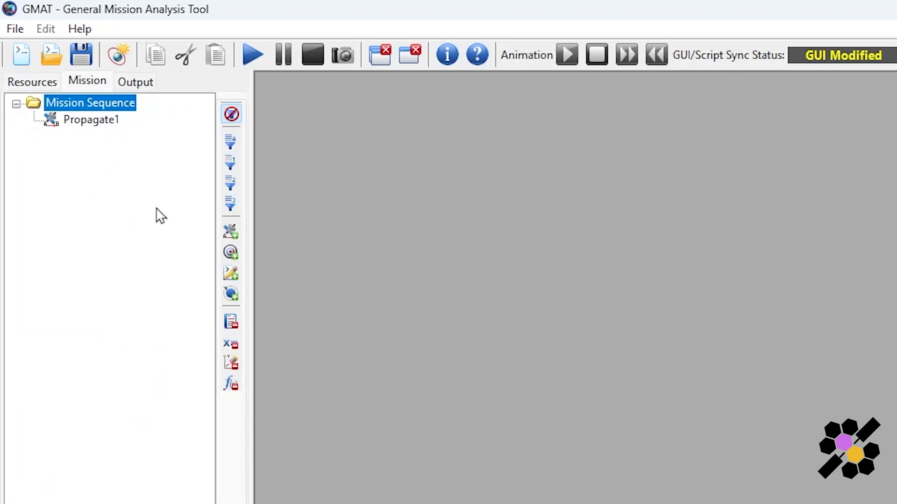
{"action": "mouse_move", "coordinate": [155, 220]}
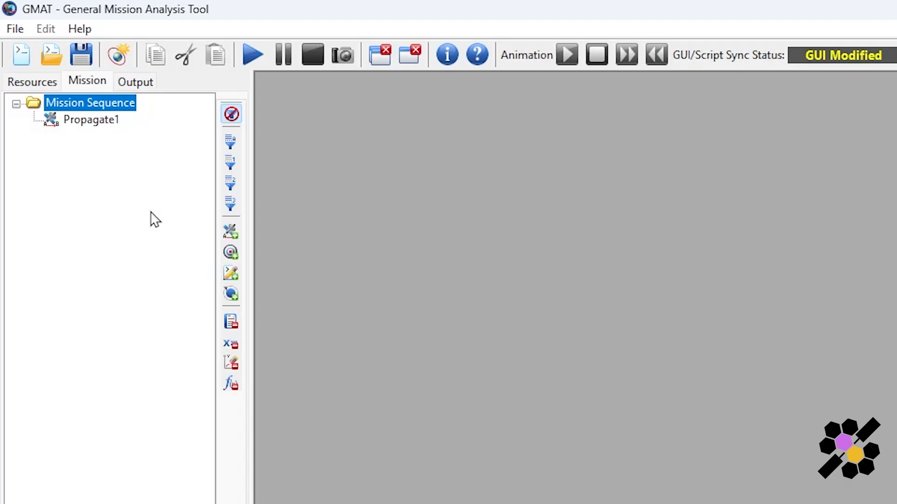
{"action": "mouse_move", "coordinate": [150, 223]}
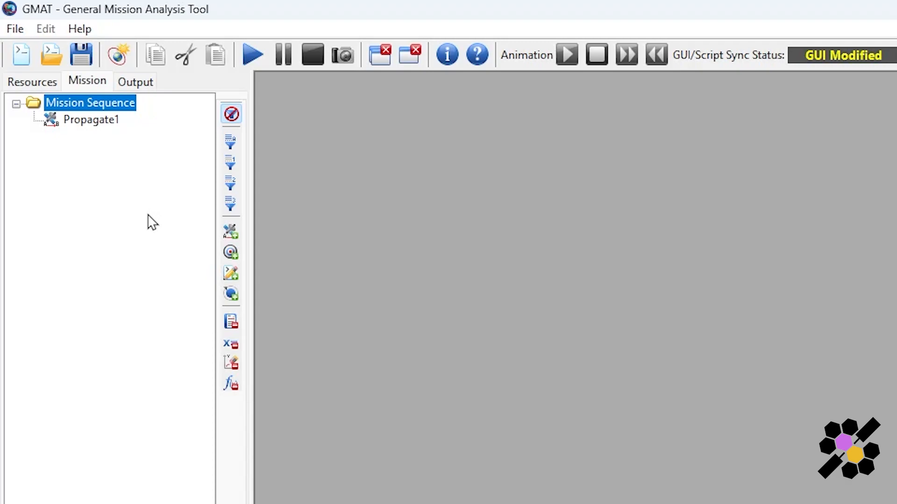
{"action": "mouse_move", "coordinate": [141, 215]}
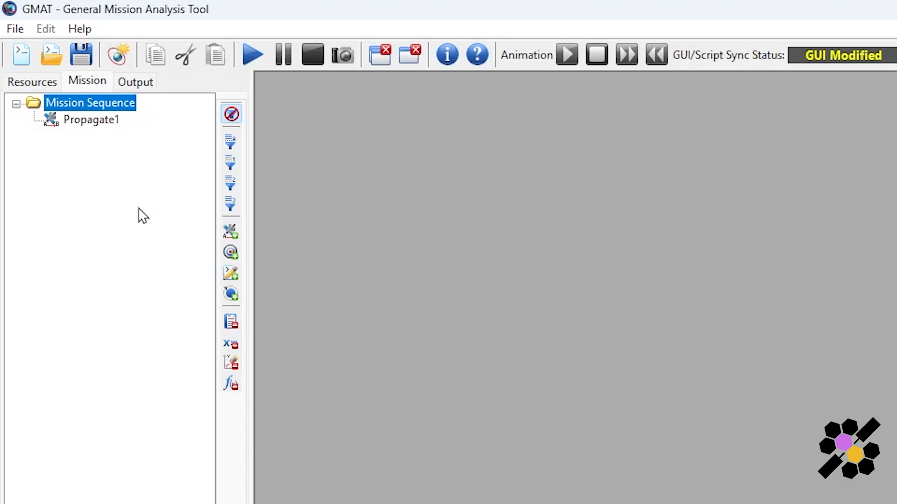
{"action": "mouse_move", "coordinate": [134, 223]}
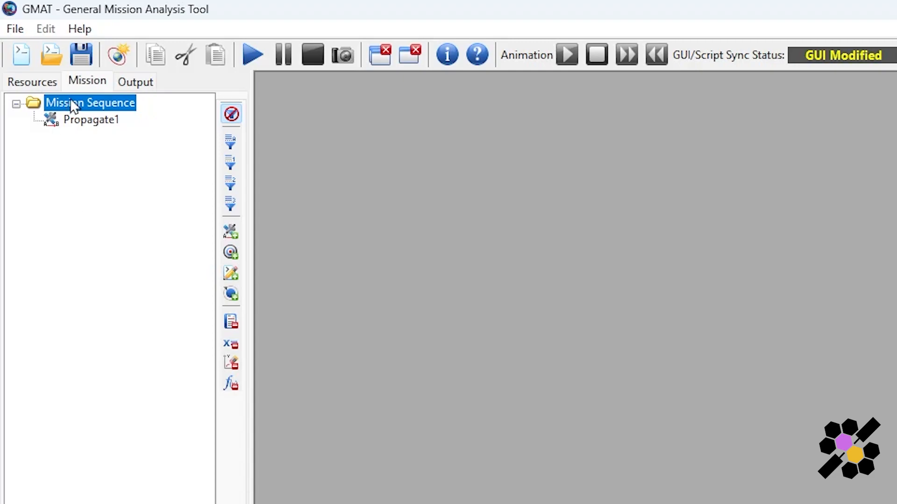
{"action": "right_click", "coordinate": [89, 102]}
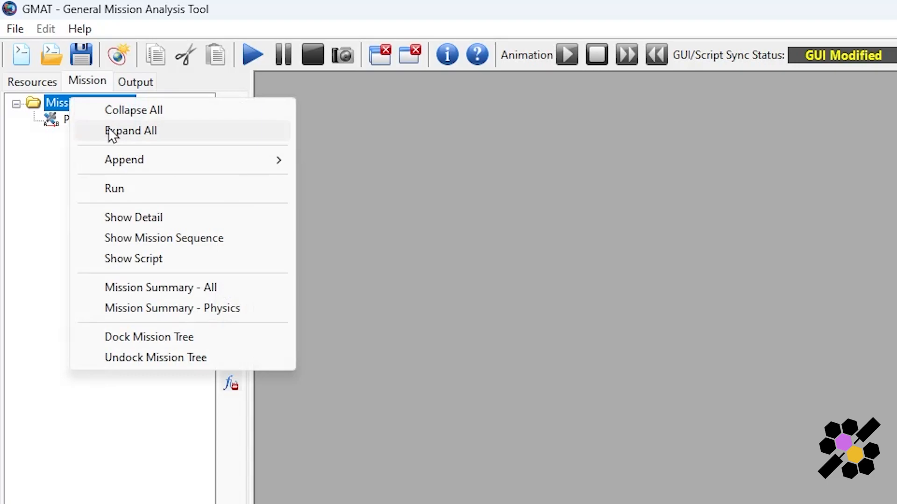
{"action": "left_click", "coordinate": [124, 159]}
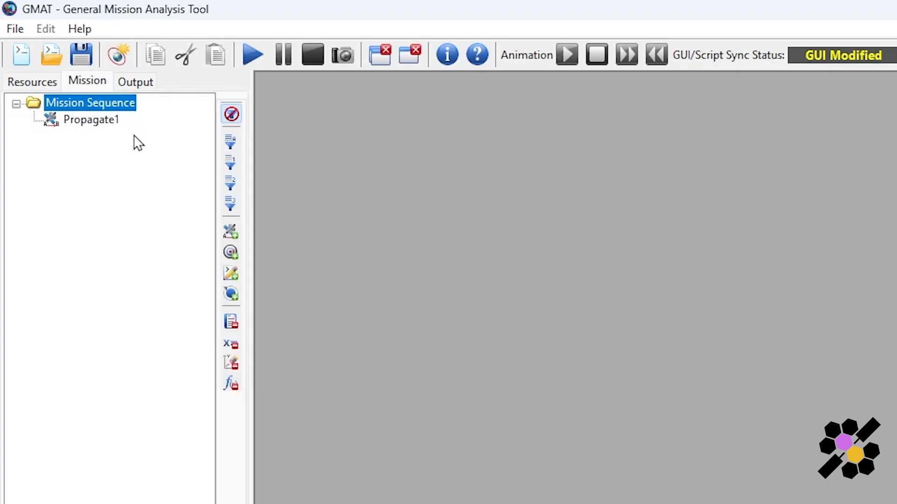
{"action": "mouse_move", "coordinate": [97, 130]}
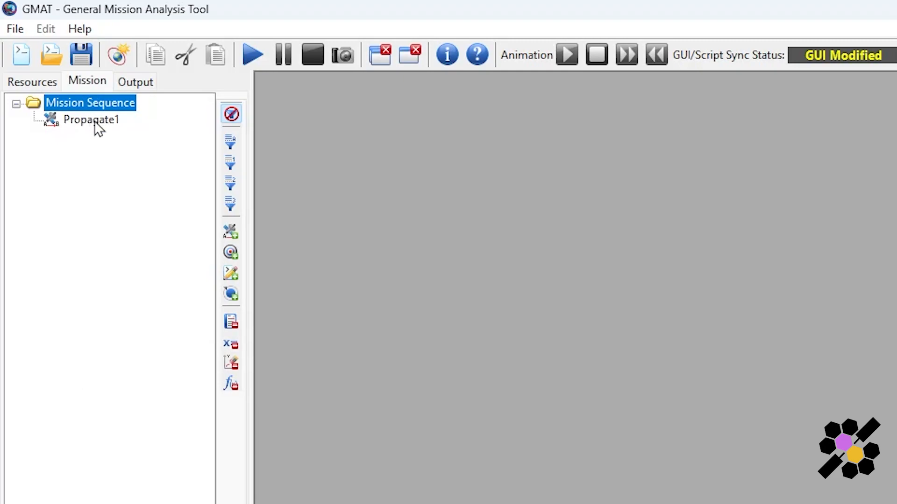
Step: Rename the Propagate1 command to 'ISS Orbit'
{"action": "right_click", "coordinate": [90, 120]}
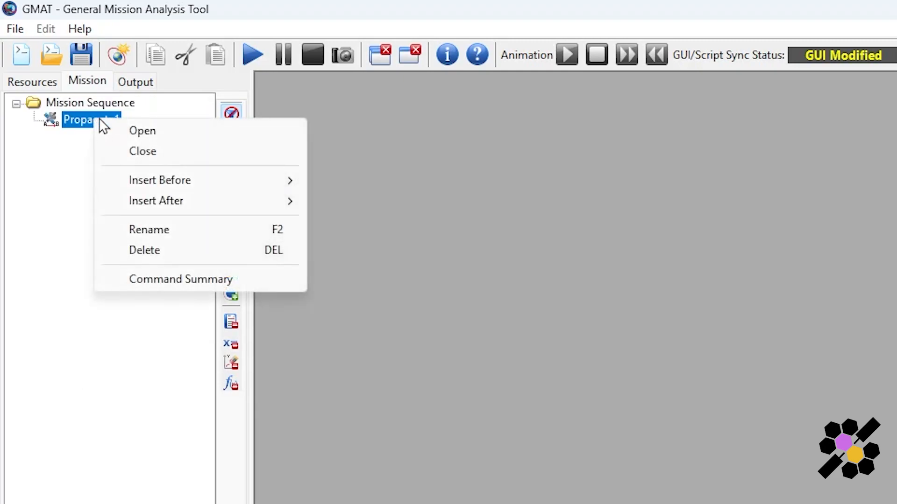
{"action": "mouse_move", "coordinate": [161, 237]}
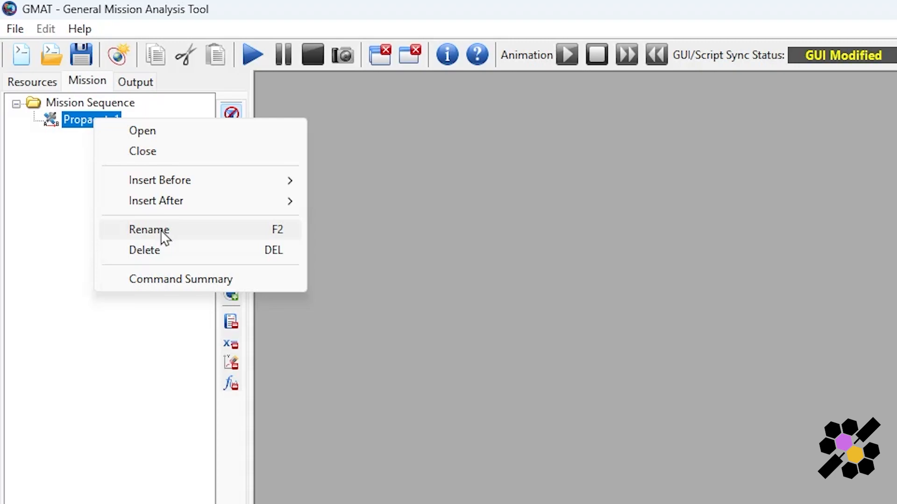
{"action": "left_click", "coordinate": [149, 230]}
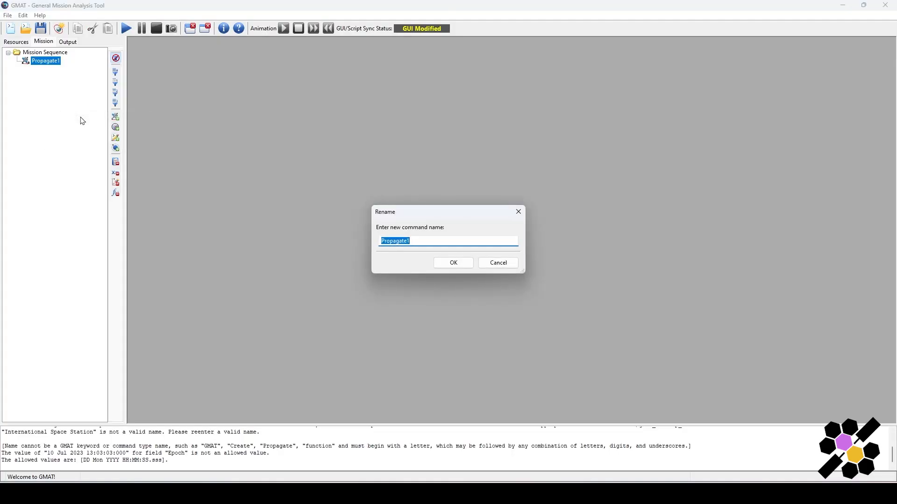
{"action": "type", "text": "ISS Orbit"}
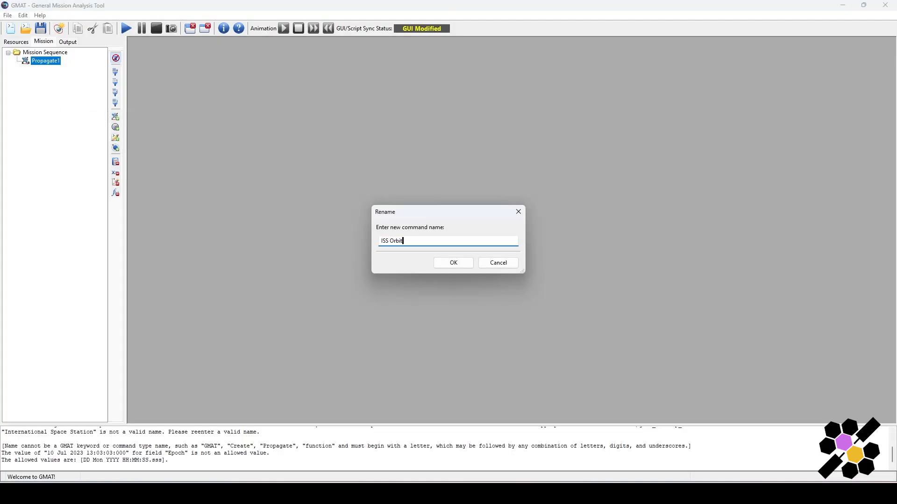
{"action": "left_click", "coordinate": [453, 262]}
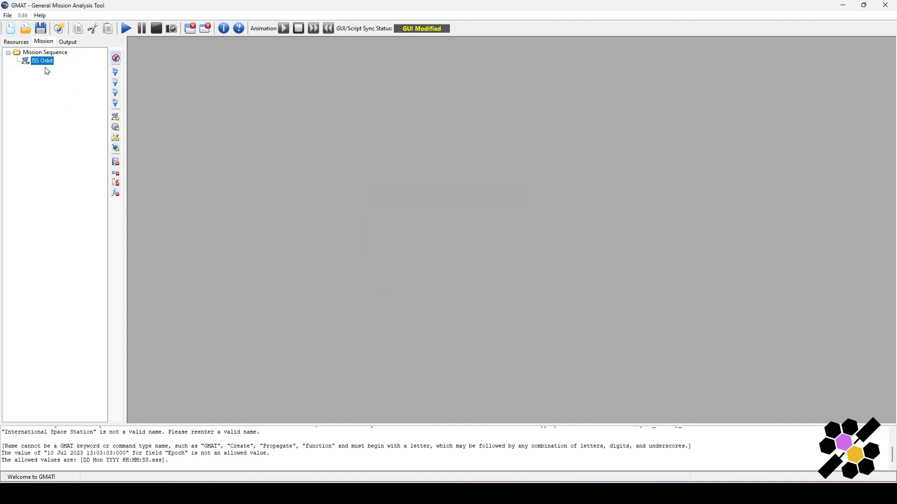
{"action": "double_click", "coordinate": [43, 61]}
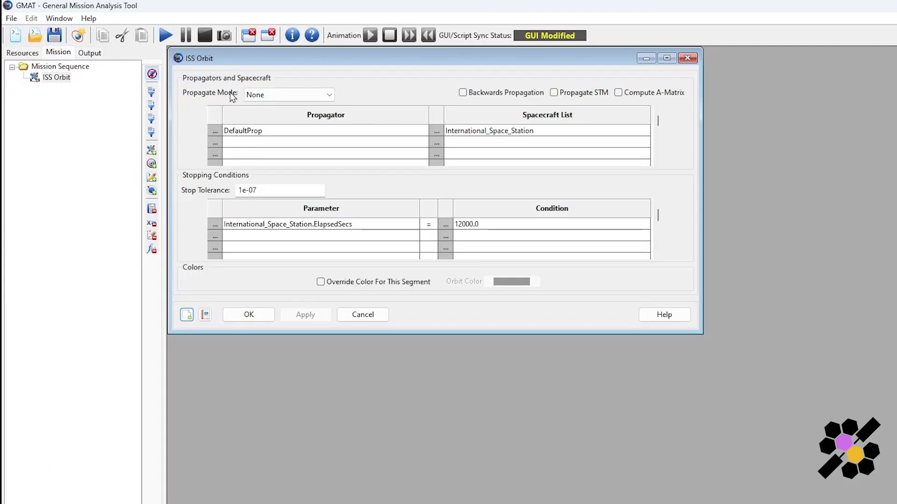
{"action": "mouse_move", "coordinate": [537, 173]}
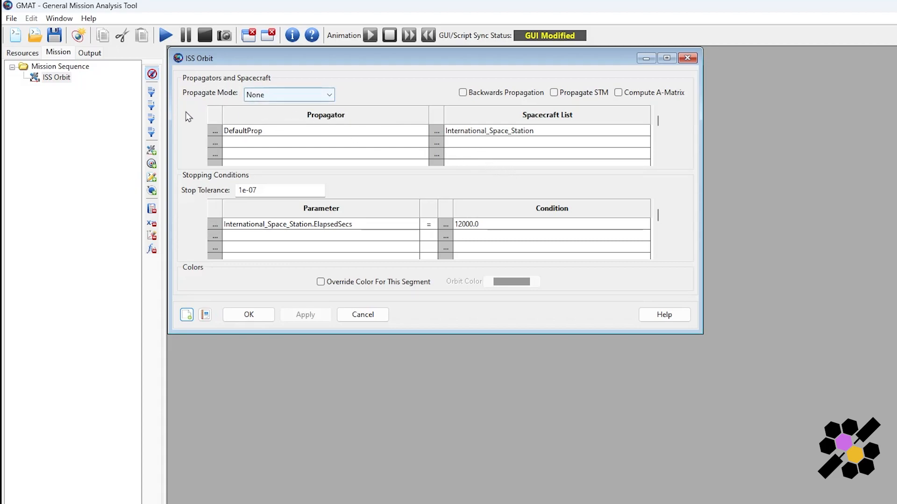
{"action": "mouse_move", "coordinate": [497, 133]}
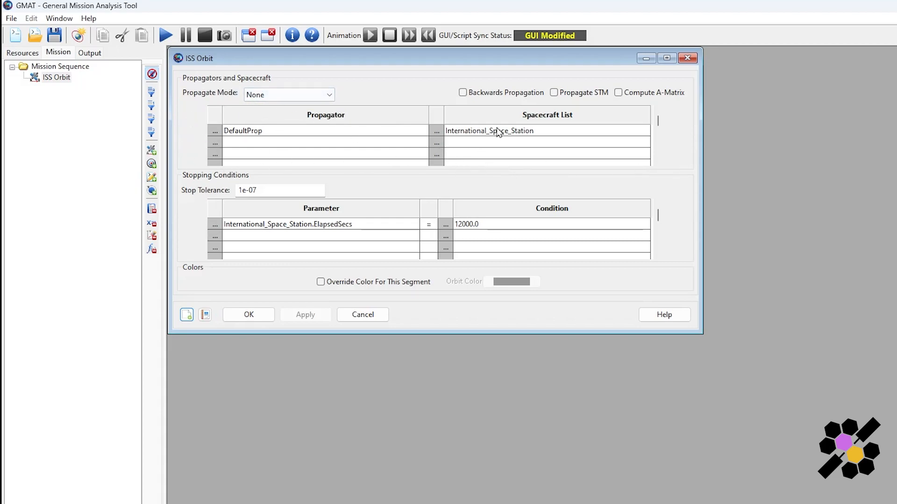
{"action": "mouse_move", "coordinate": [686, 213]}
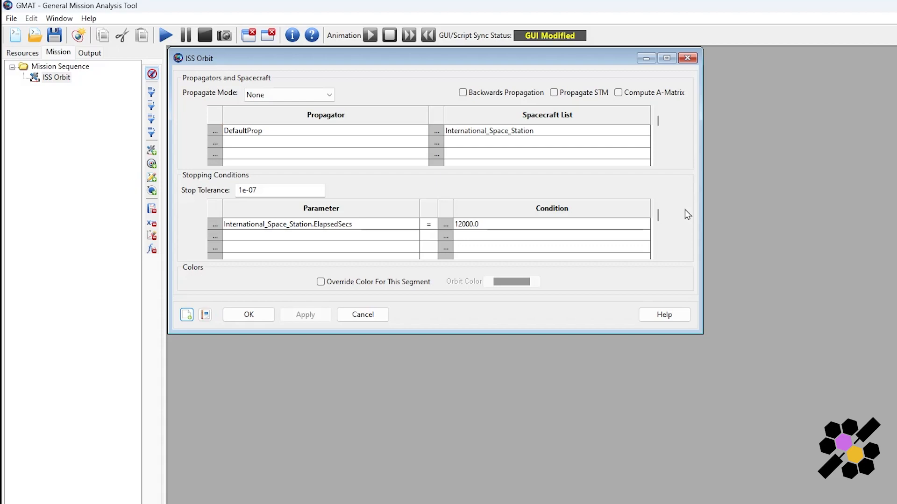
{"action": "mouse_move", "coordinate": [619, 207]}
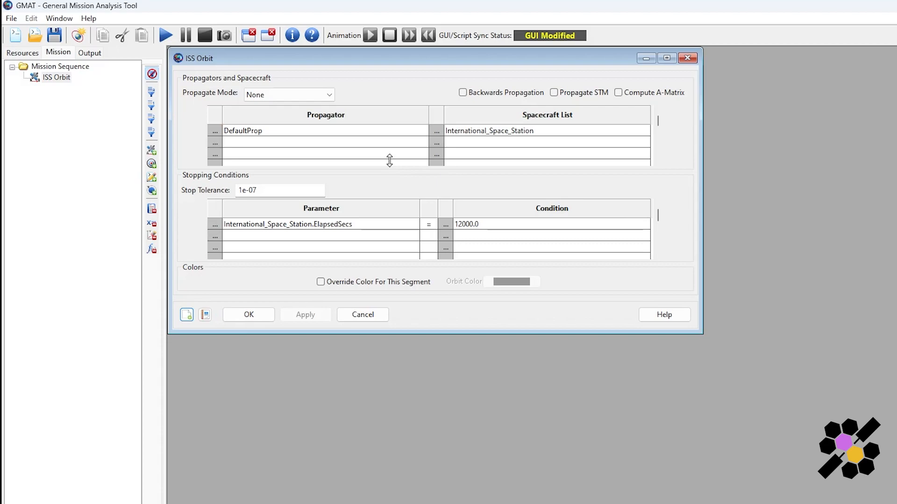
{"action": "mouse_move", "coordinate": [386, 243]}
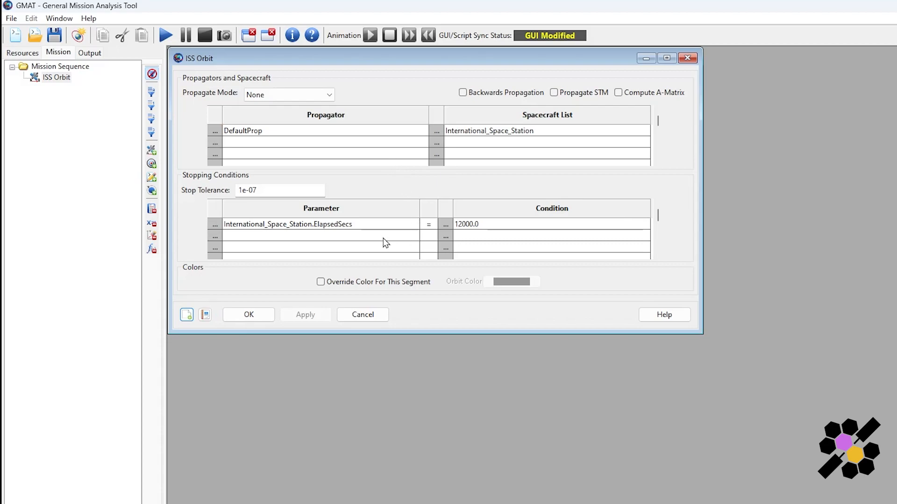
{"action": "mouse_move", "coordinate": [424, 254]}
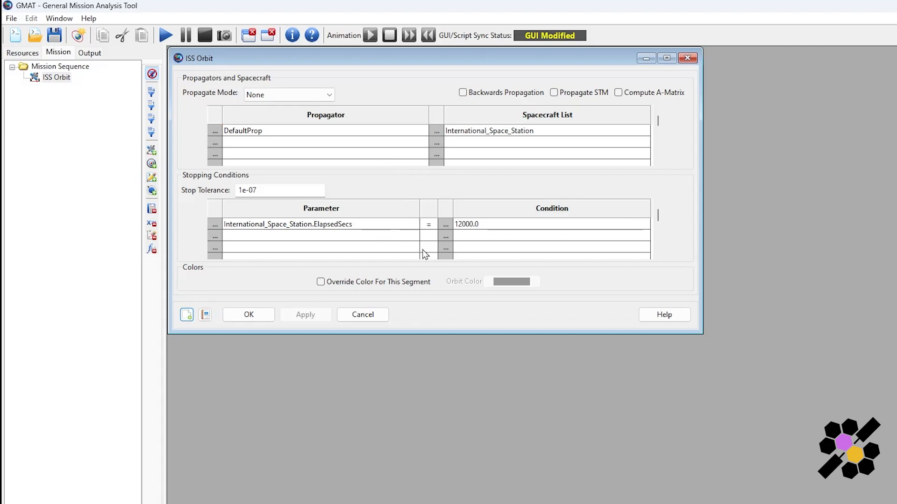
{"action": "mouse_move", "coordinate": [431, 255]}
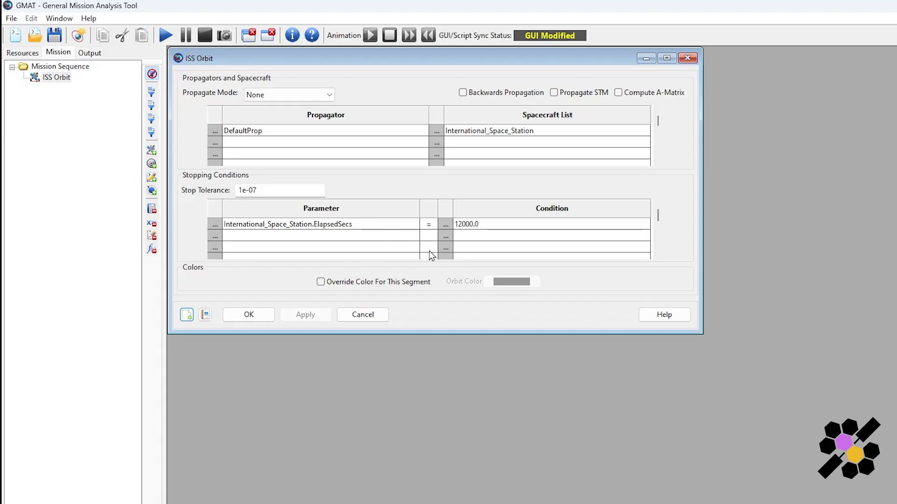
{"action": "mouse_move", "coordinate": [421, 137]}
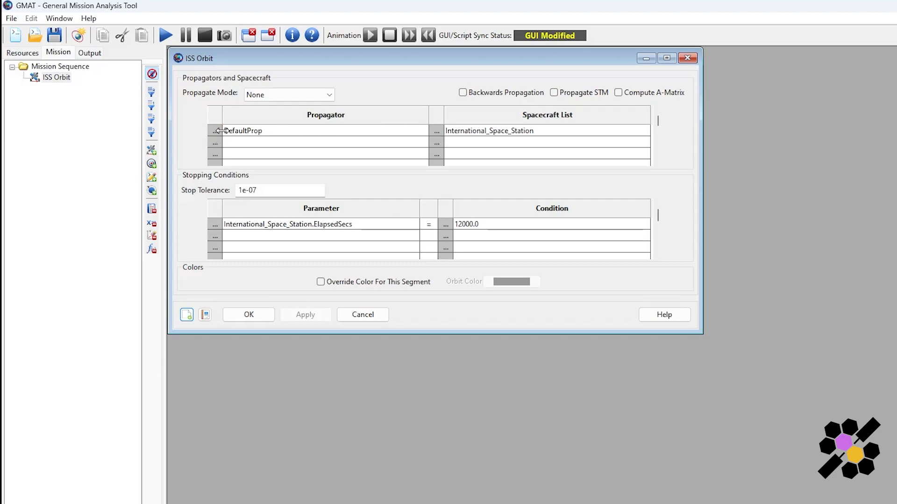
{"action": "mouse_move", "coordinate": [258, 151]}
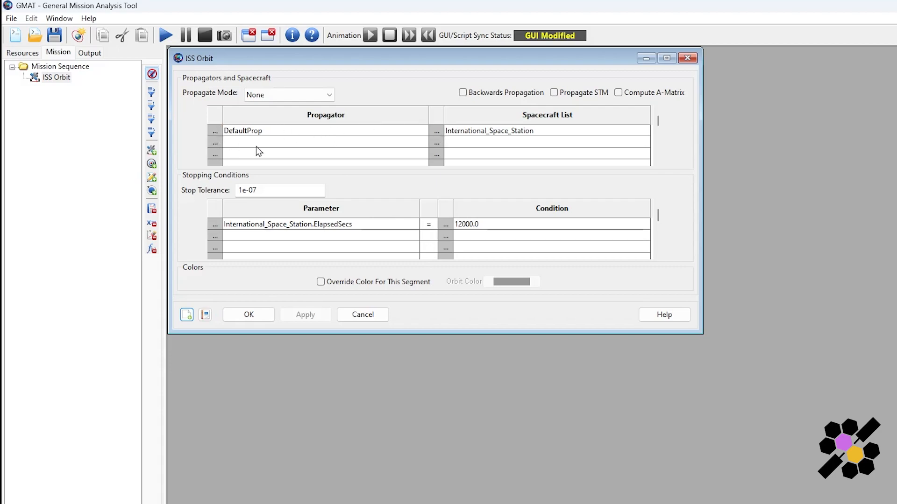
{"action": "left_click", "coordinate": [214, 130]}
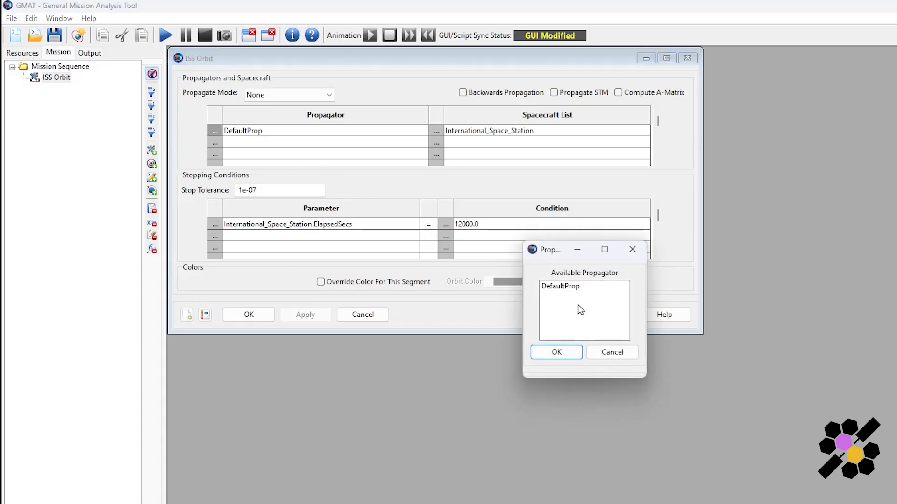
{"action": "left_click", "coordinate": [556, 352]}
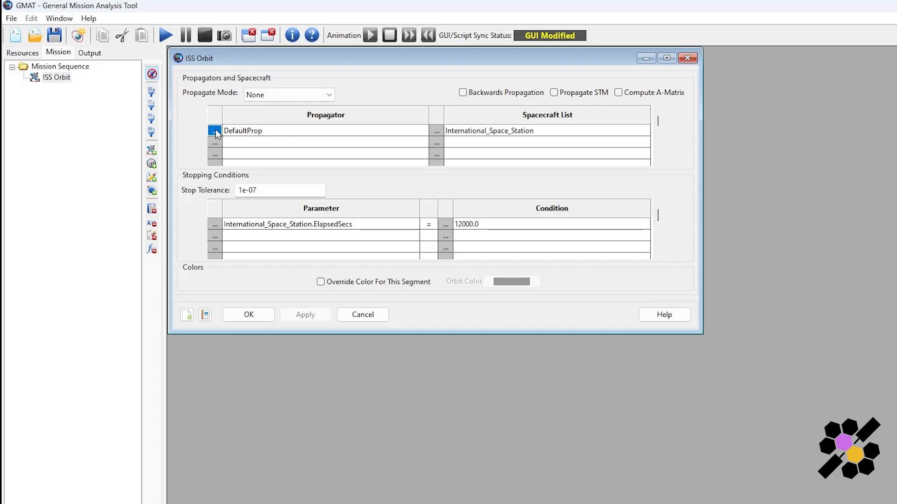
{"action": "left_click", "coordinate": [214, 131]}
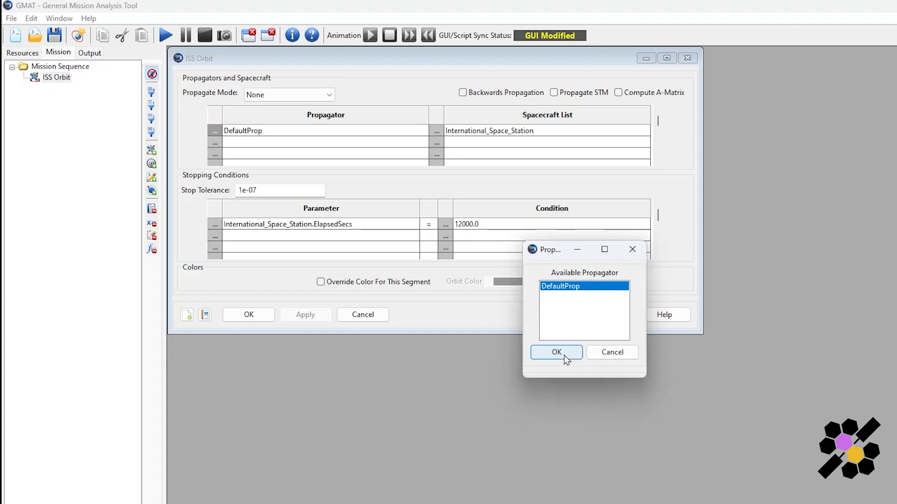
{"action": "left_click", "coordinate": [555, 352]}
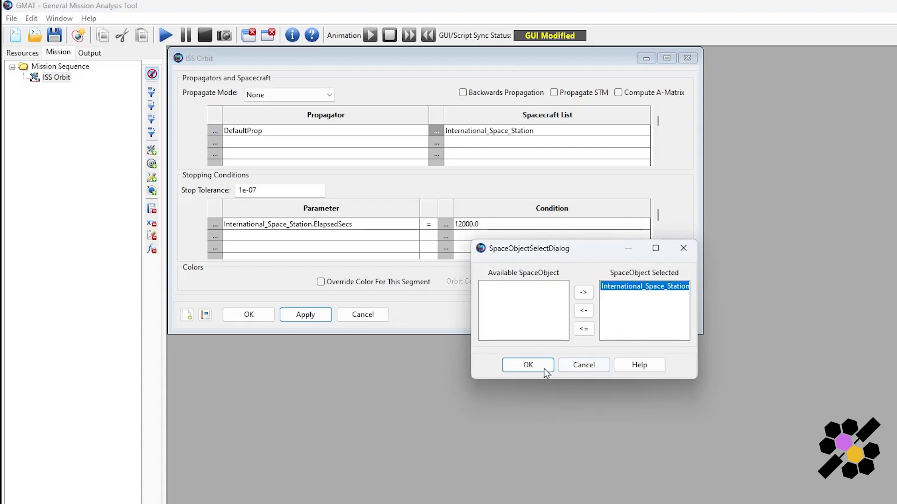
{"action": "left_click", "coordinate": [528, 365]}
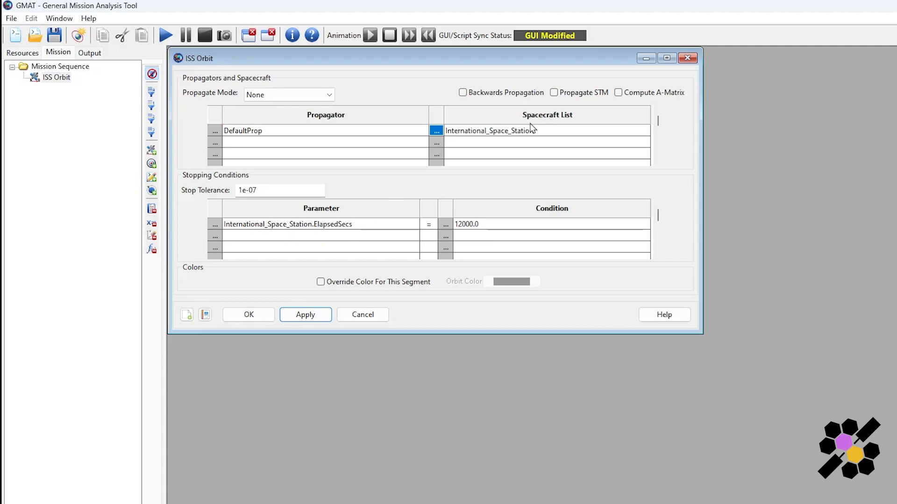
{"action": "mouse_move", "coordinate": [281, 231]}
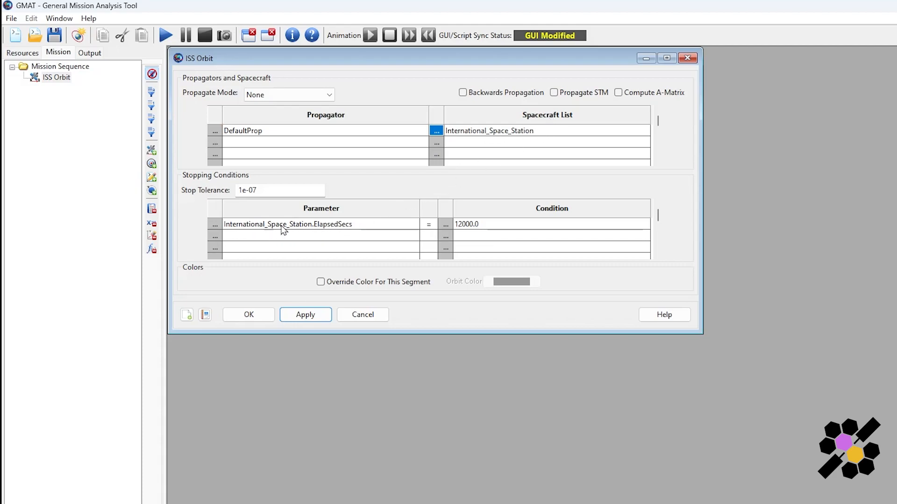
{"action": "mouse_move", "coordinate": [328, 233]}
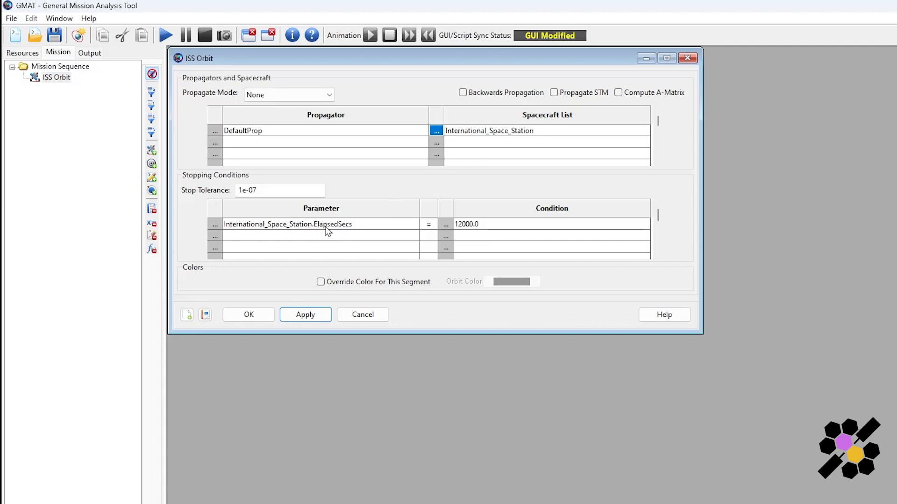
{"action": "mouse_move", "coordinate": [366, 227]}
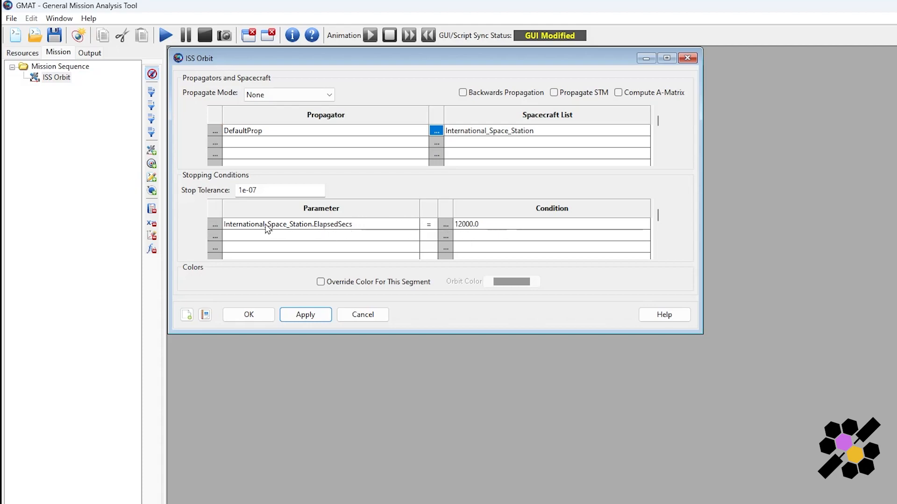
Step: Set the ISS Orbit stopping parameter to International_Space_Station.ElapsedDays, condition 1
{"action": "left_click", "coordinate": [214, 224]}
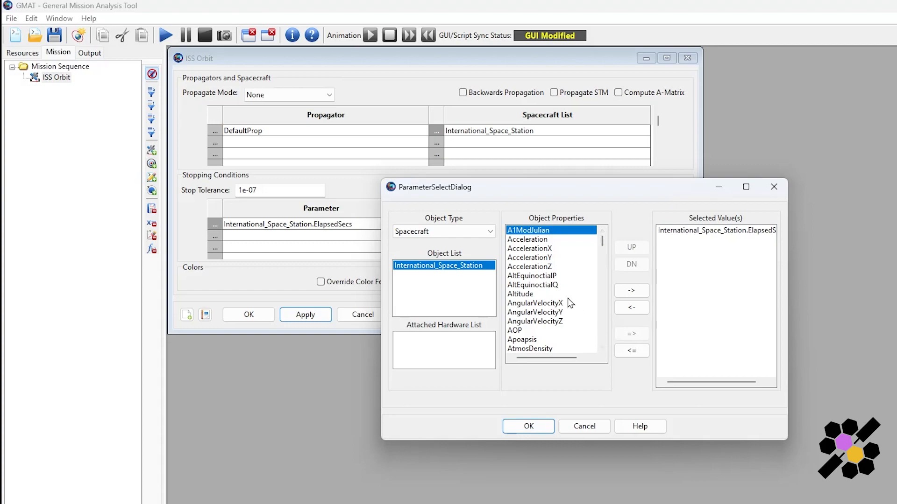
{"action": "scroll", "scroll_direction": "down", "scroll_amount": 3}
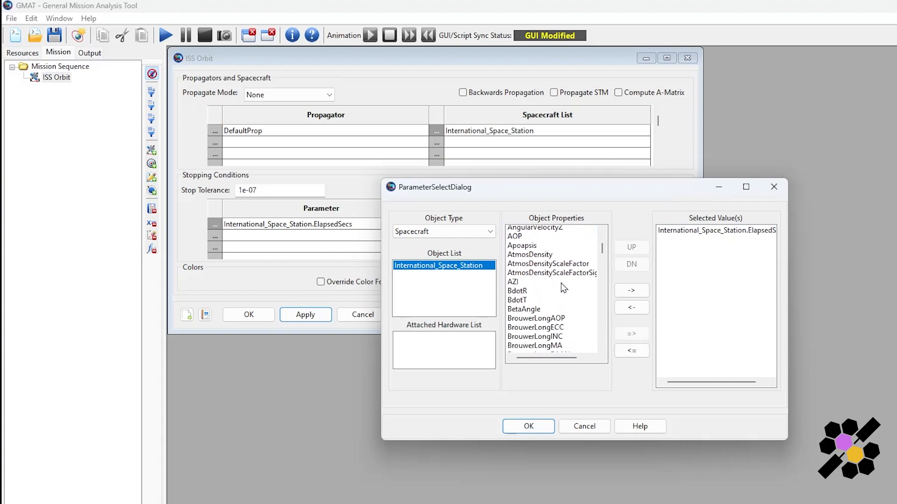
{"action": "scroll", "scroll_direction": "down", "scroll_amount": 3}
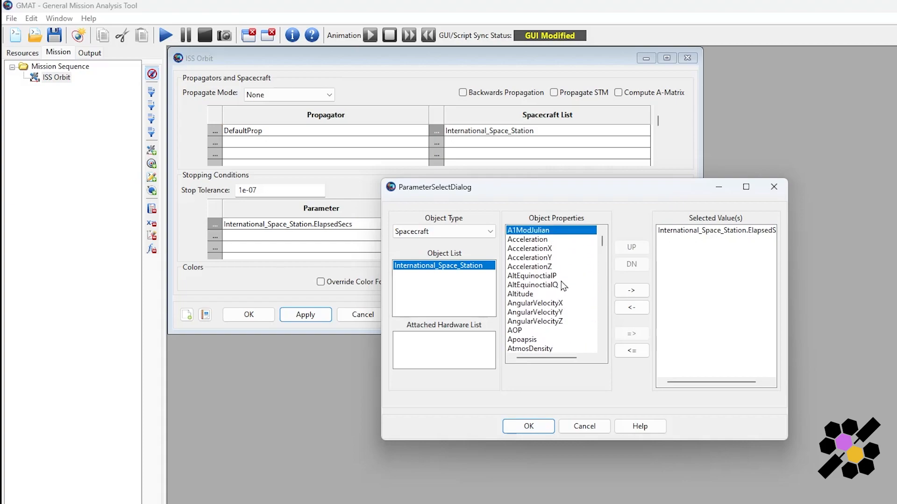
{"action": "scroll", "scroll_direction": "down", "scroll_amount": 3}
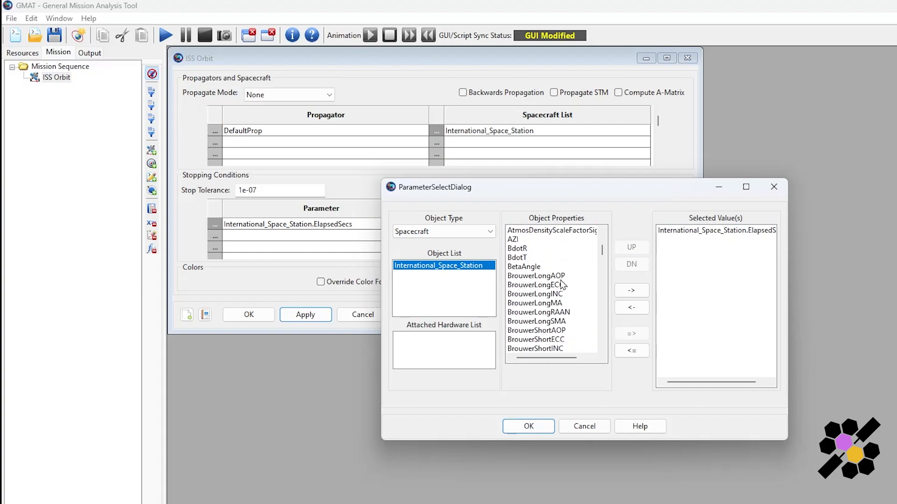
{"action": "scroll", "scroll_direction": "down", "scroll_amount": 3}
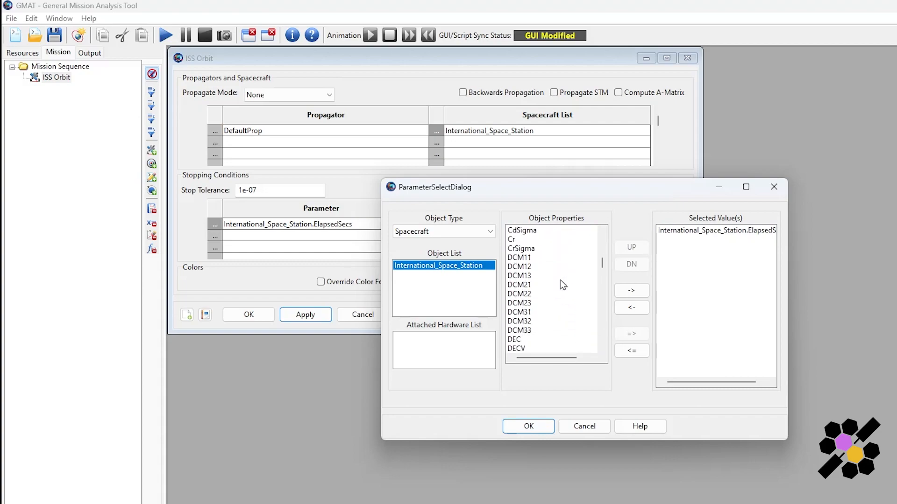
{"action": "scroll", "scroll_direction": "down", "scroll_amount": 3}
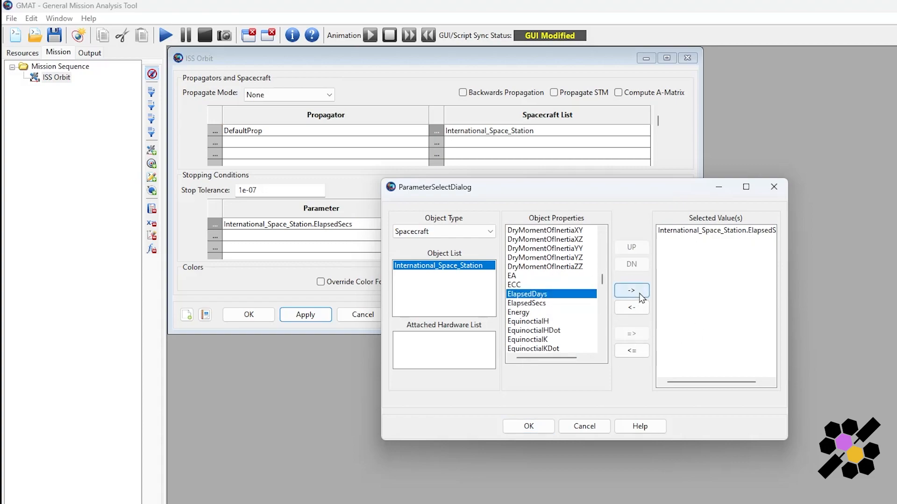
{"action": "mouse_move", "coordinate": [684, 155]}
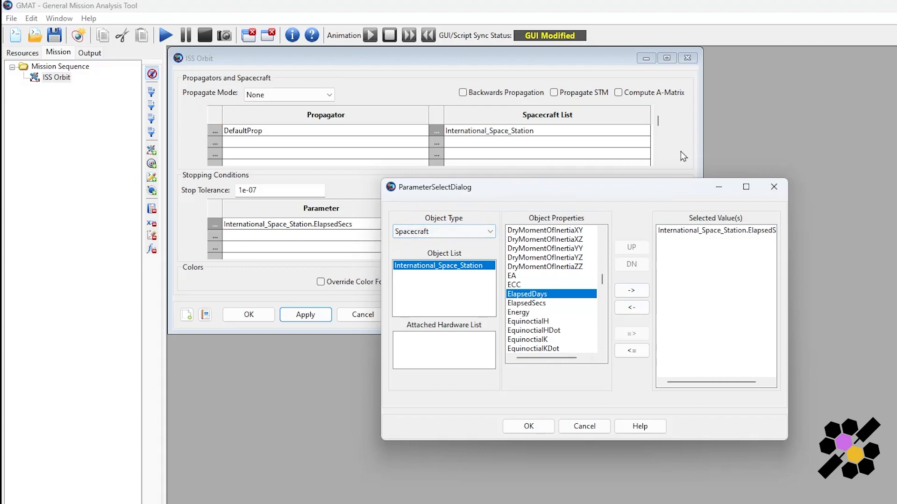
{"action": "mouse_move", "coordinate": [674, 325]}
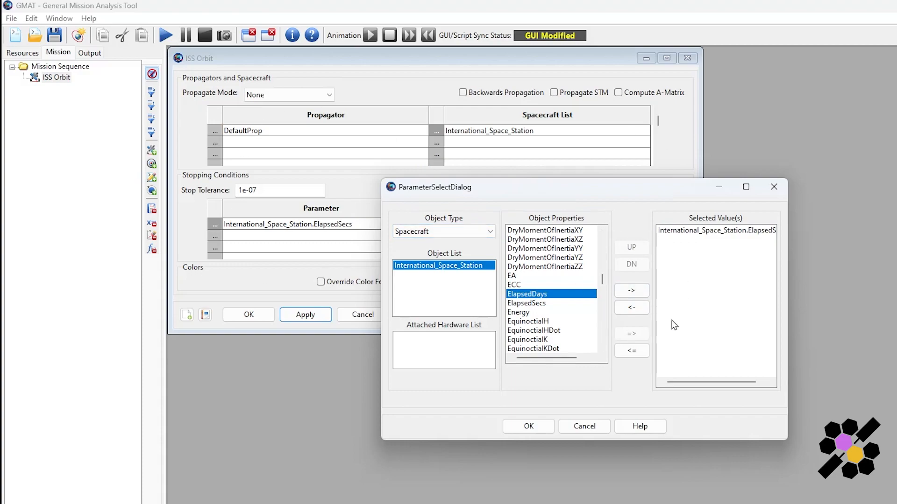
{"action": "mouse_move", "coordinate": [564, 300]}
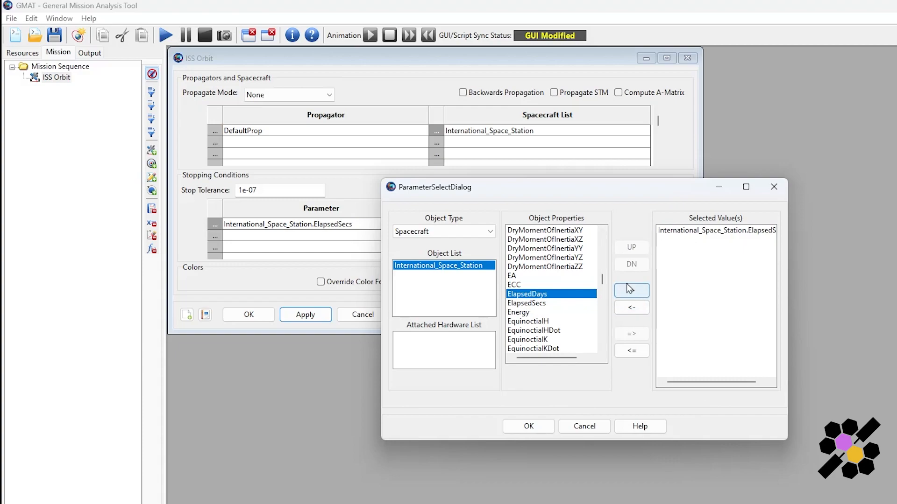
{"action": "left_click", "coordinate": [631, 290]}
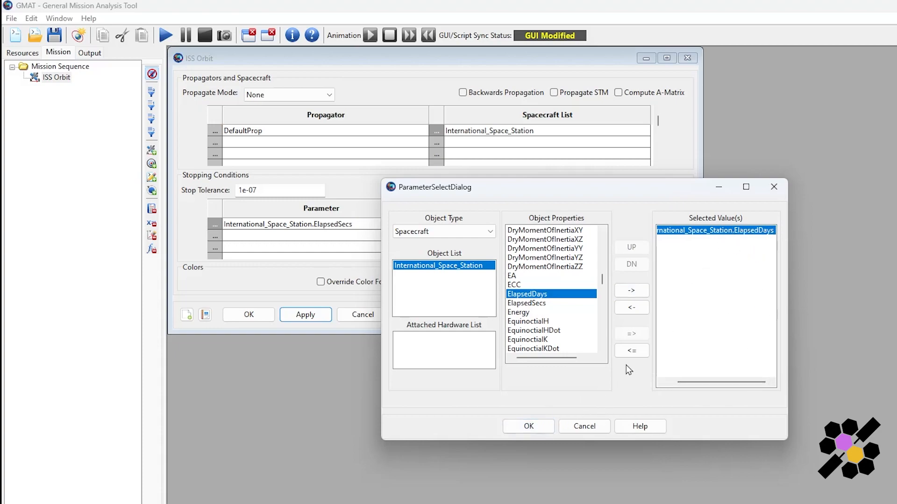
{"action": "left_click", "coordinate": [529, 426]}
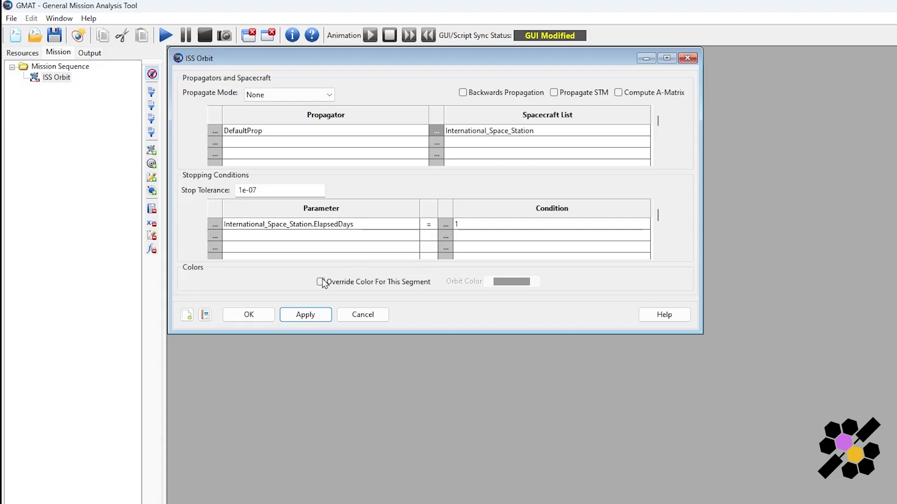
Step: Override the ISS Orbit segment colour with cyan, then apply and close
{"action": "left_click", "coordinate": [320, 282]}
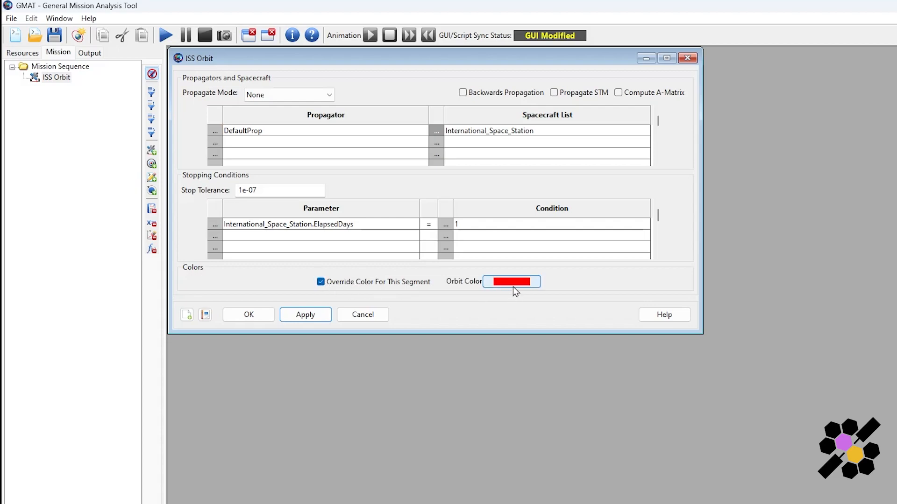
{"action": "mouse_move", "coordinate": [512, 291]}
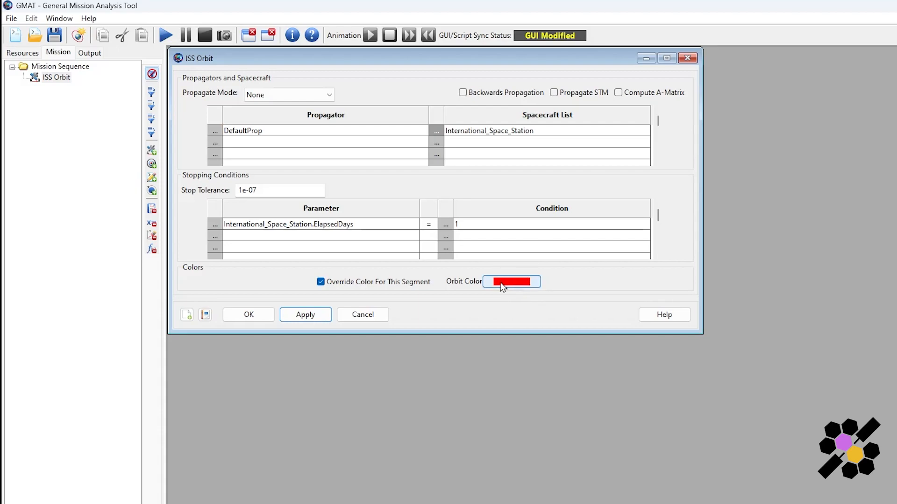
{"action": "mouse_move", "coordinate": [580, 316]}
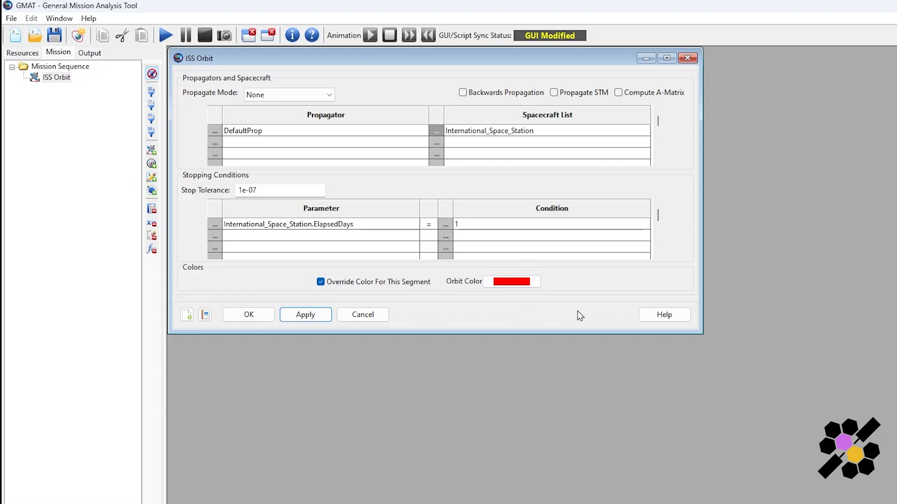
{"action": "left_click", "coordinate": [511, 281]}
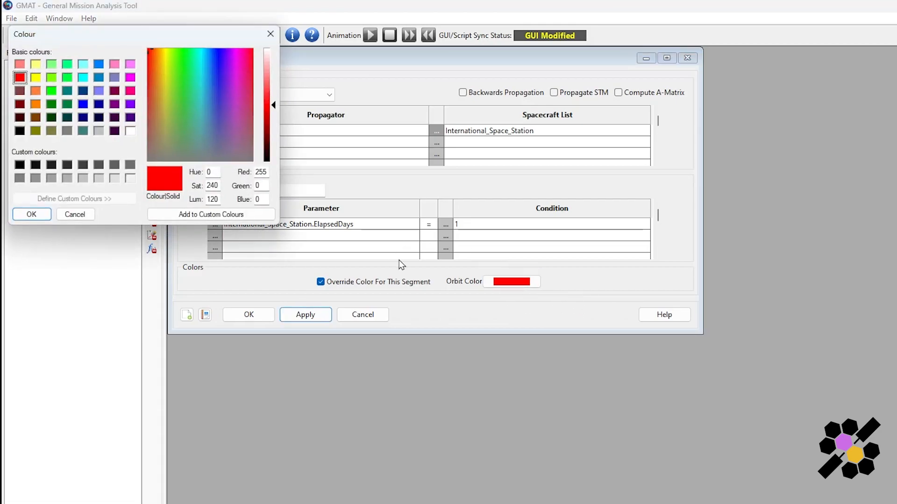
{"action": "mouse_move", "coordinate": [72, 85]}
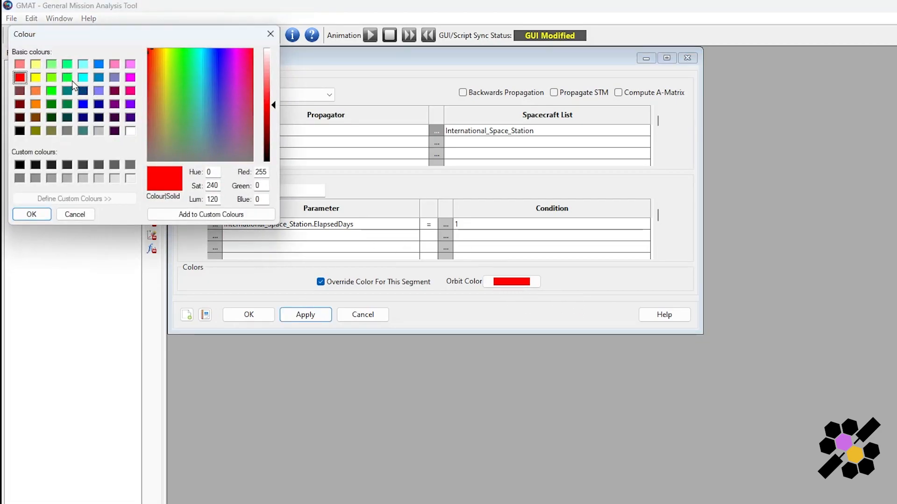
{"action": "left_click", "coordinate": [83, 78]}
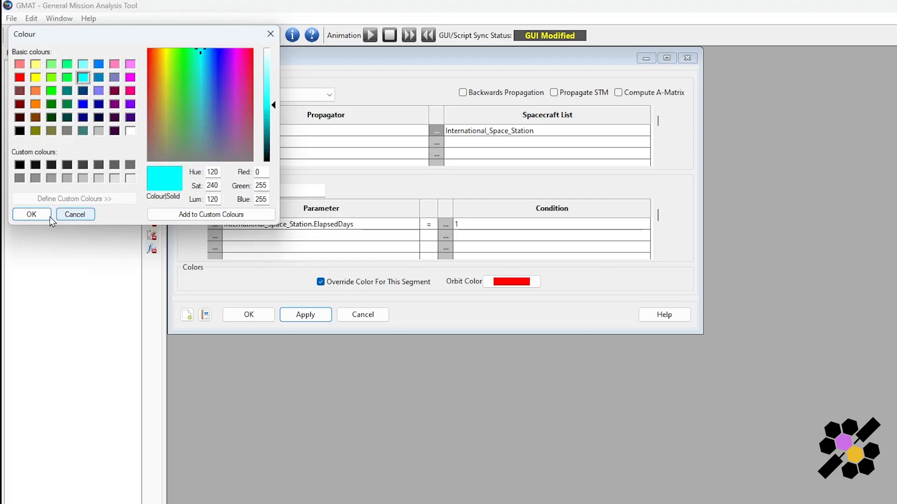
{"action": "left_click", "coordinate": [32, 213]}
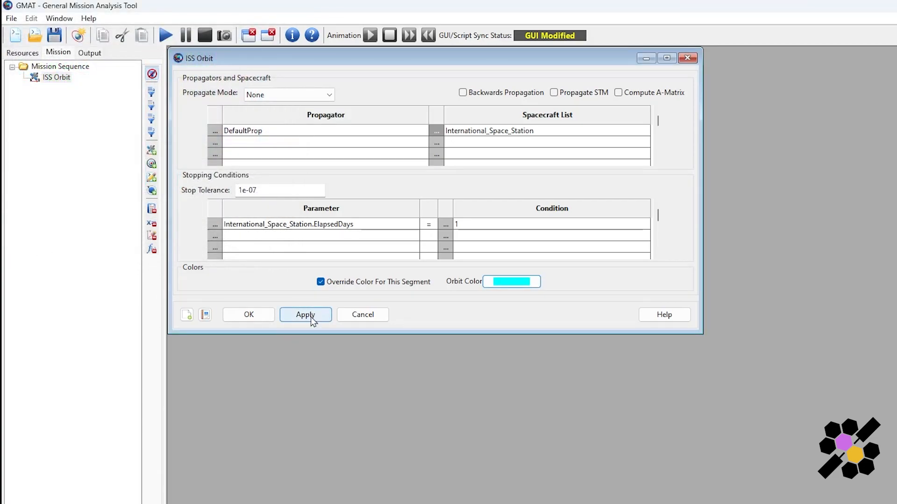
{"action": "left_click", "coordinate": [305, 315]}
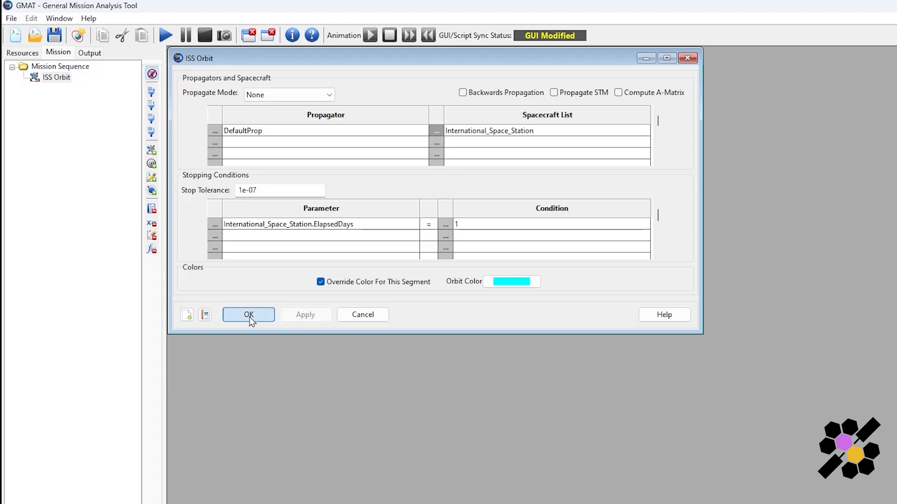
{"action": "left_click", "coordinate": [248, 315]}
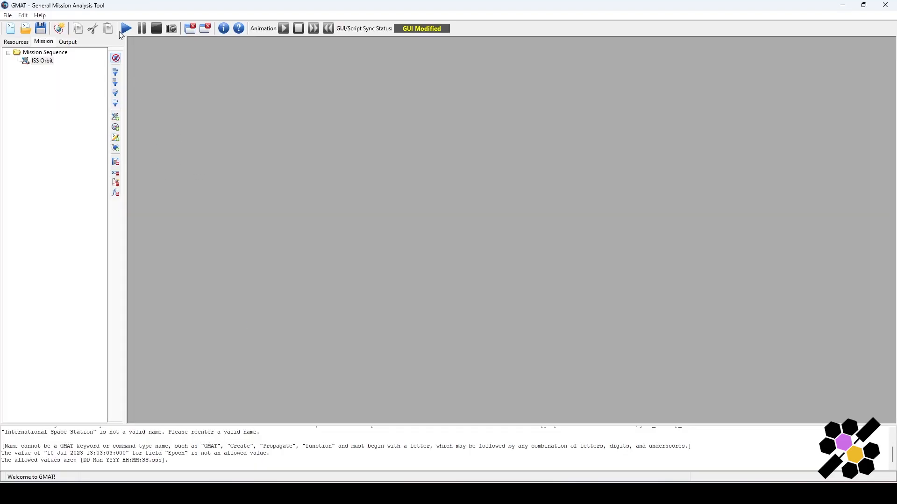
Step: Run the mission and rotate the orbit view around the cyan ISS orbit
{"action": "left_click", "coordinate": [124, 29]}
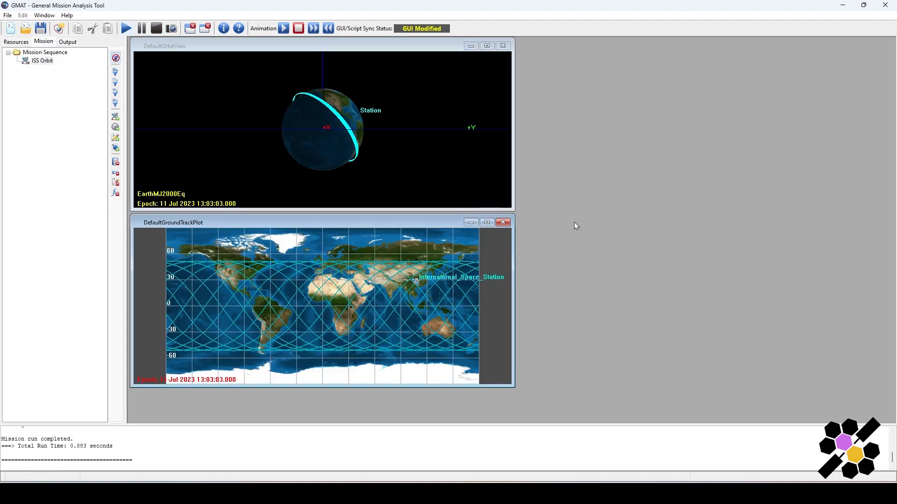
{"action": "mouse_move", "coordinate": [415, 155]}
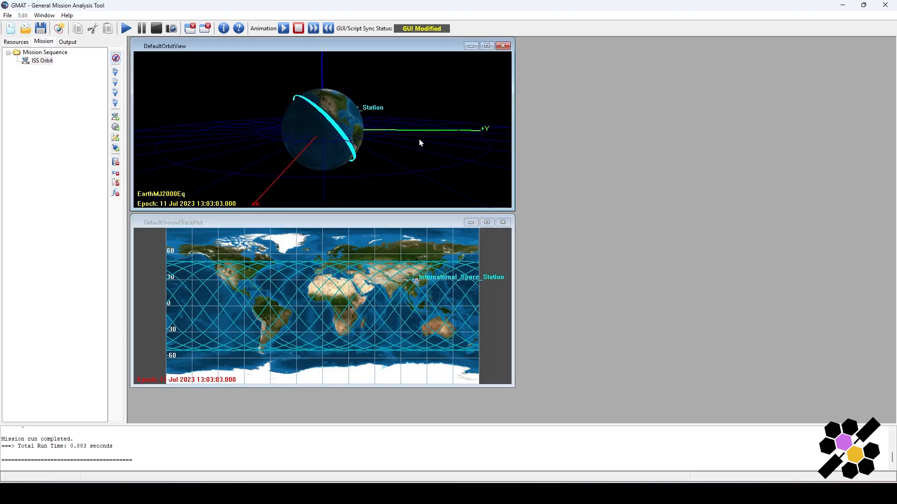
{"action": "left_click_drag", "start_coordinate": [420, 142], "coordinate": [317, 173]}
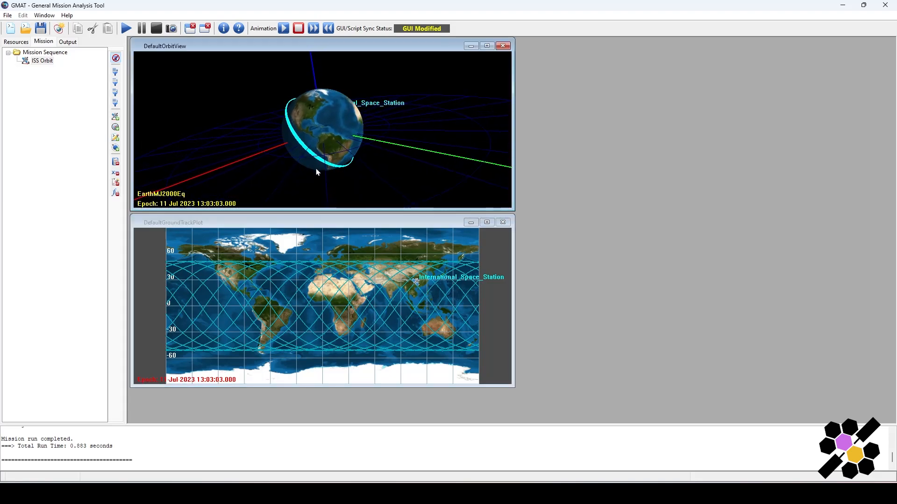
{"action": "left_click_drag", "start_coordinate": [316, 172], "coordinate": [349, 140]}
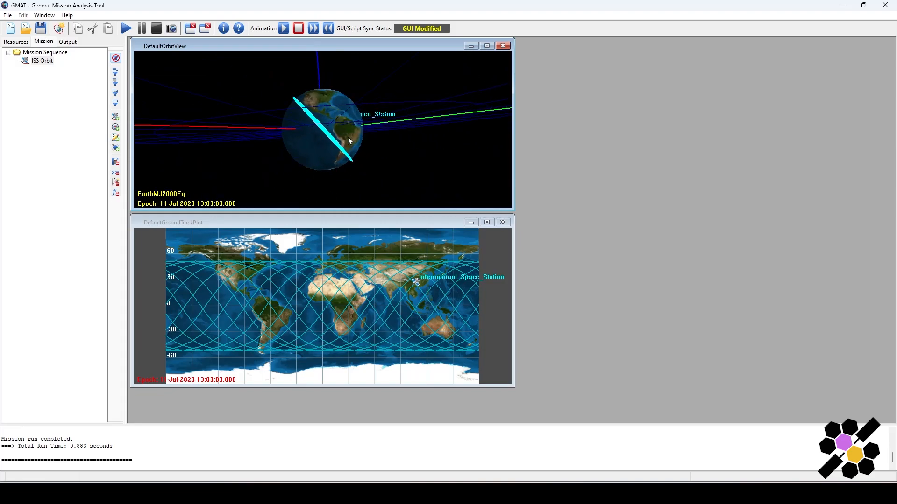
{"action": "left_click_drag", "start_coordinate": [349, 141], "coordinate": [304, 110]}
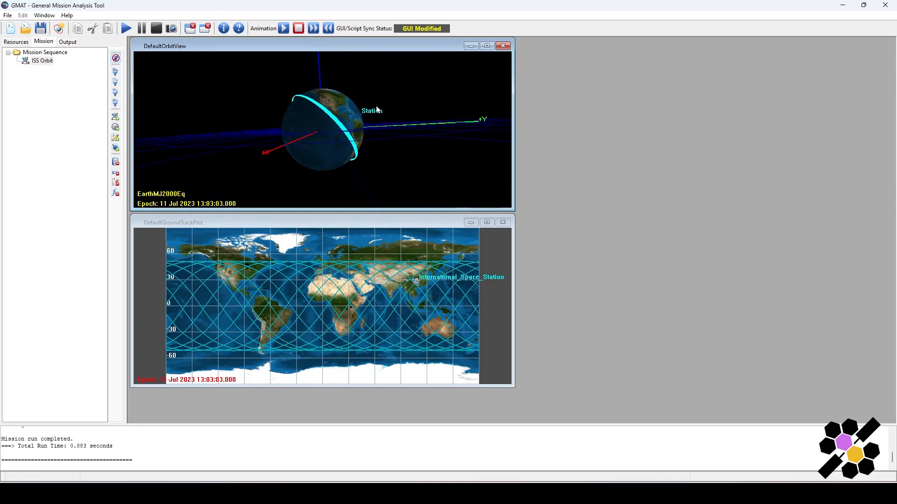
{"action": "left_click_drag", "start_coordinate": [377, 108], "coordinate": [382, 97]}
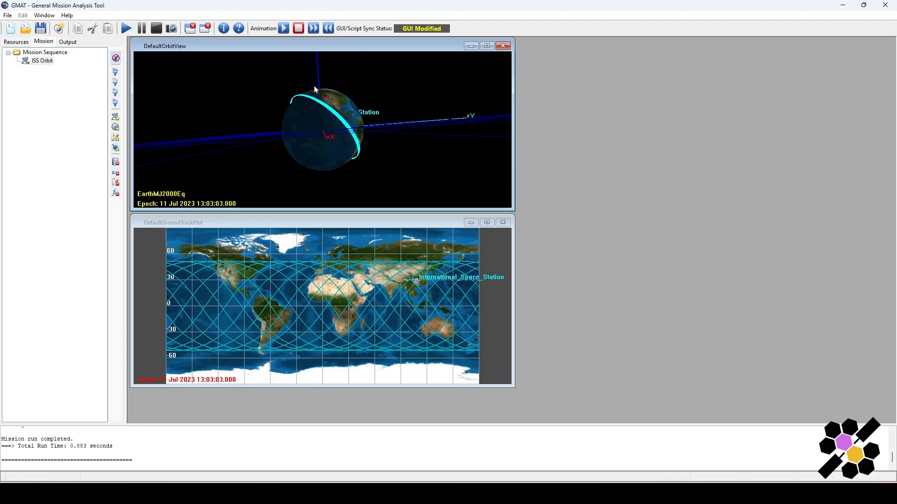
{"action": "left_click_drag", "start_coordinate": [314, 90], "coordinate": [344, 100]}
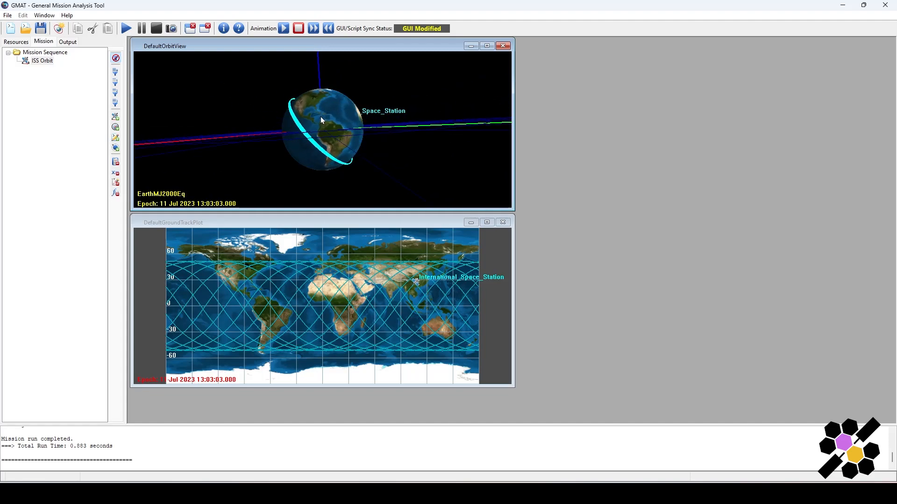
{"action": "left_click_drag", "start_coordinate": [321, 120], "coordinate": [303, 158]}
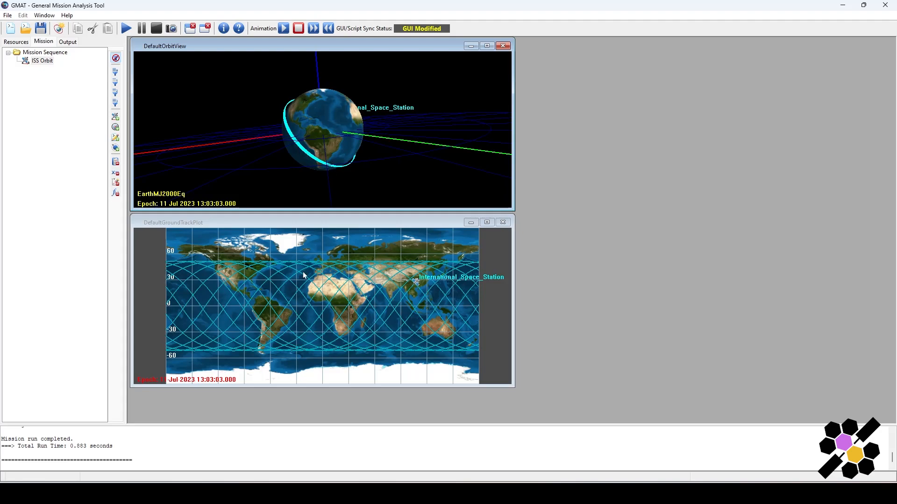
{"action": "mouse_move", "coordinate": [172, 385]}
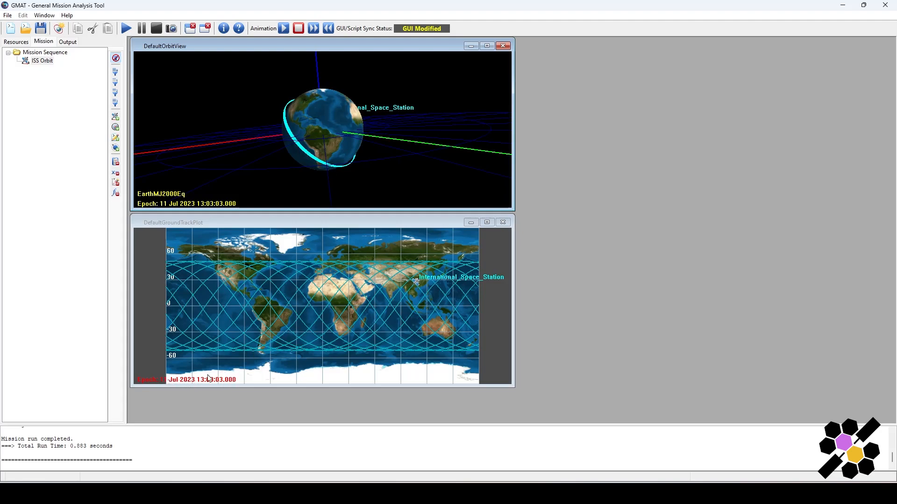
{"action": "mouse_move", "coordinate": [178, 384]}
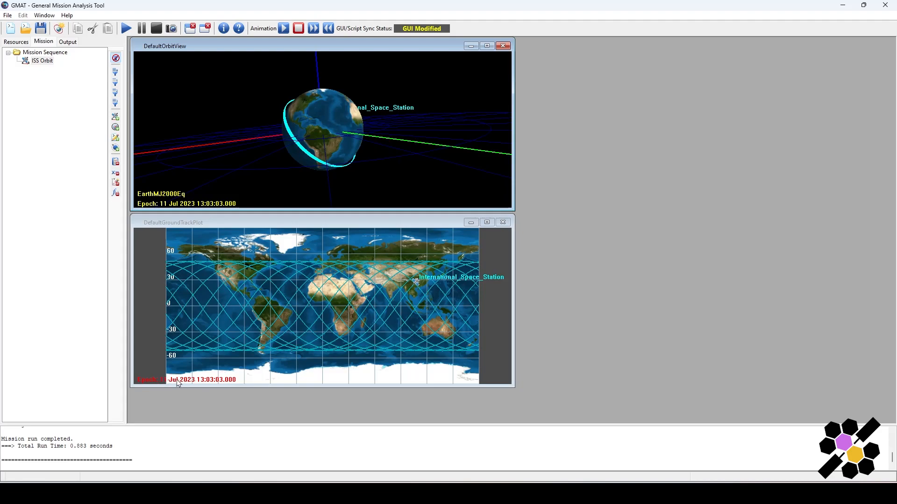
{"action": "mouse_move", "coordinate": [325, 189]}
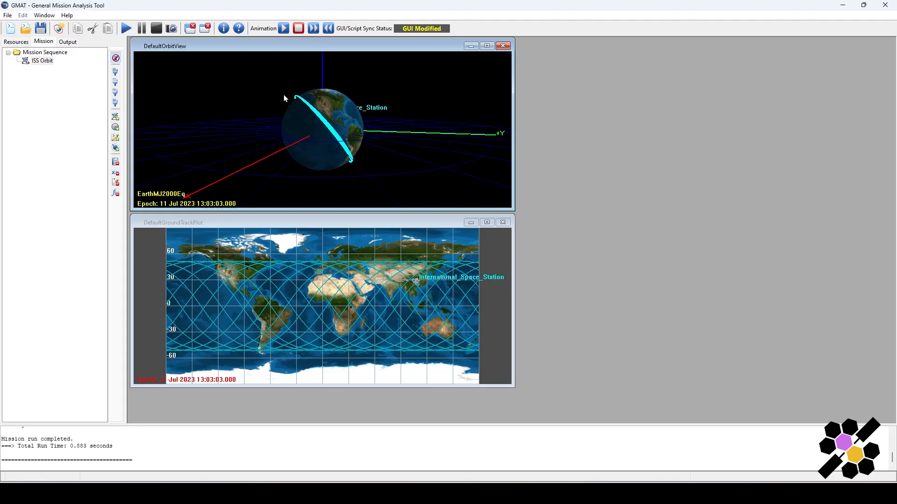
{"action": "mouse_move", "coordinate": [287, 29]}
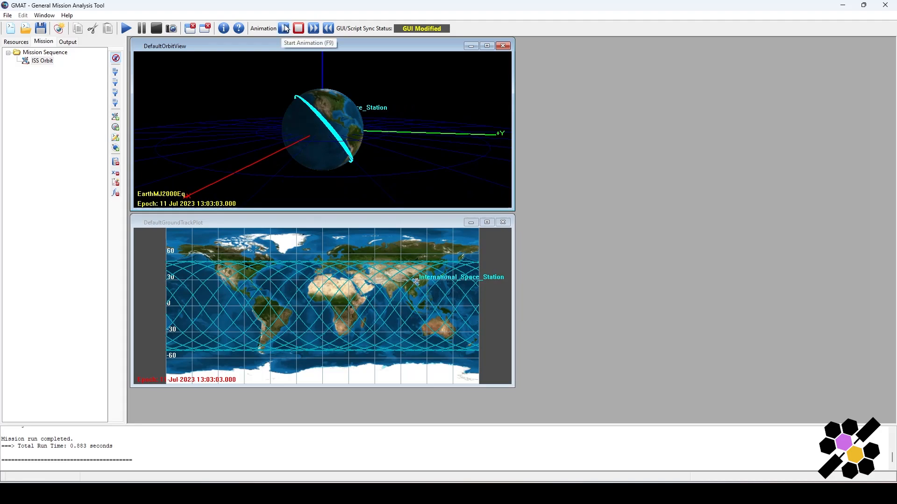
Step: Play the ISS orbit animation forward, then play it in reverse
{"action": "left_click", "coordinate": [285, 28]}
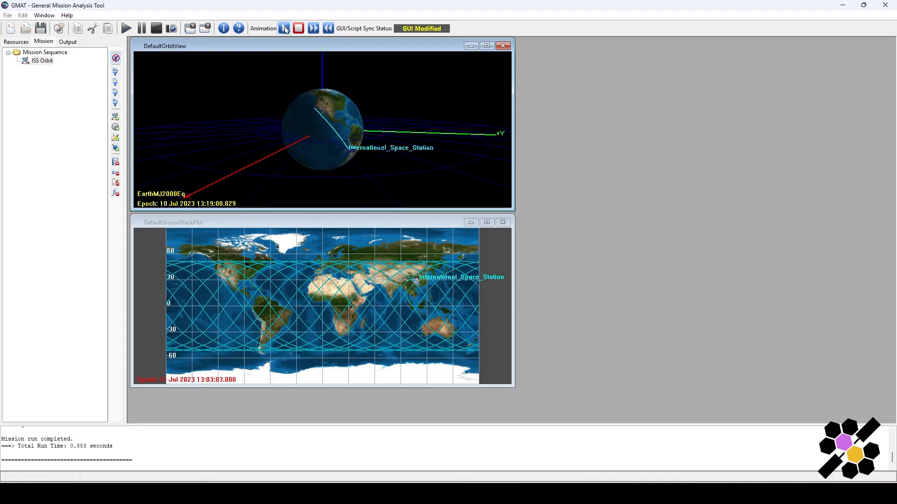
{"action": "left_click", "coordinate": [285, 28]}
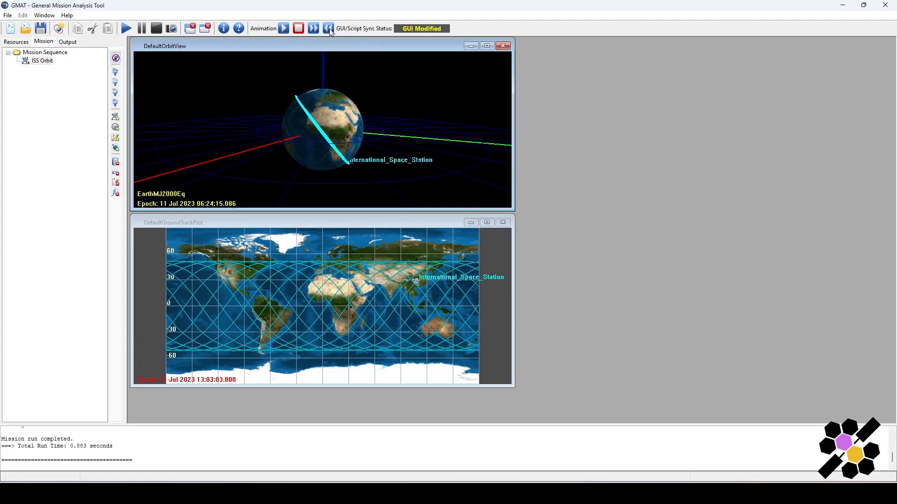
{"action": "left_click", "coordinate": [289, 28]}
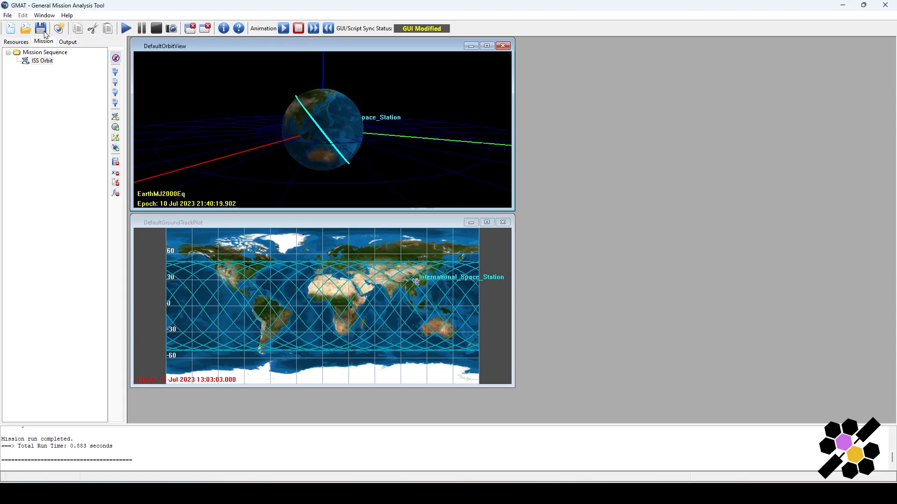
Step: Save the mission as International_Space_station.script in the Orbits I folder
{"action": "left_click", "coordinate": [41, 29]}
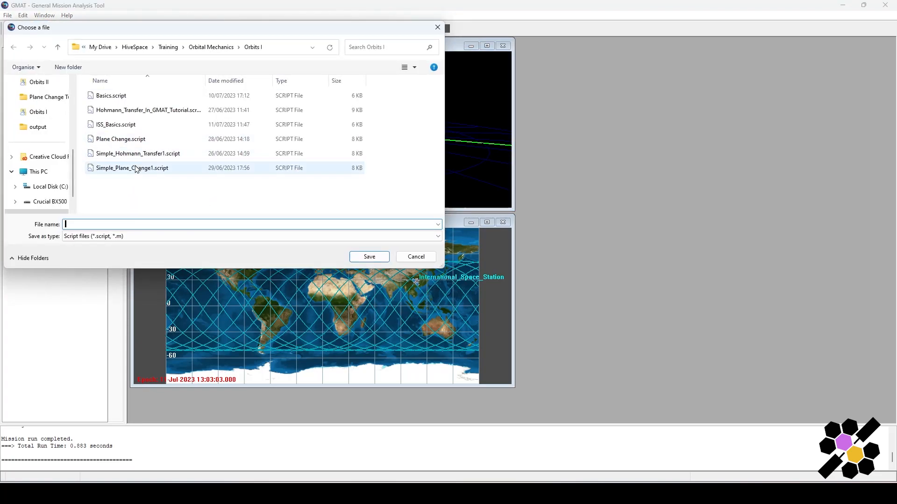
{"action": "mouse_move", "coordinate": [242, 167]}
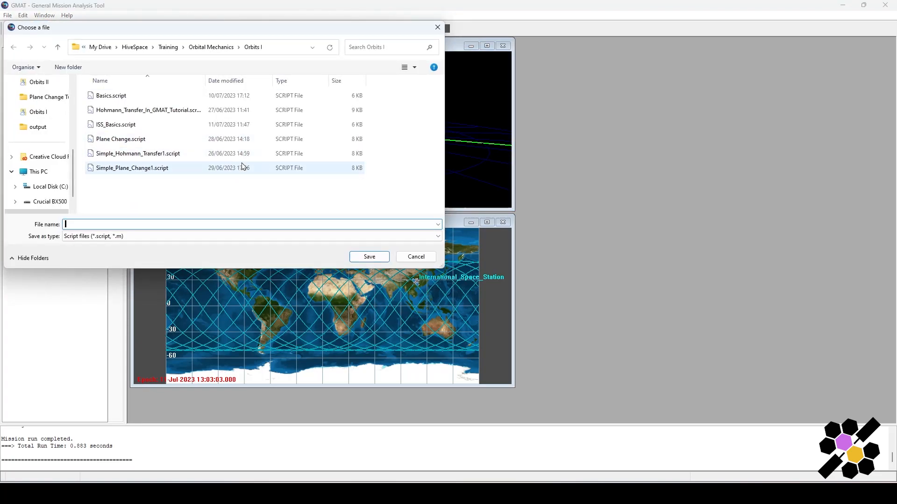
{"action": "type", "text": "International_Space_stati"}
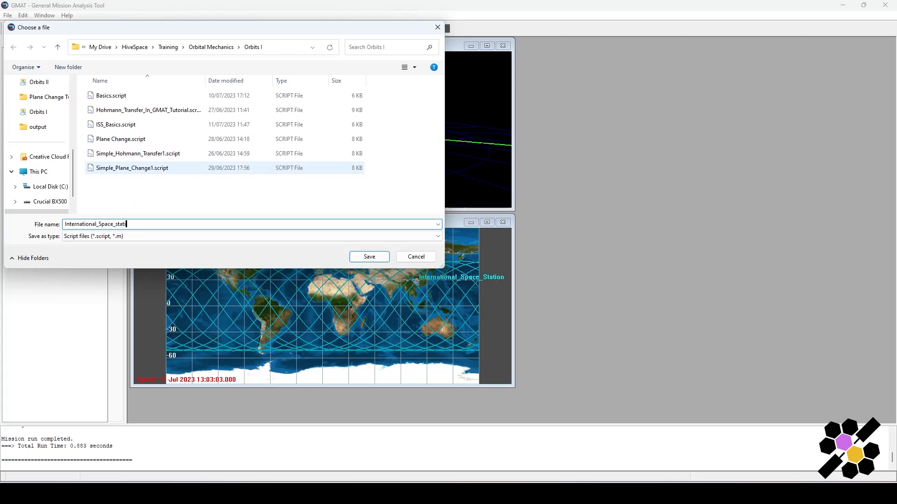
{"action": "left_click", "coordinate": [369, 256]}
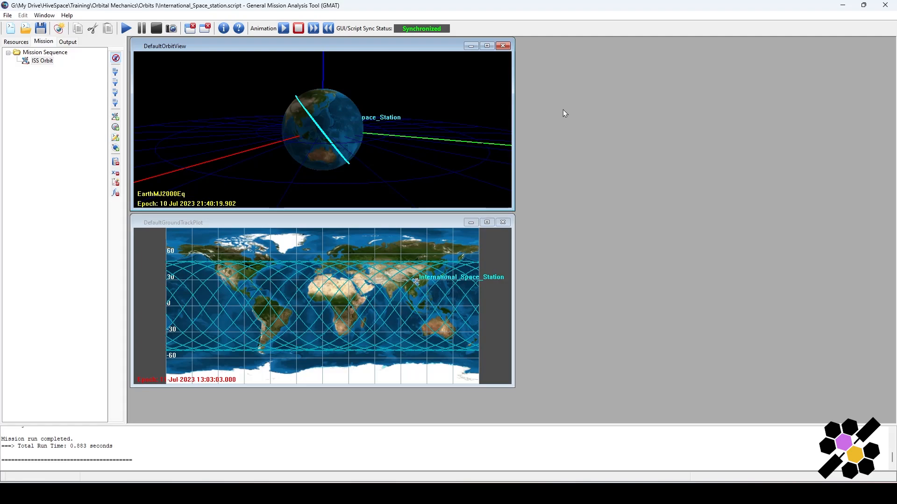
{"action": "mouse_move", "coordinate": [421, 36]}
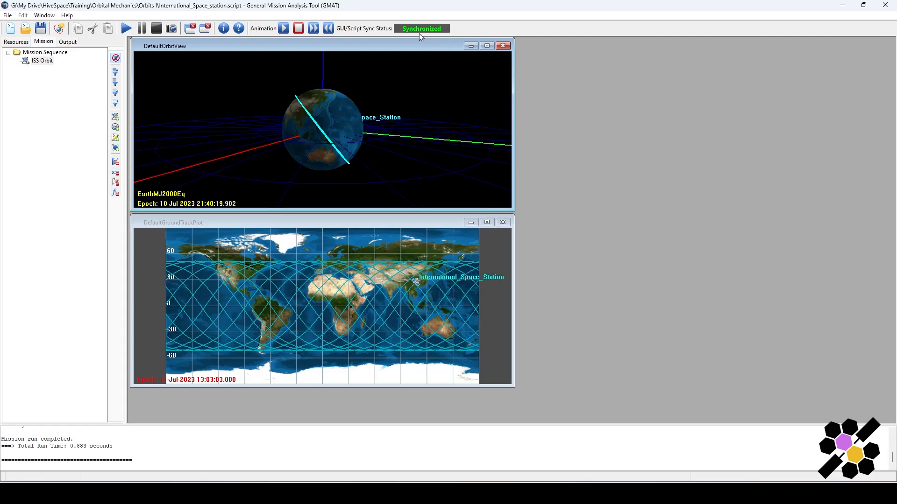
{"action": "mouse_move", "coordinate": [424, 52]}
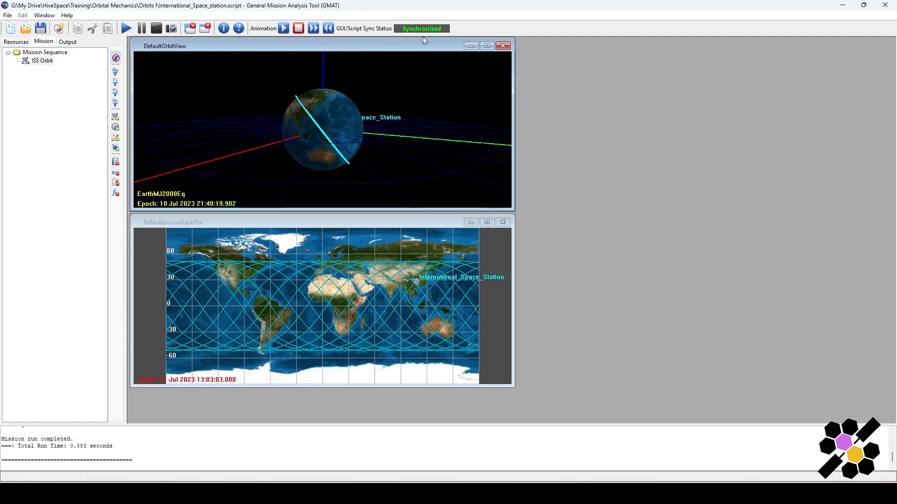
{"action": "mouse_move", "coordinate": [471, 47]}
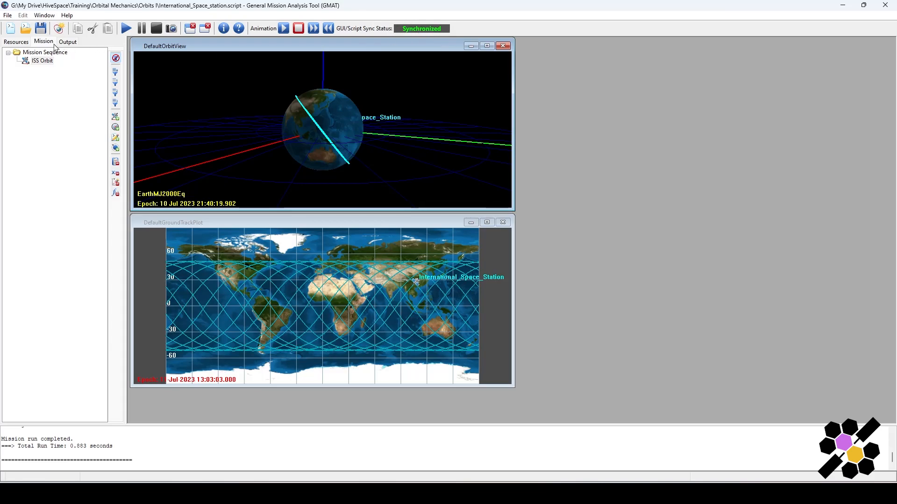
Step: Show the Resources tree listing the saved International_Space_station.script
{"action": "left_click", "coordinate": [13, 43]}
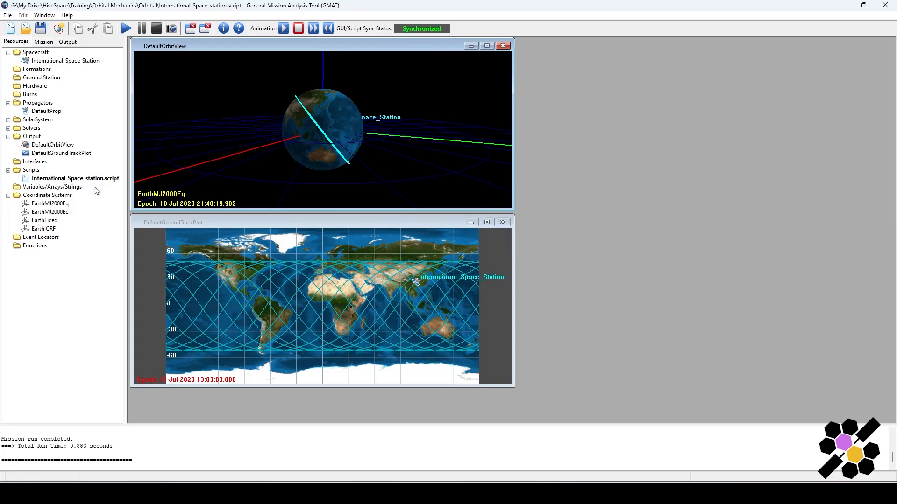
{"action": "mouse_move", "coordinate": [108, 183]}
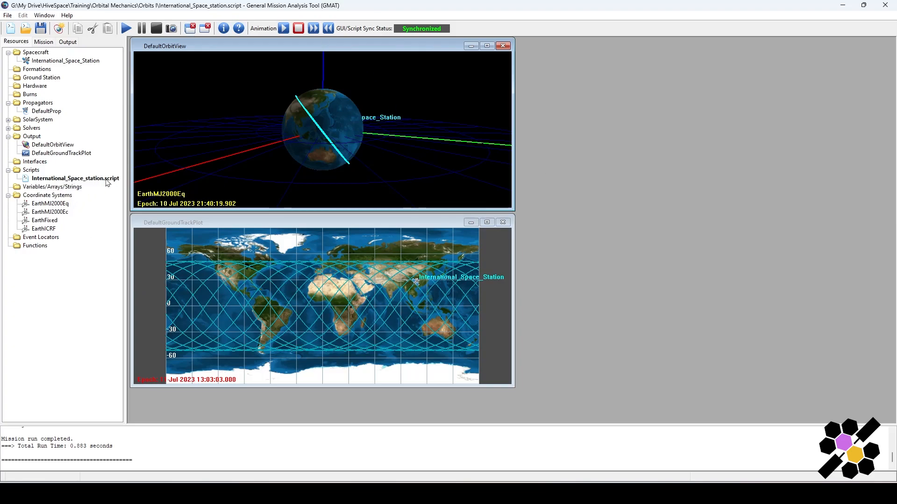
{"action": "mouse_move", "coordinate": [115, 92]}
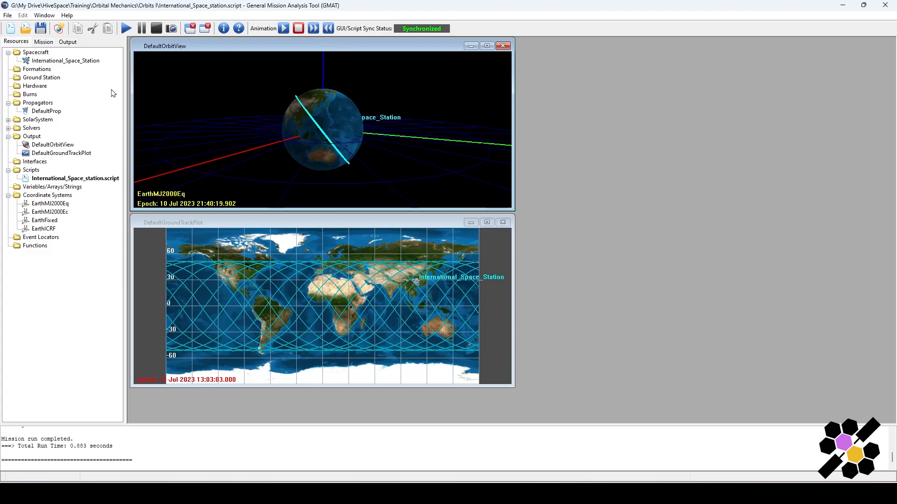
{"action": "mouse_move", "coordinate": [120, 176]}
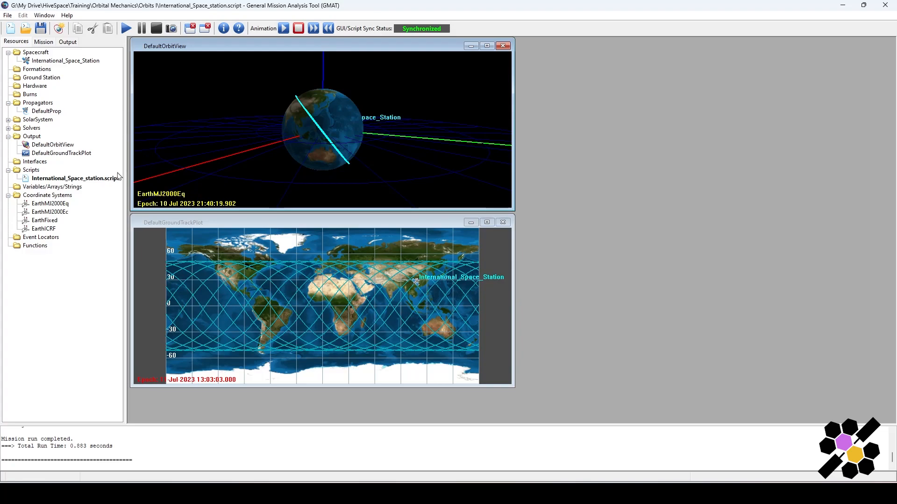
Step: Open International_Space_station.script and scroll through its spacecraft, plot and sequence definitions
{"action": "double_click", "coordinate": [70, 178]}
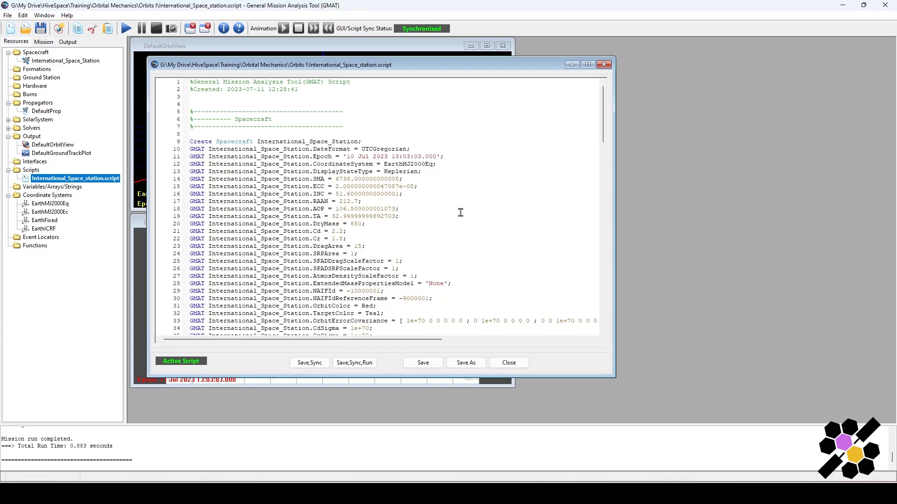
{"action": "mouse_move", "coordinate": [560, 135]}
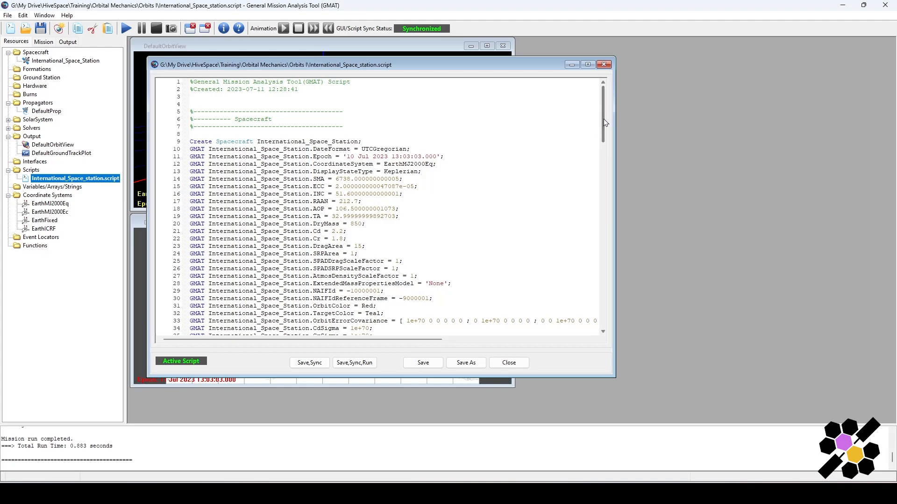
{"action": "scroll", "scroll_direction": "down", "scroll_amount": 3}
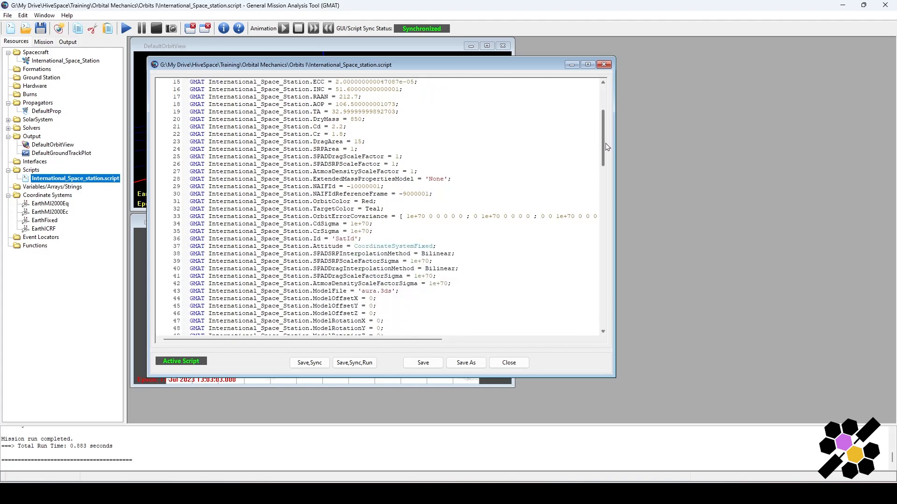
{"action": "scroll", "scroll_direction": "down", "scroll_amount": 3}
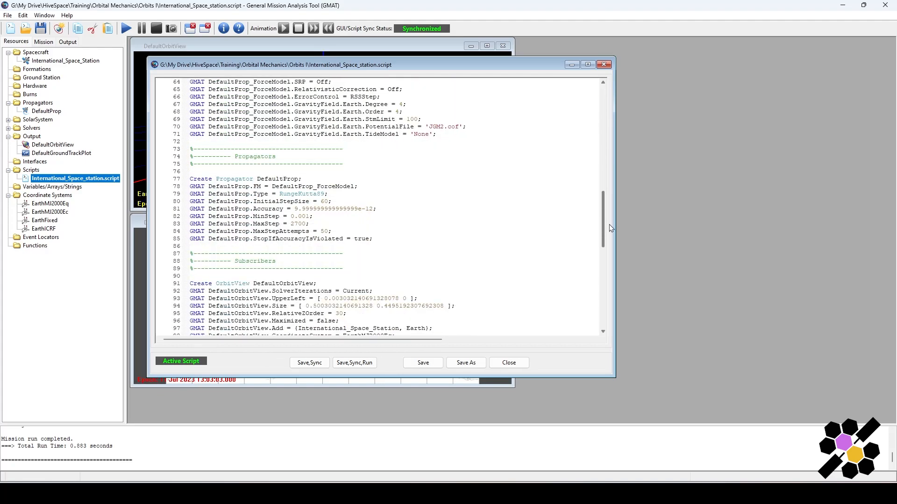
{"action": "scroll", "scroll_direction": "down", "scroll_amount": 3}
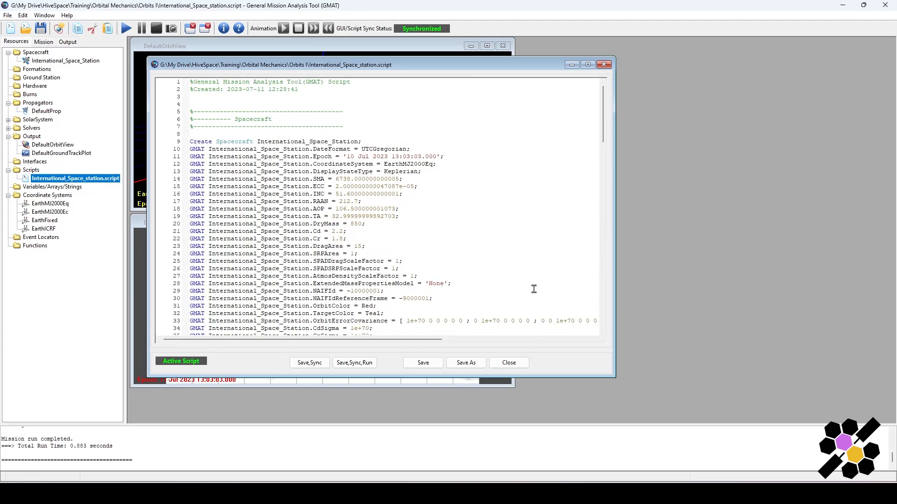
{"action": "mouse_move", "coordinate": [273, 106]}
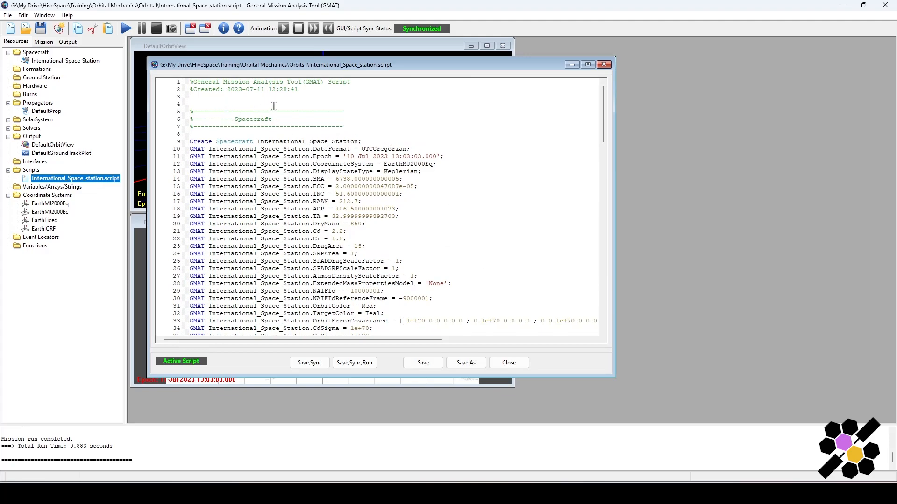
{"action": "mouse_move", "coordinate": [326, 119]}
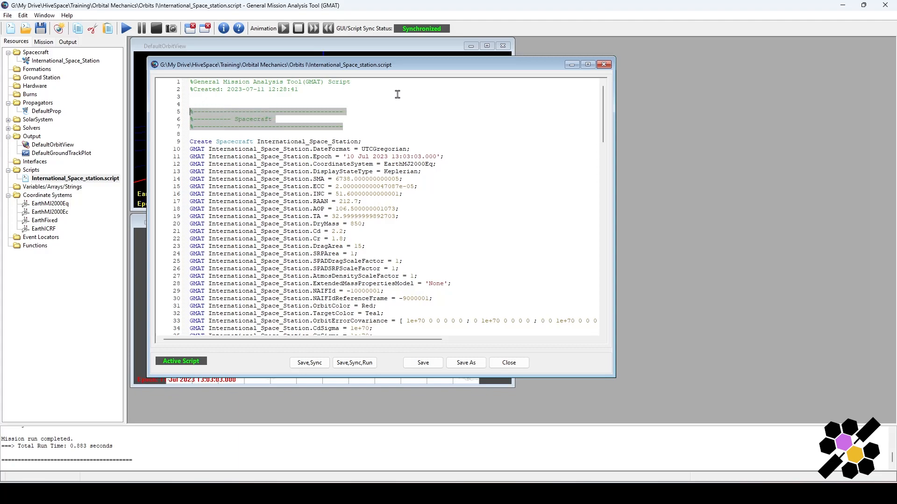
{"action": "scroll", "scroll_direction": "down", "scroll_amount": 3}
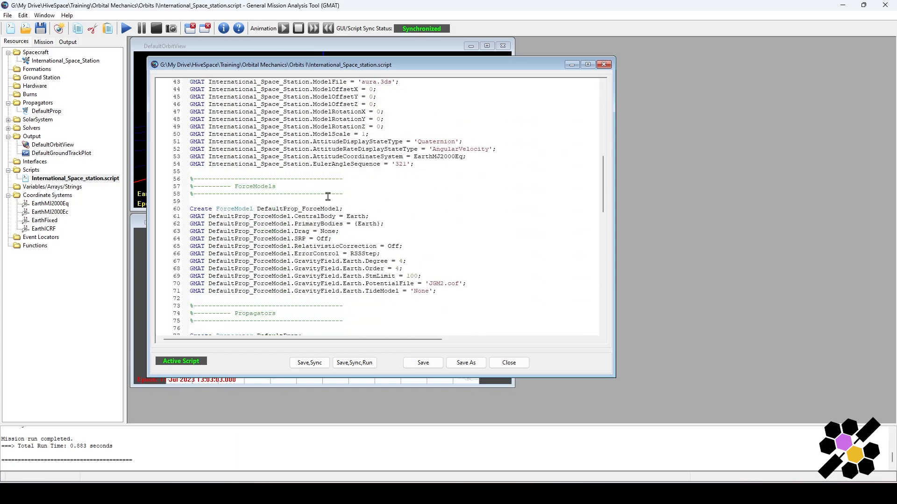
{"action": "scroll", "scroll_direction": "down", "scroll_amount": 3}
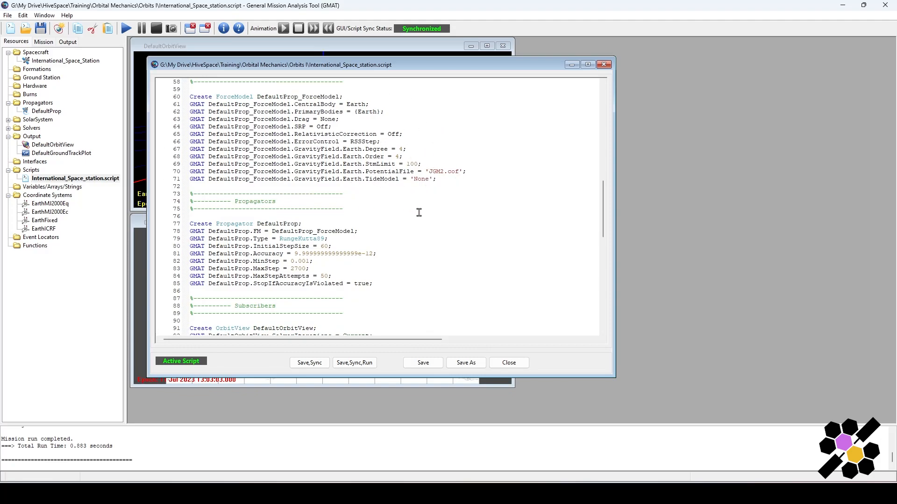
{"action": "mouse_move", "coordinate": [388, 208]}
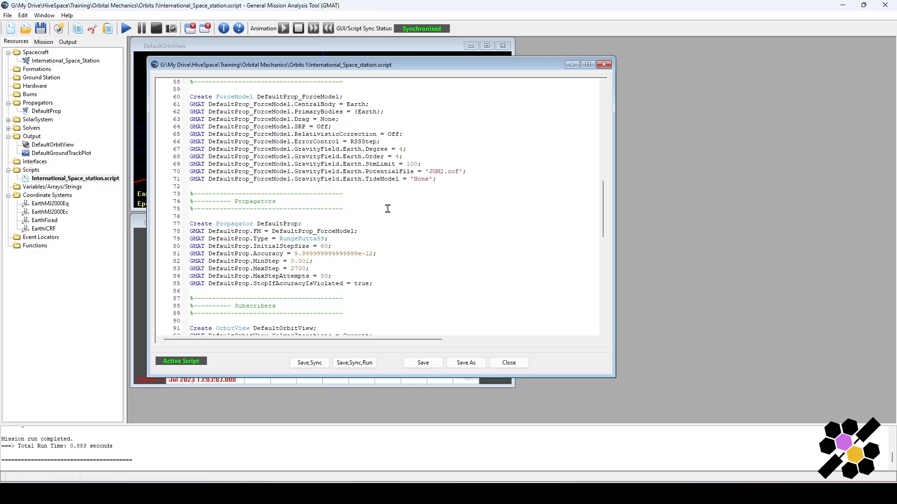
{"action": "scroll", "scroll_direction": "down", "scroll_amount": 3}
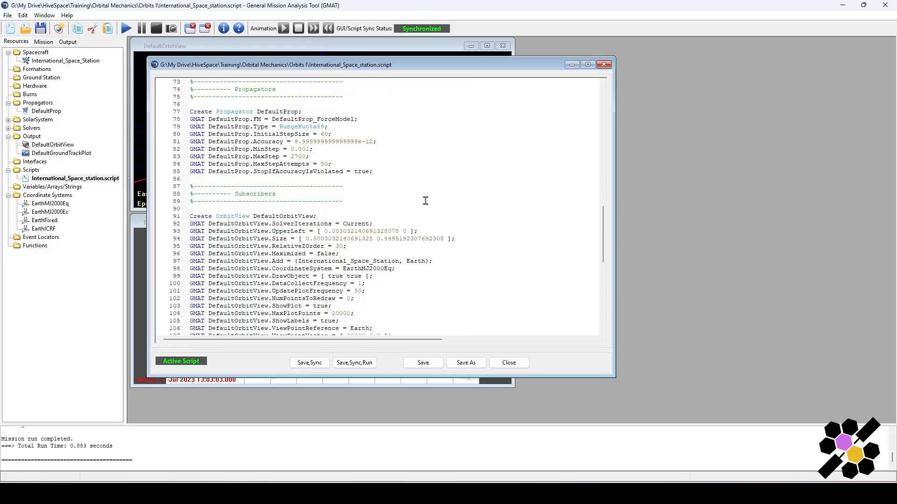
{"action": "scroll", "scroll_direction": "down", "scroll_amount": 3}
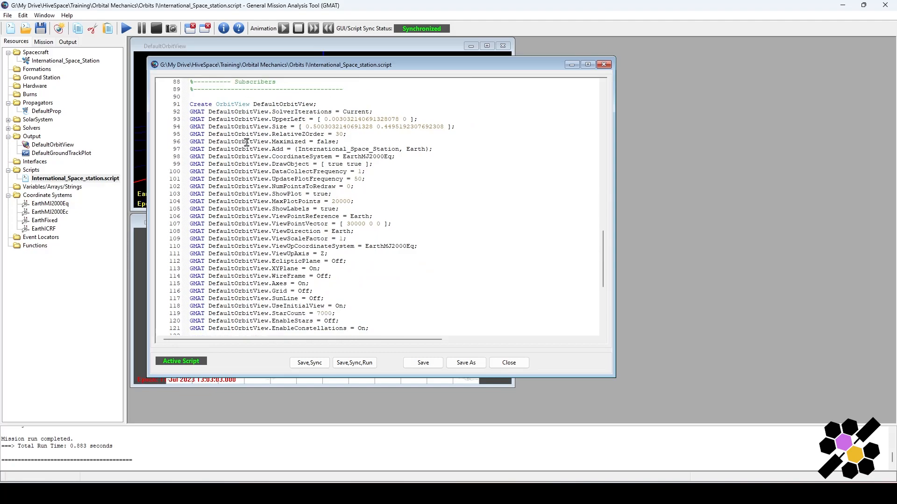
{"action": "scroll", "scroll_direction": "down", "scroll_amount": 3}
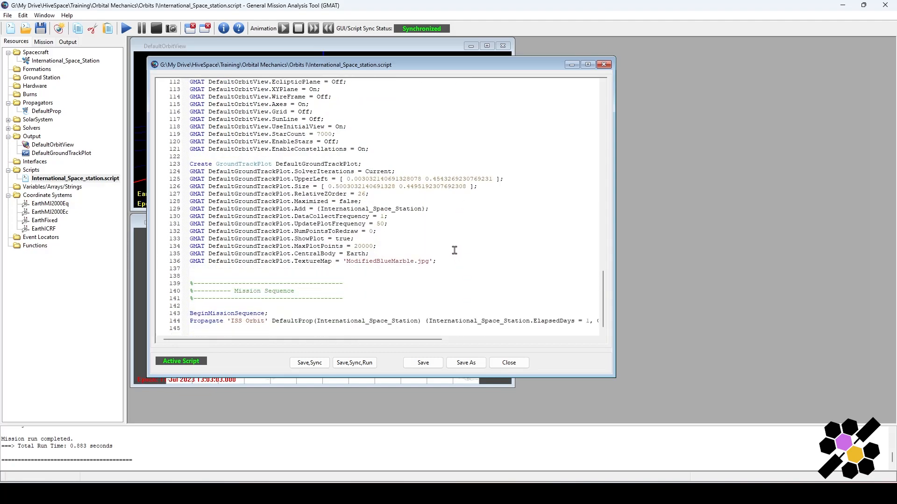
{"action": "mouse_move", "coordinate": [255, 291]}
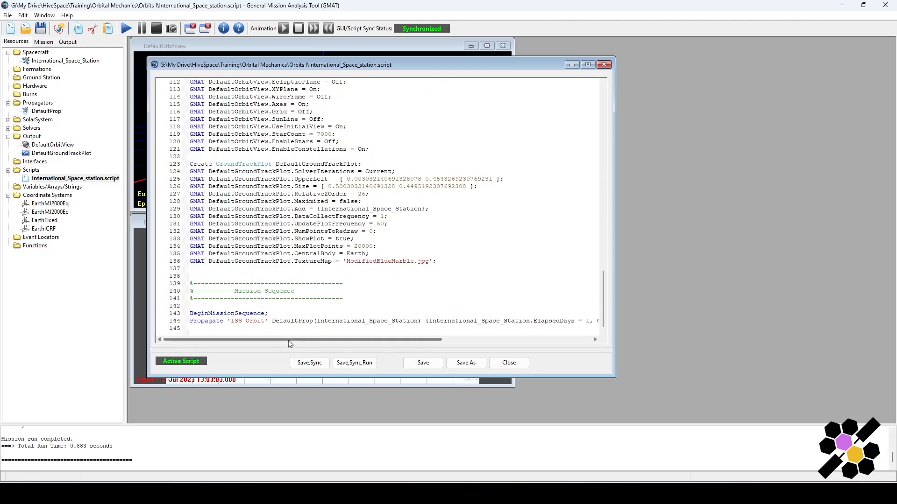
{"action": "mouse_move", "coordinate": [285, 263]}
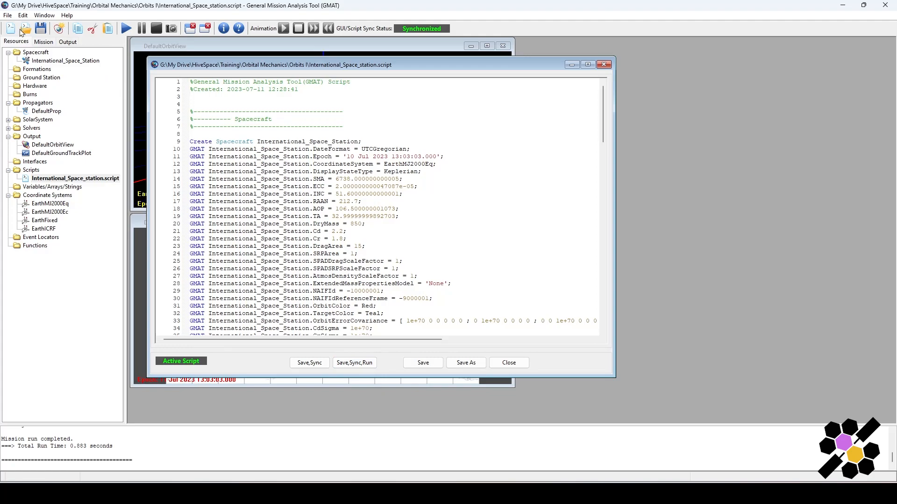
{"action": "mouse_move", "coordinate": [429, 206]}
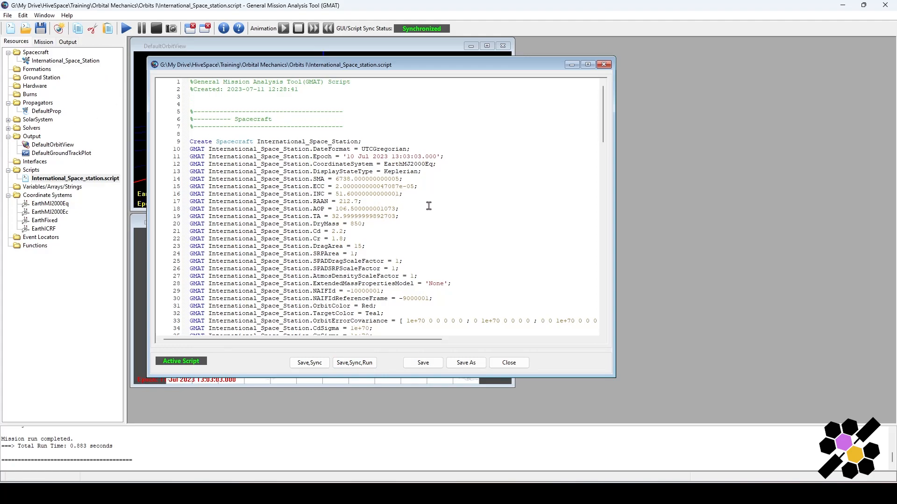
{"action": "mouse_move", "coordinate": [434, 208]}
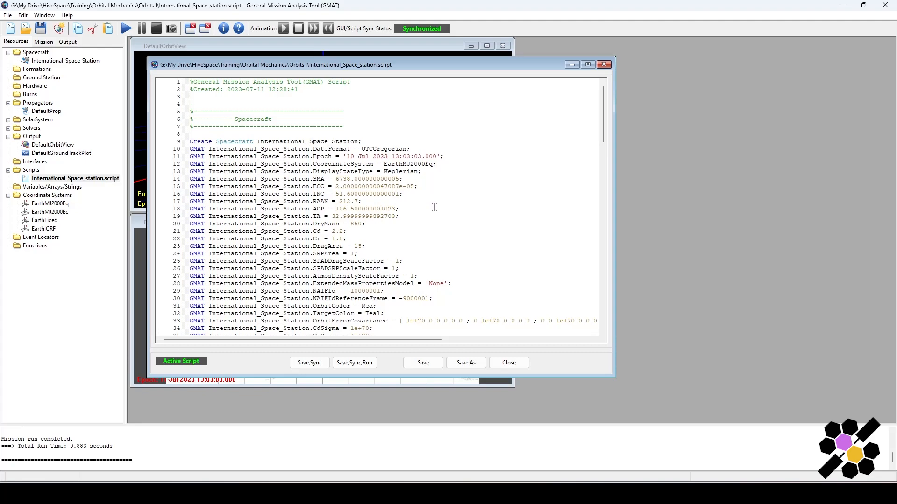
{"action": "mouse_move", "coordinate": [449, 192]}
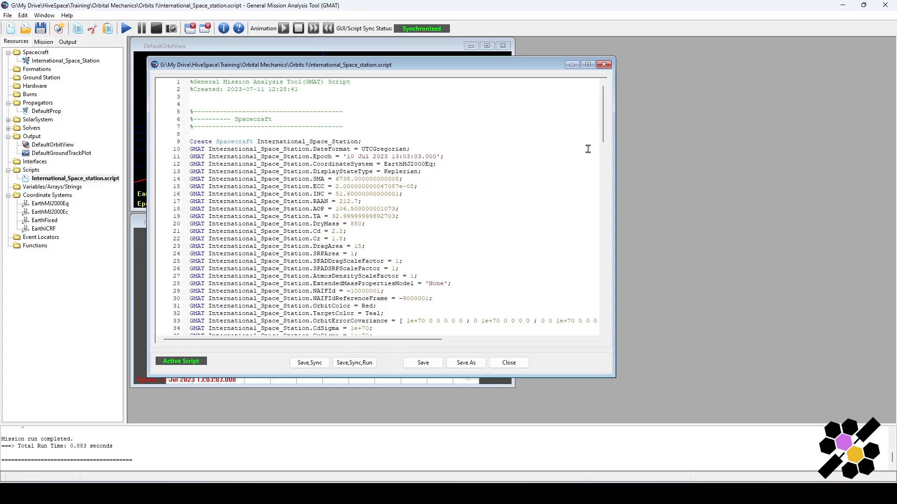
{"action": "scroll", "scroll_direction": "down", "scroll_amount": 3}
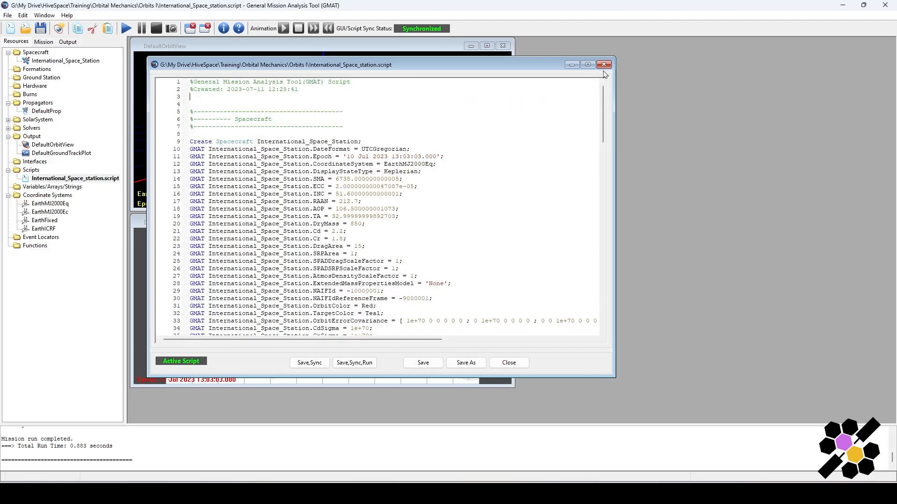
Step: Close the ISS script review window and the empty temporary script window
{"action": "left_click", "coordinate": [603, 65]}
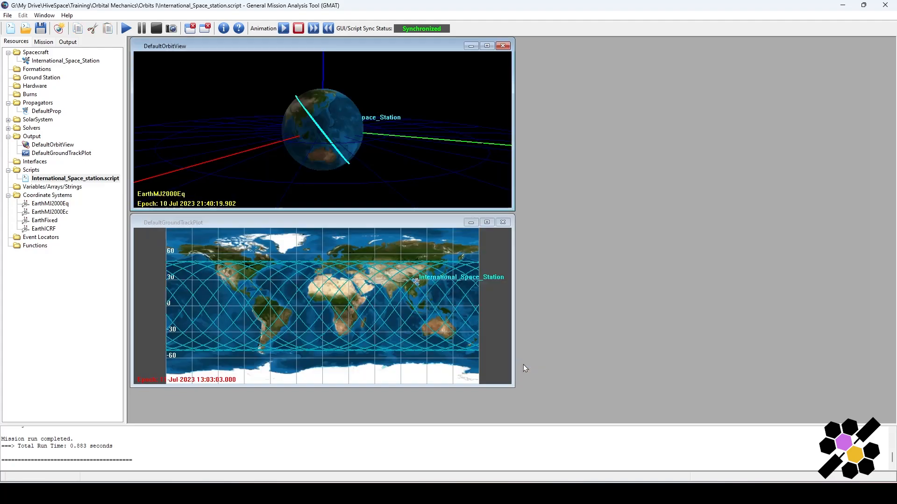
{"action": "mouse_move", "coordinate": [430, 231]}
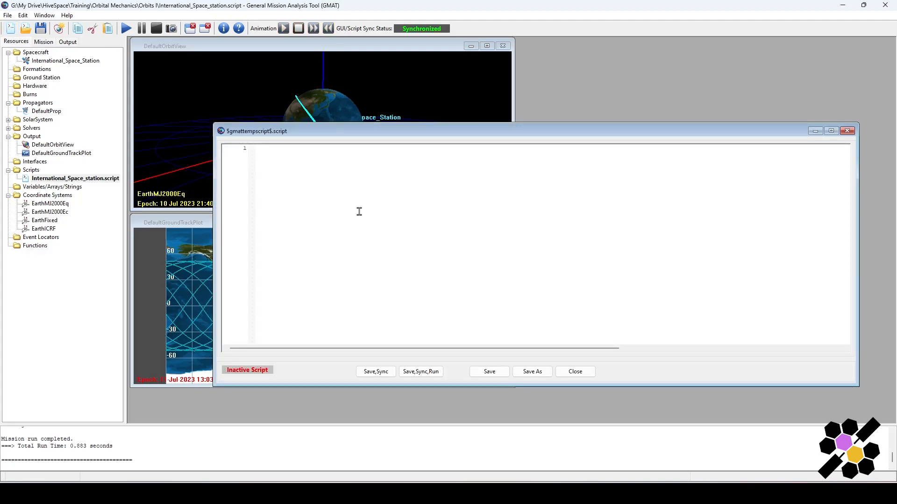
{"action": "mouse_move", "coordinate": [867, 140]}
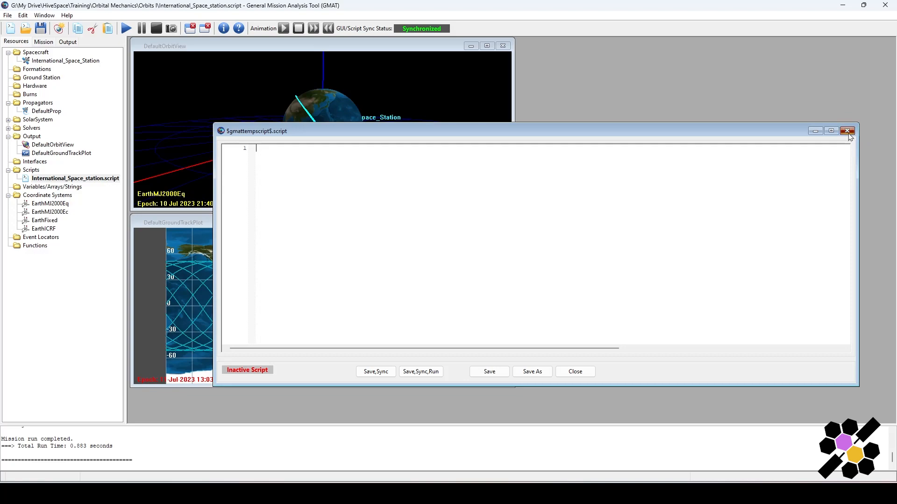
{"action": "left_click", "coordinate": [846, 130]}
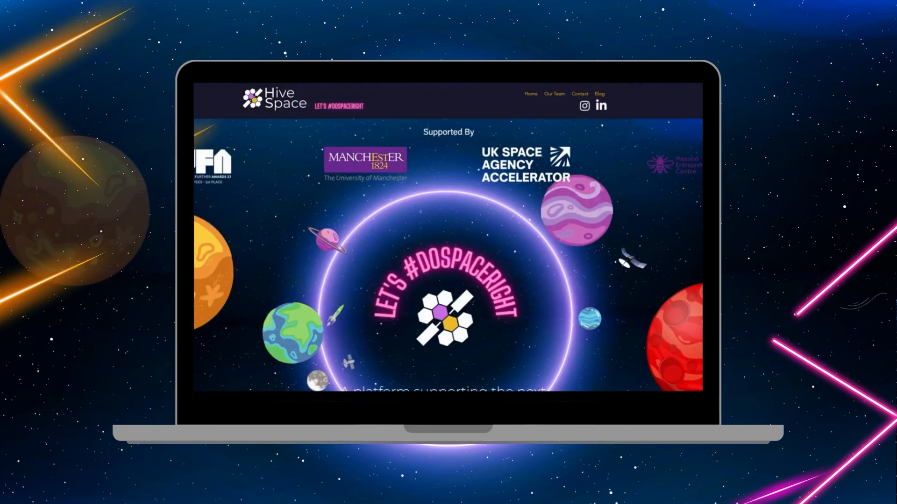
{"action": "scroll", "scroll_direction": "down", "scroll_amount": 3}
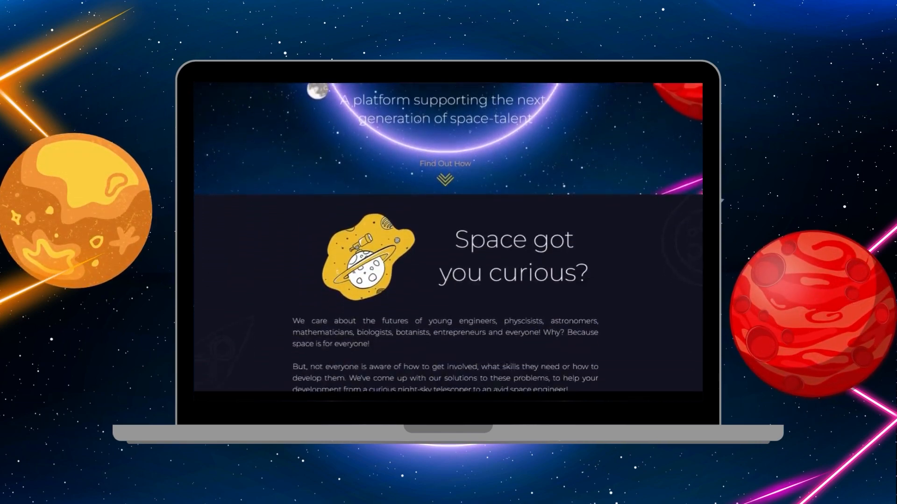
{"action": "scroll", "scroll_direction": "down", "scroll_amount": 3}
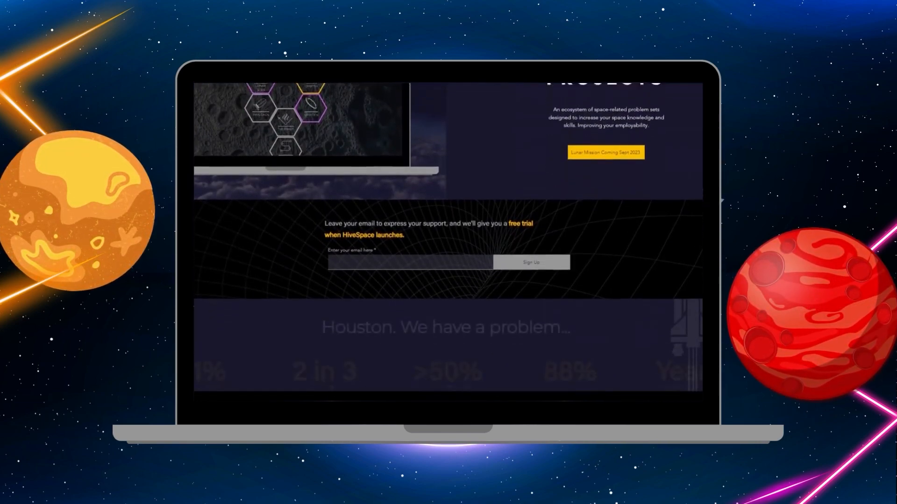
{"action": "scroll", "scroll_direction": "down", "scroll_amount": 3}
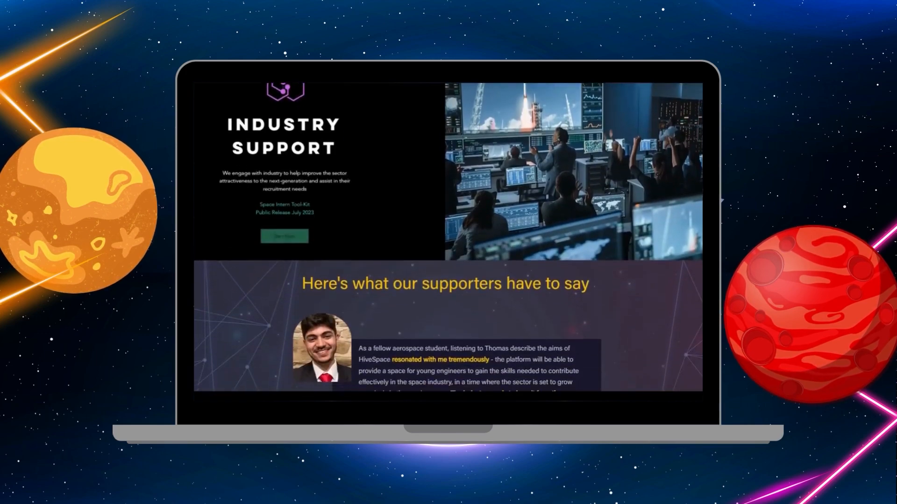
{"action": "scroll", "scroll_direction": "down", "scroll_amount": 3}
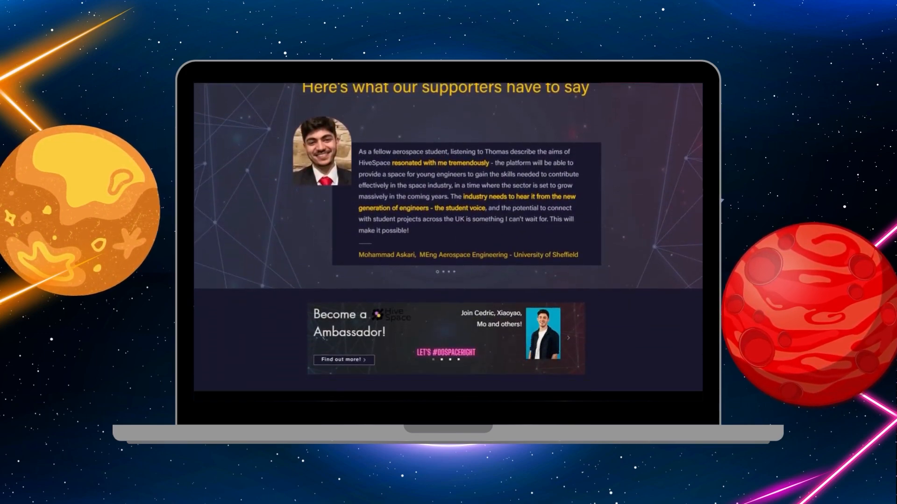